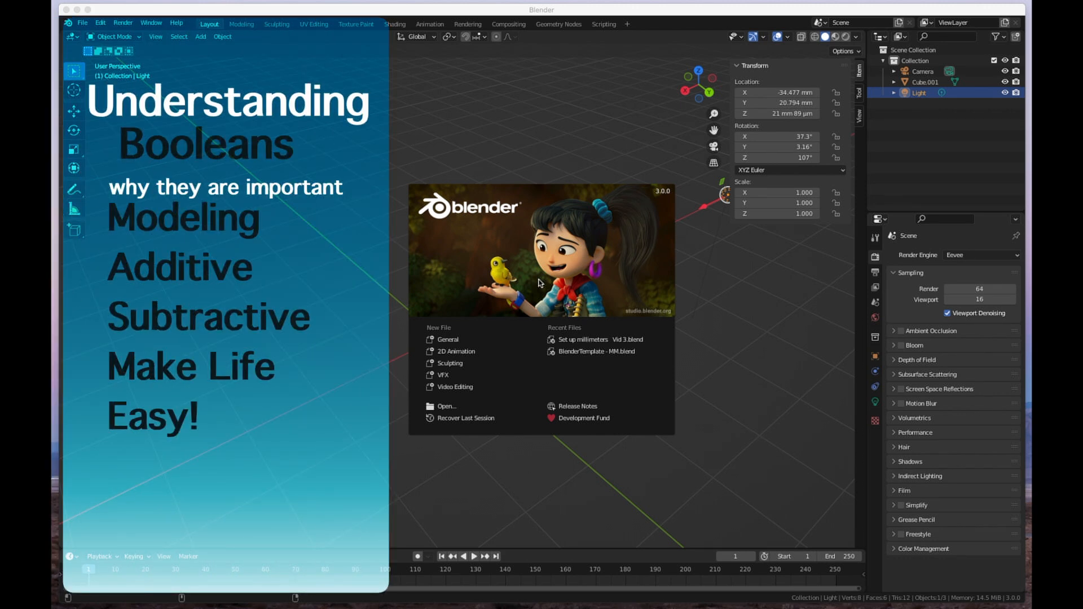
mouse_move(649, 147)
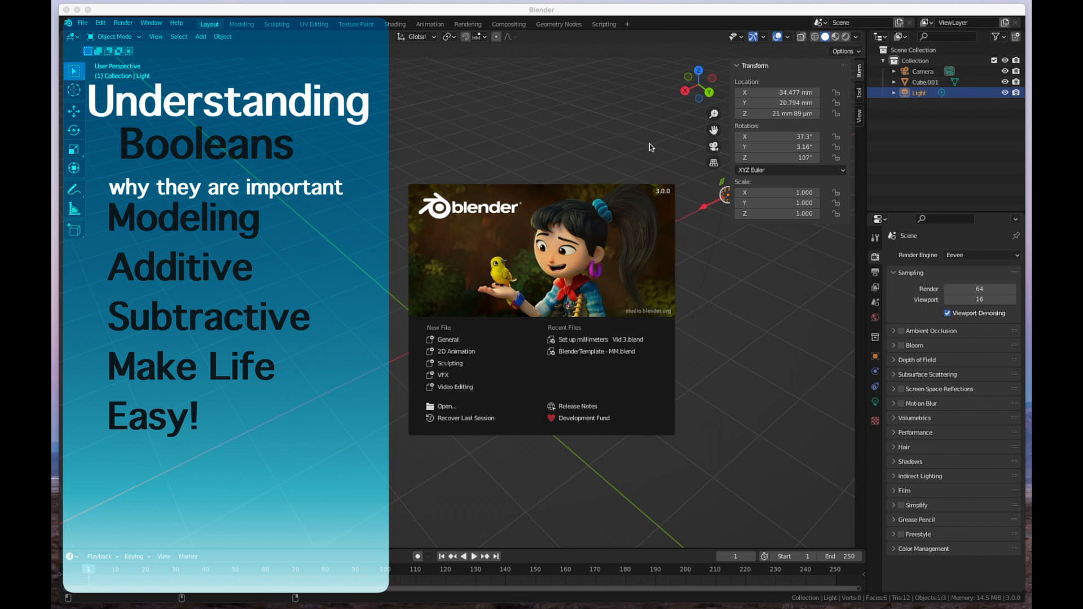
mouse_move(608, 243)
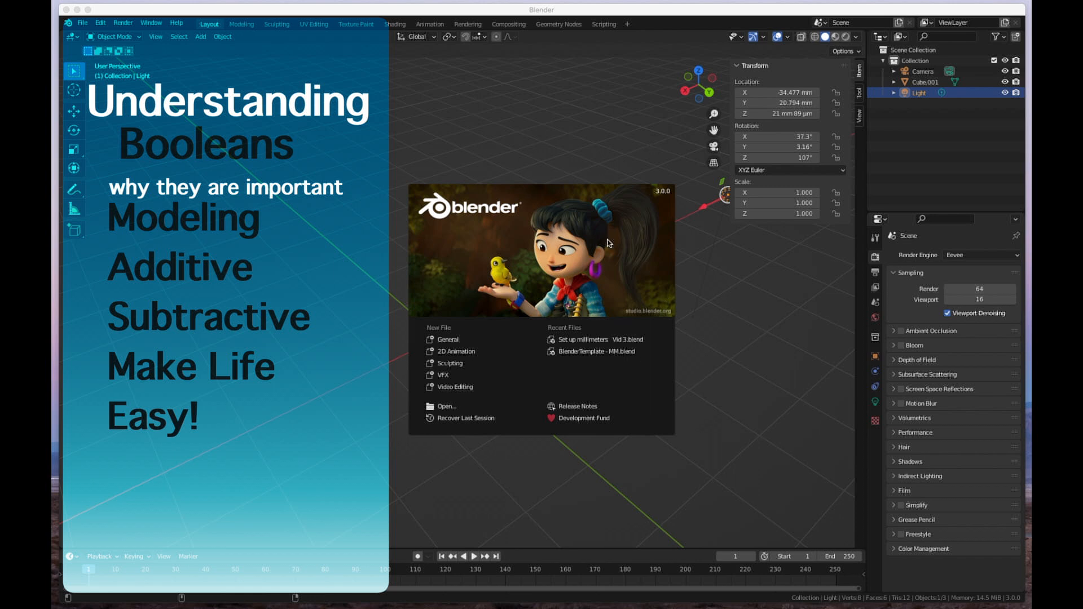
mouse_move(336, 162)
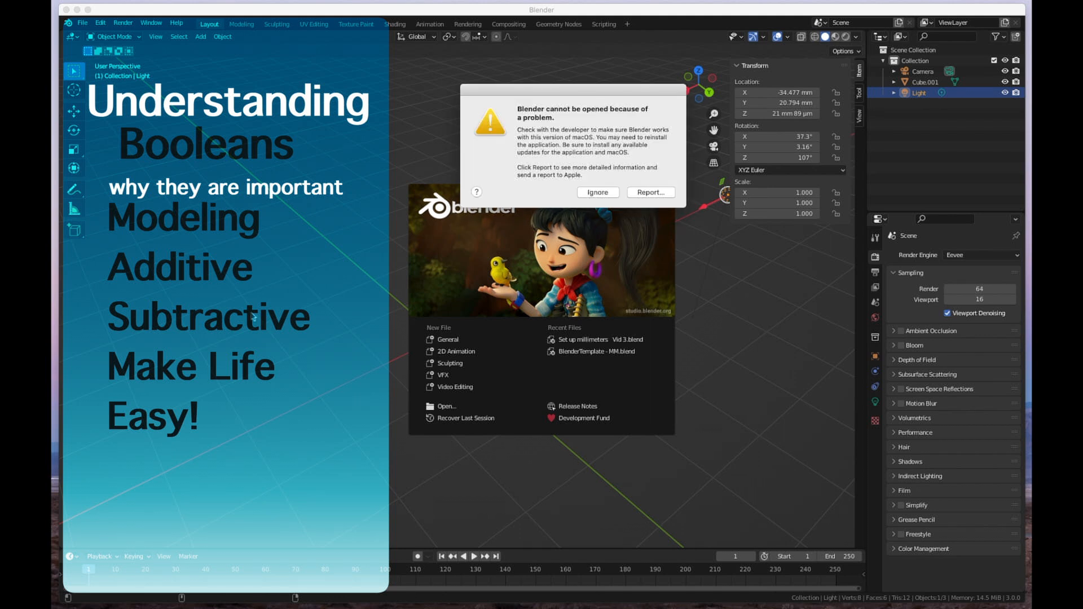
Step: Dismiss the splash screen and macOS warning, then zoom out from the default cube
click(596, 192)
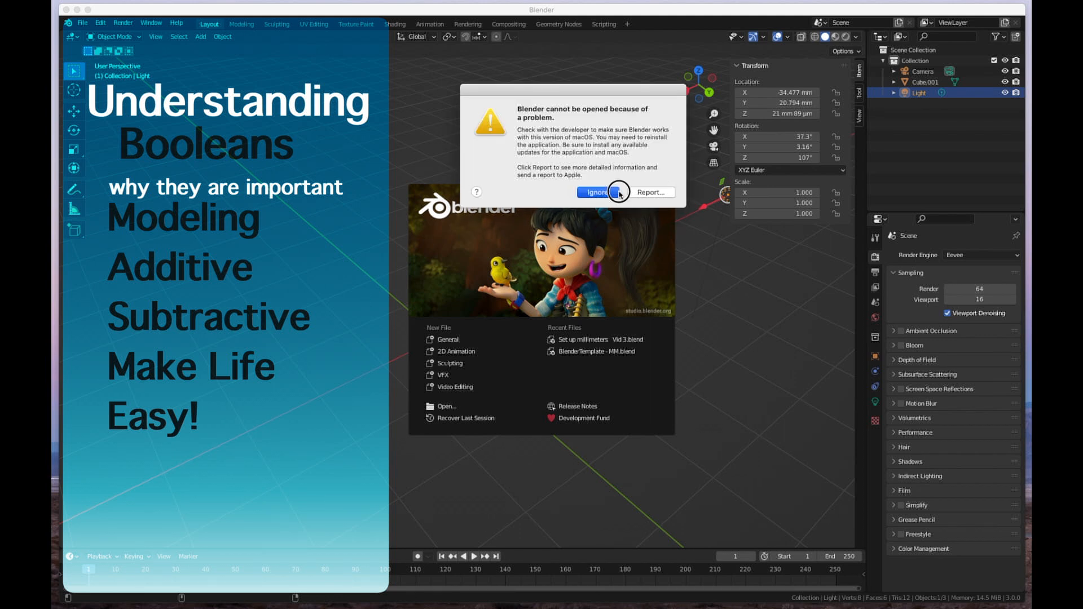
click(594, 192)
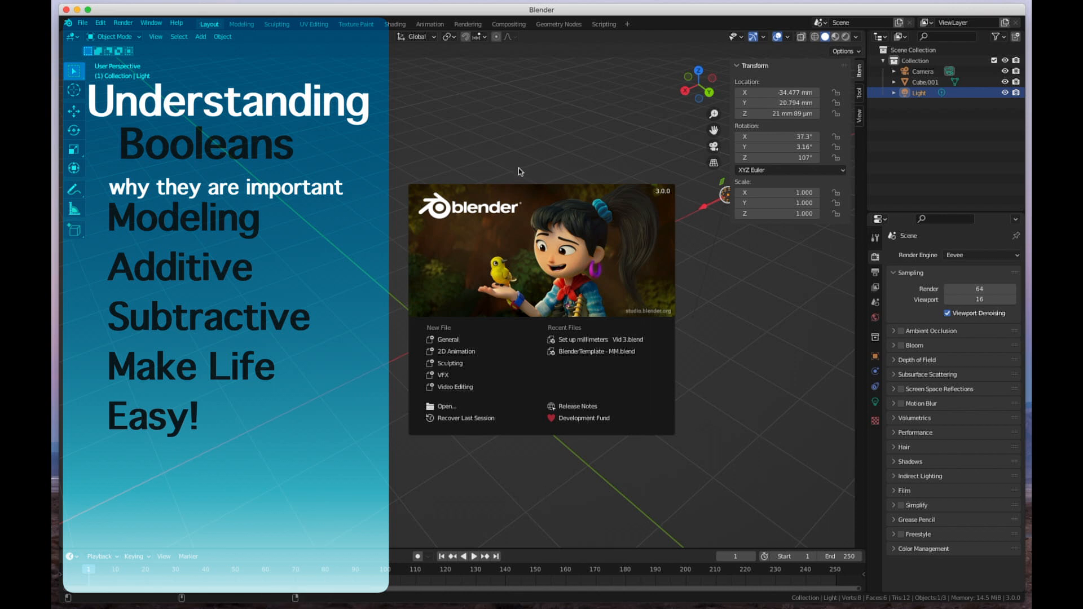
mouse_move(449, 157)
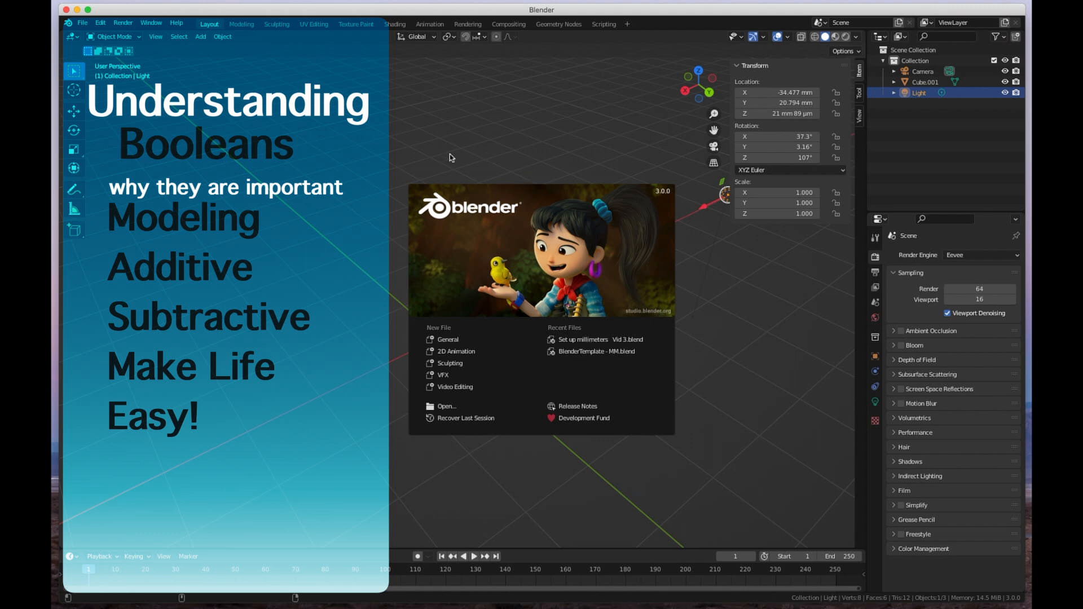
mouse_move(342, 156)
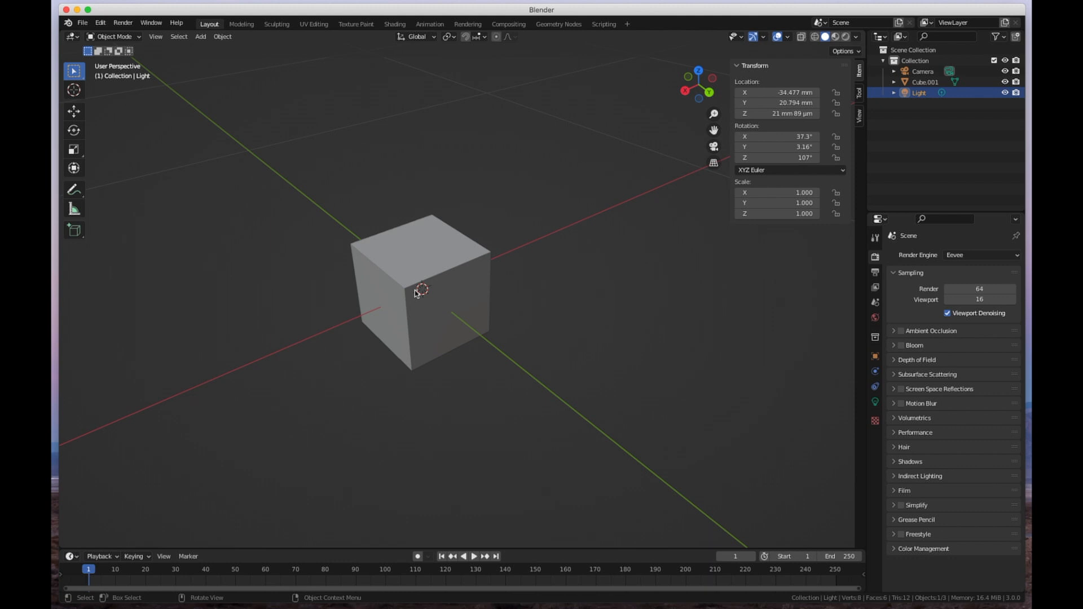
mouse_move(390, 322)
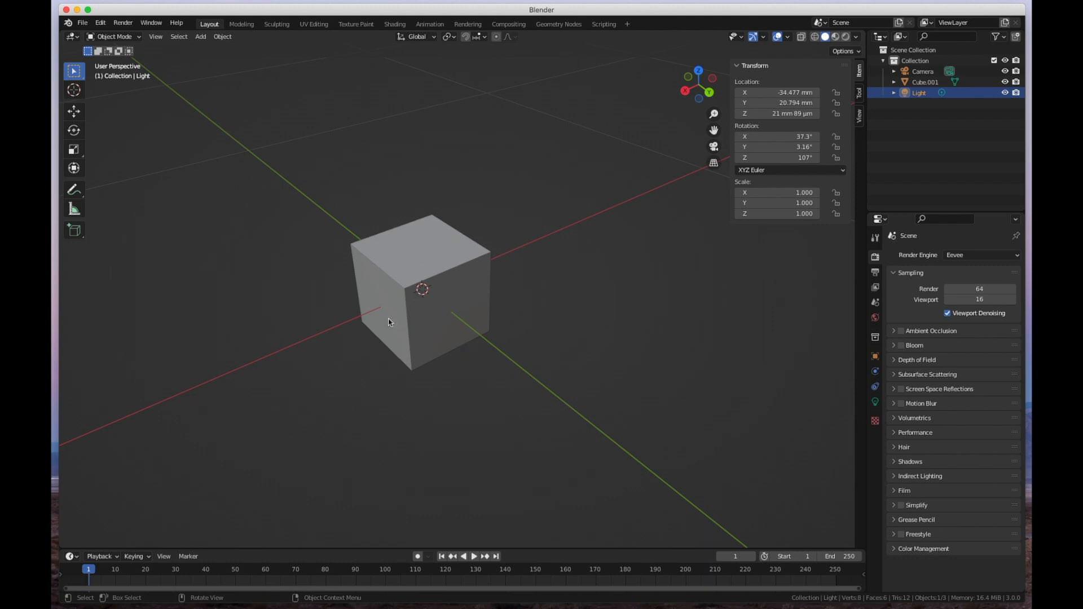
mouse_move(265, 159)
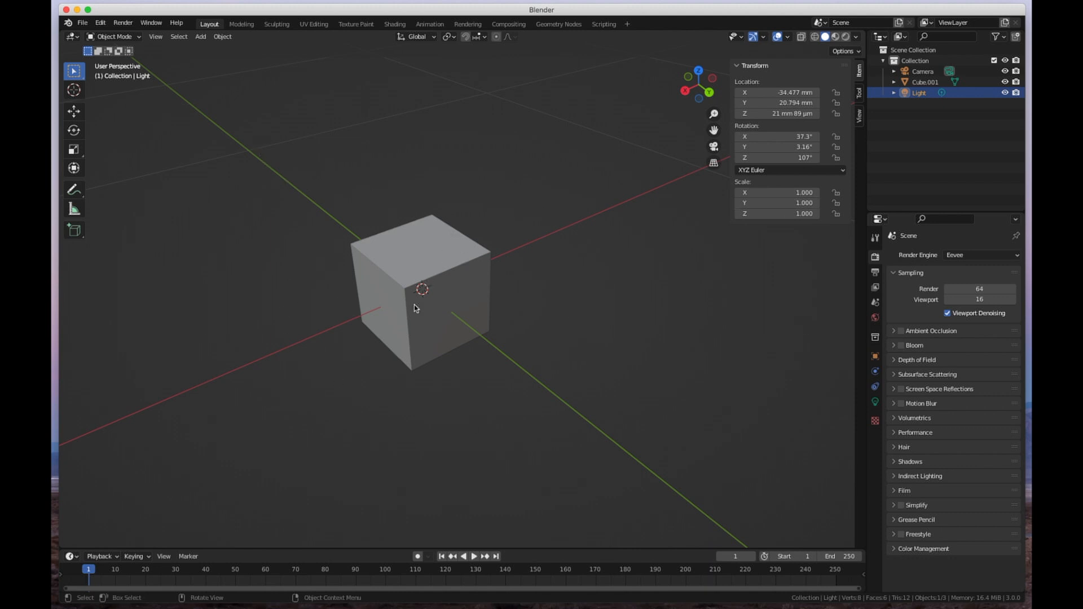
mouse_move(621, 142)
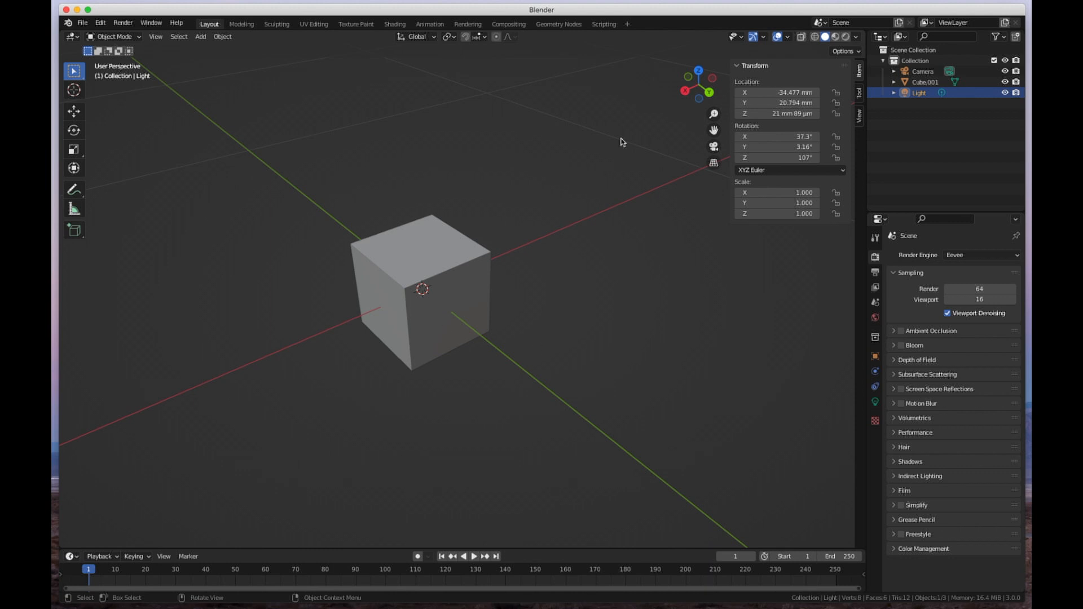
mouse_move(348, 400)
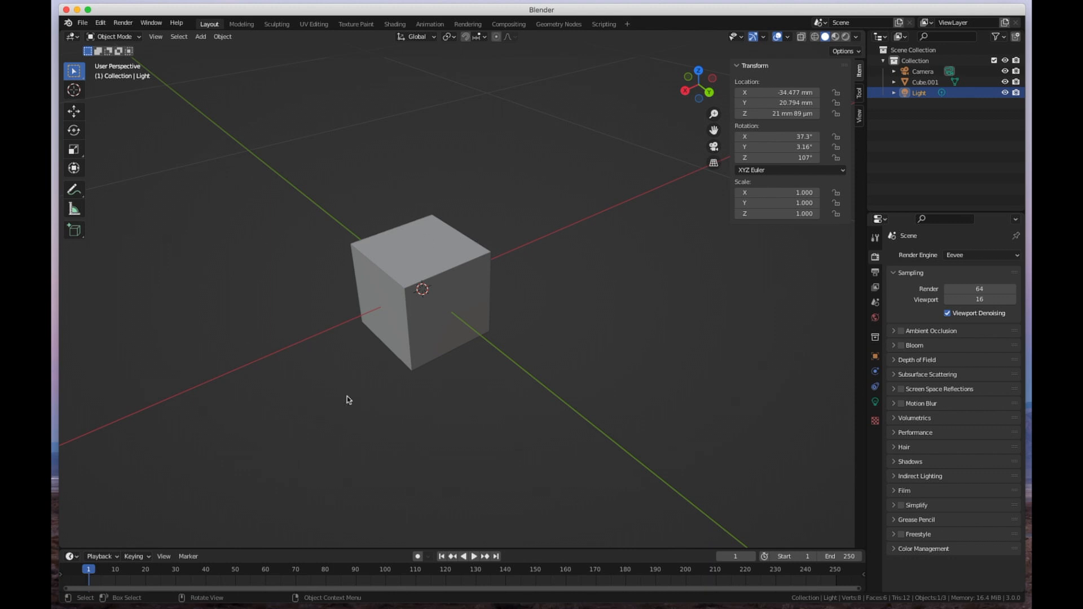
drag(348, 400, 514, 289)
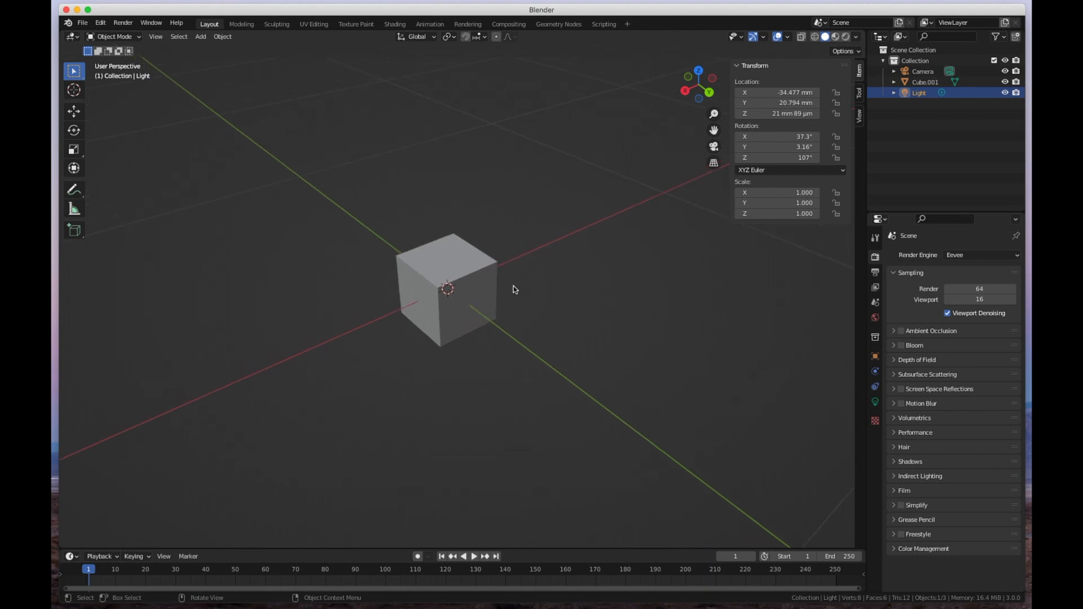
mouse_move(508, 210)
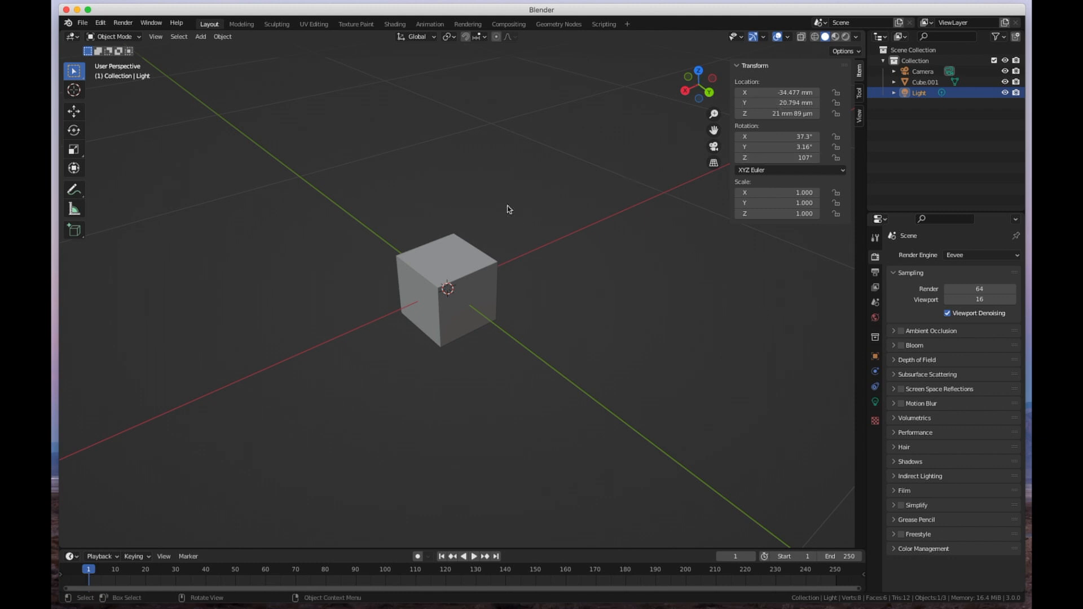
mouse_move(305, 371)
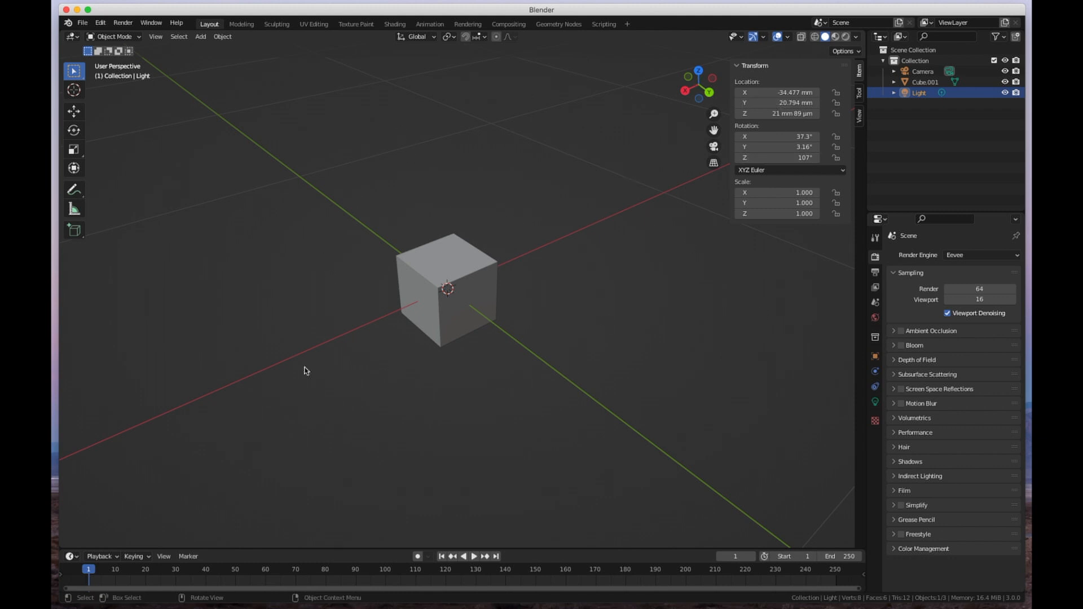
mouse_move(301, 277)
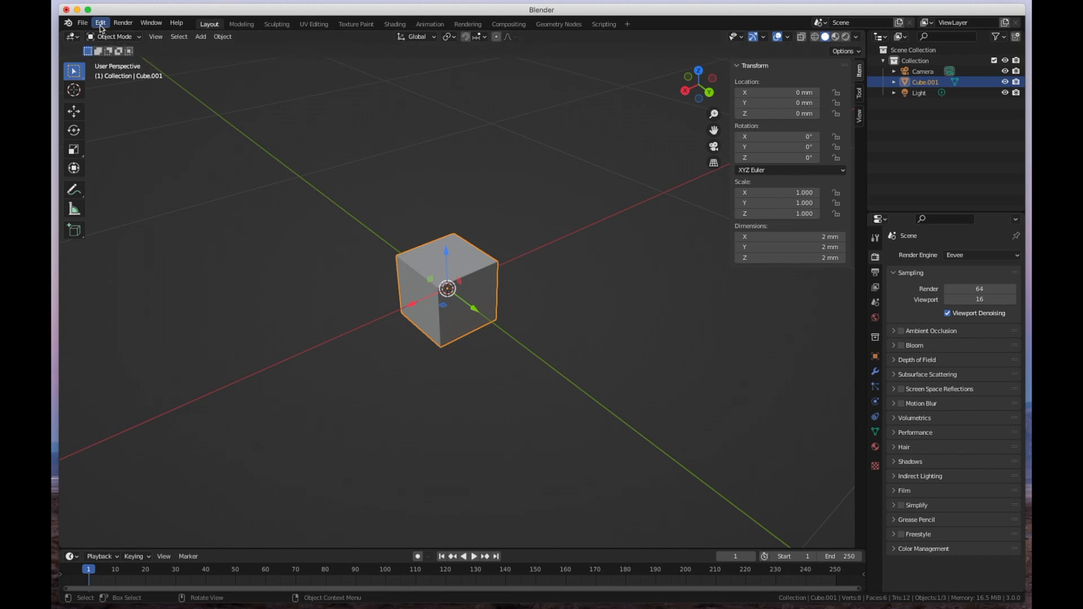
Step: Enable the Object: Bool Tool add-on and set its Tab Name to 'Boo'
click(100, 22)
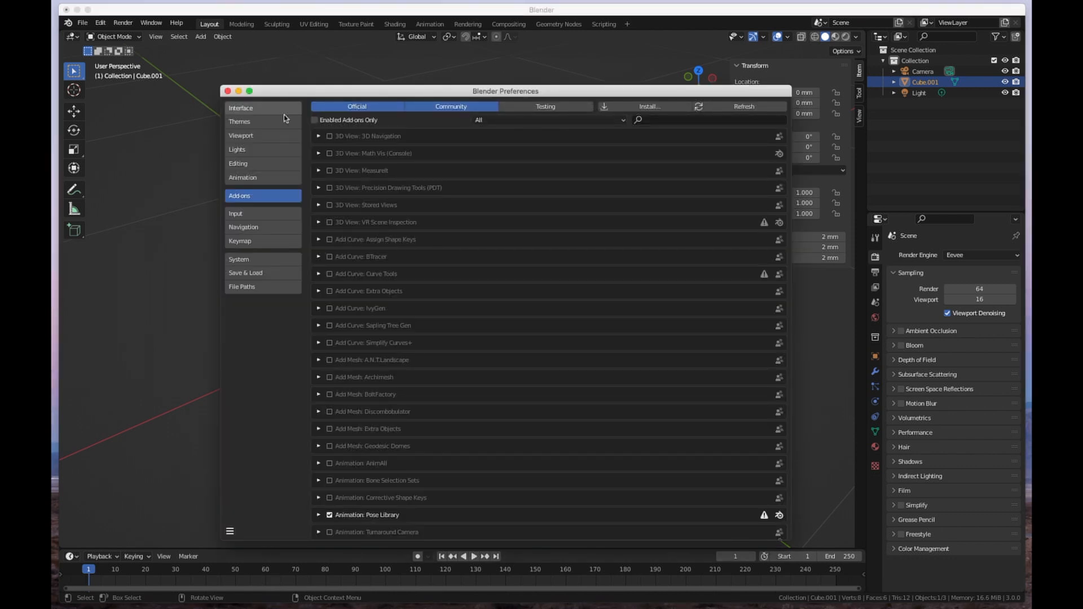
mouse_move(301, 108)
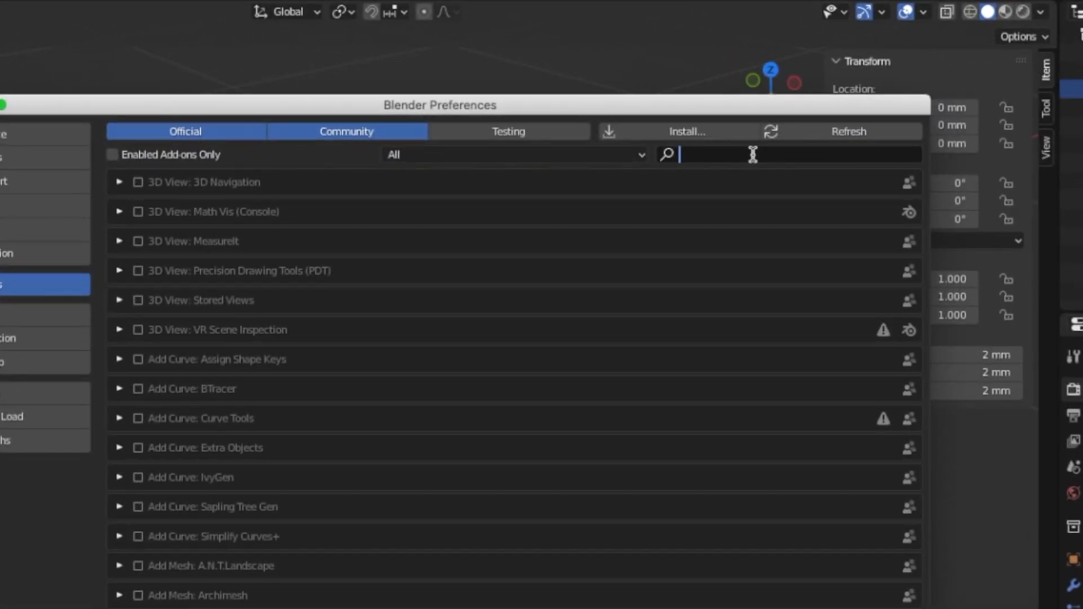
text(bool)
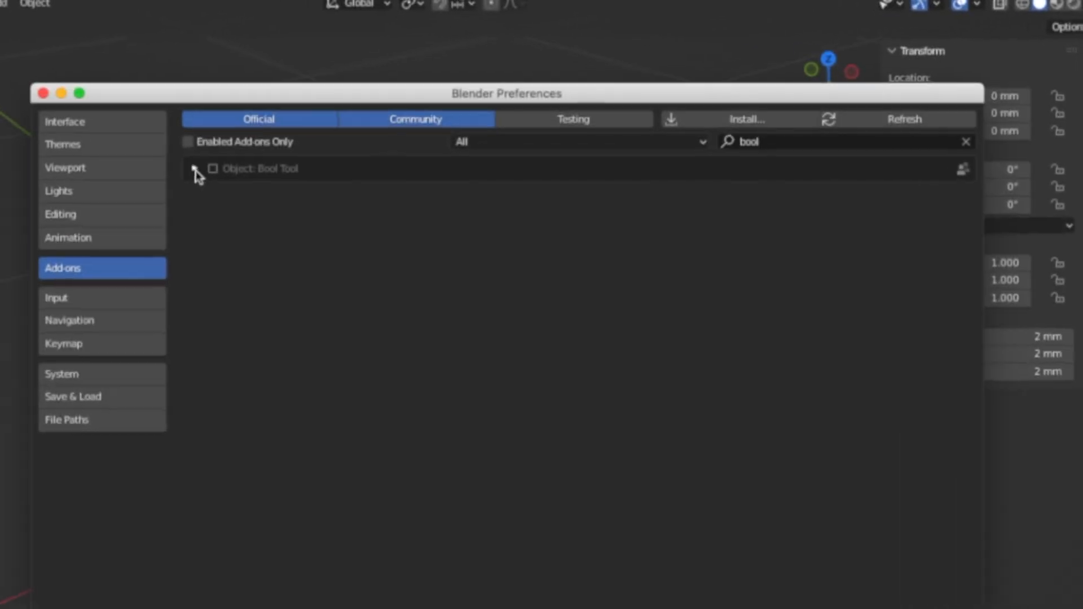
click(196, 170)
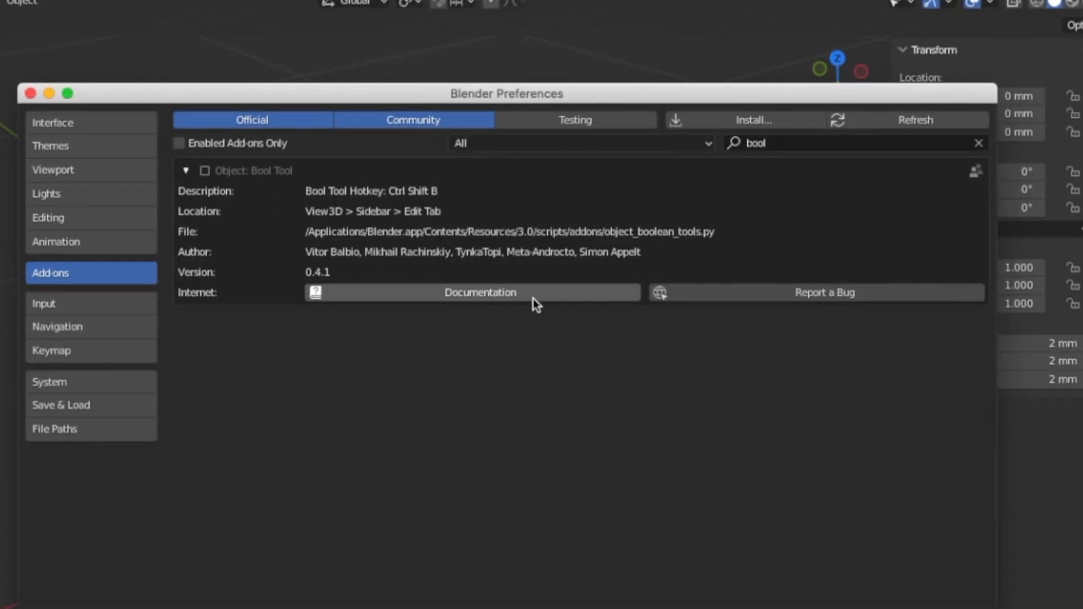
mouse_move(848, 298)
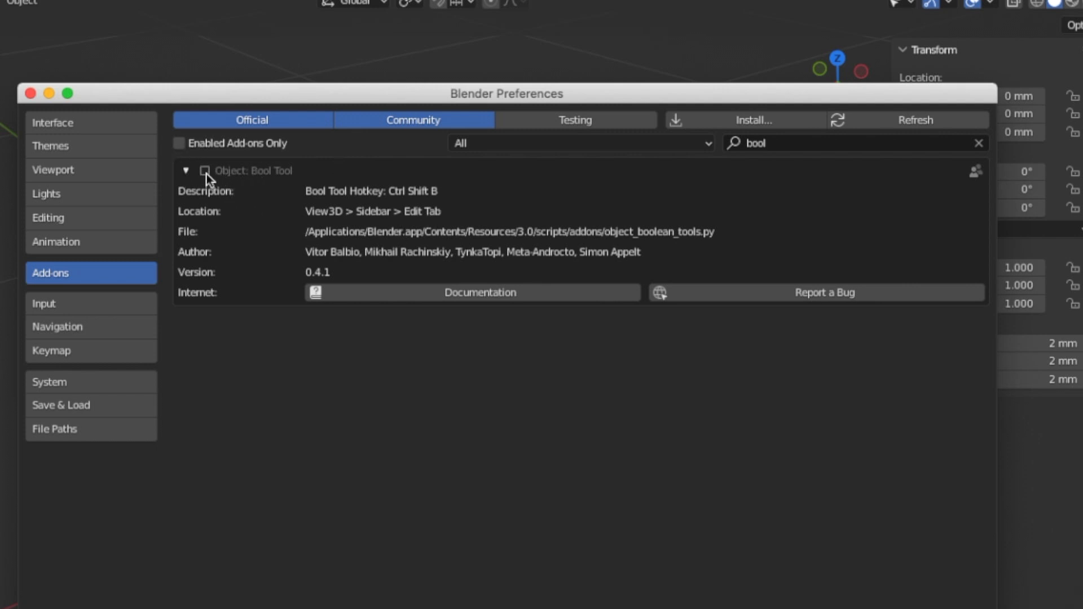
click(205, 170)
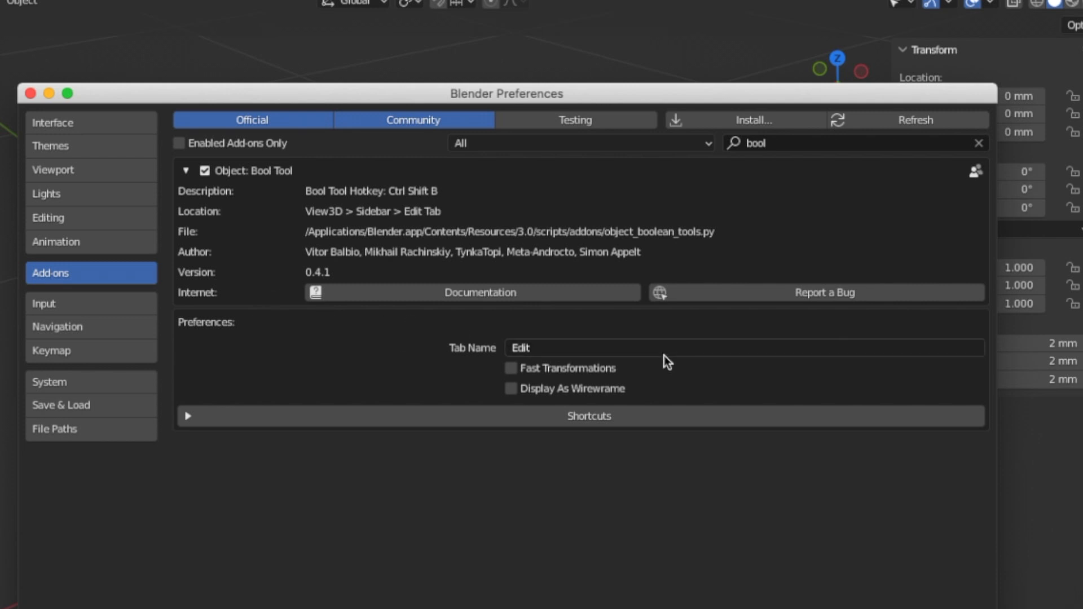
mouse_move(546, 366)
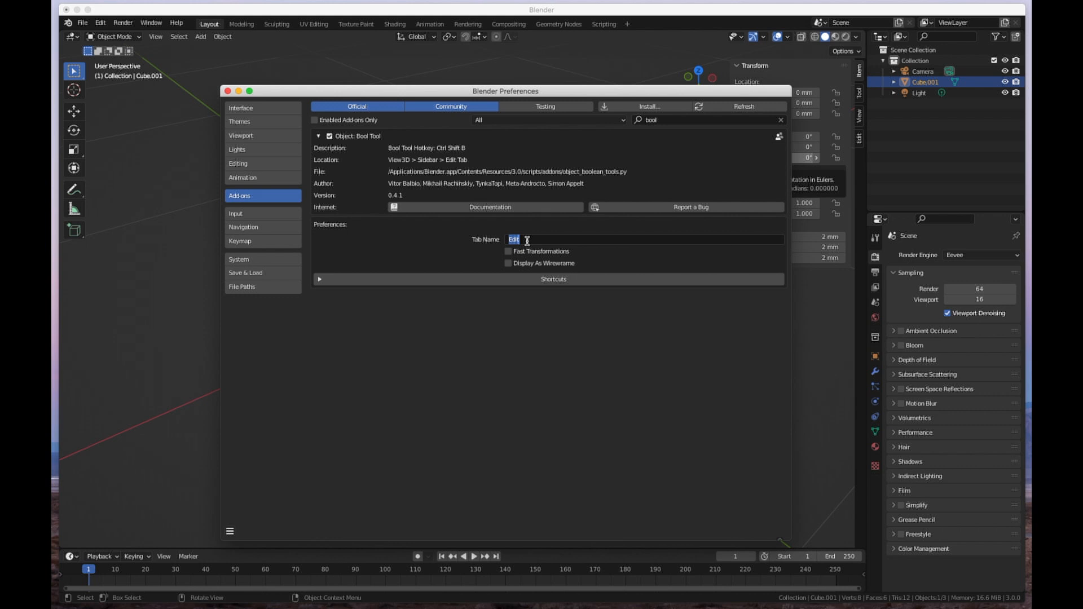
text(Boo)
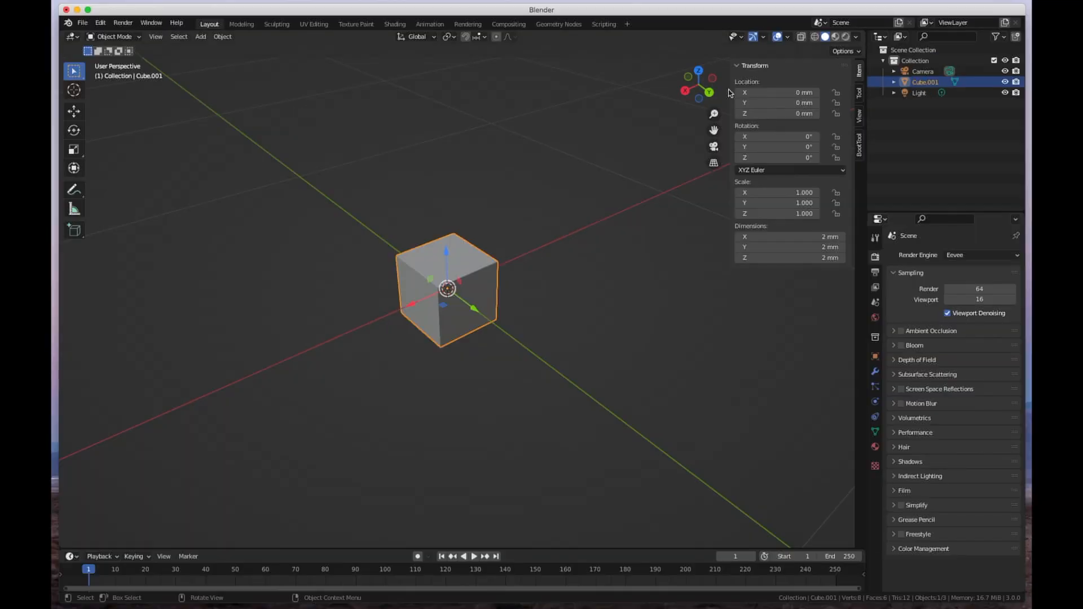
mouse_move(689, 172)
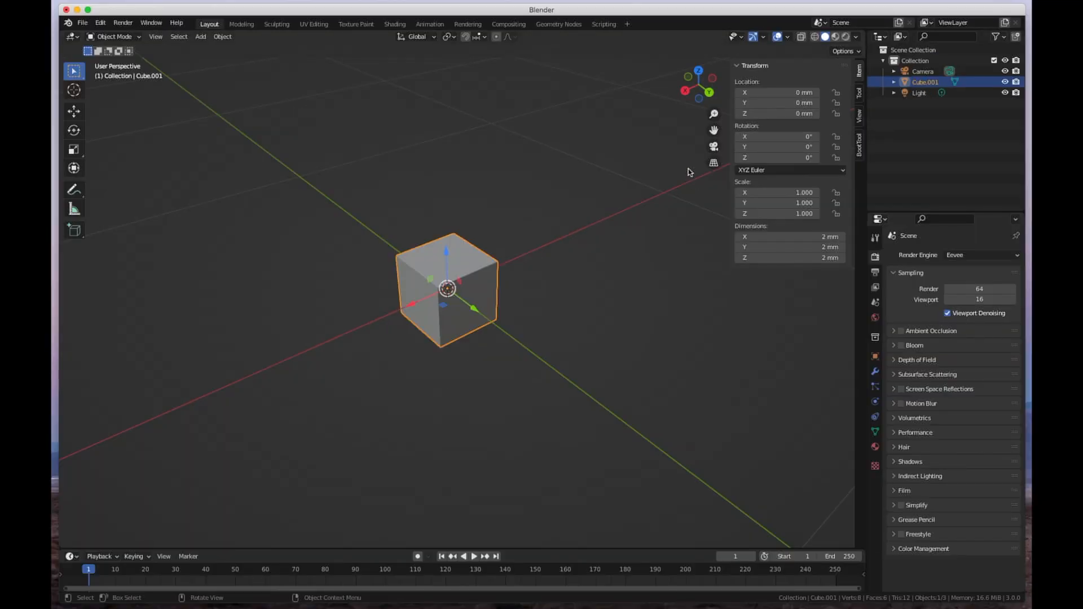
mouse_move(431, 268)
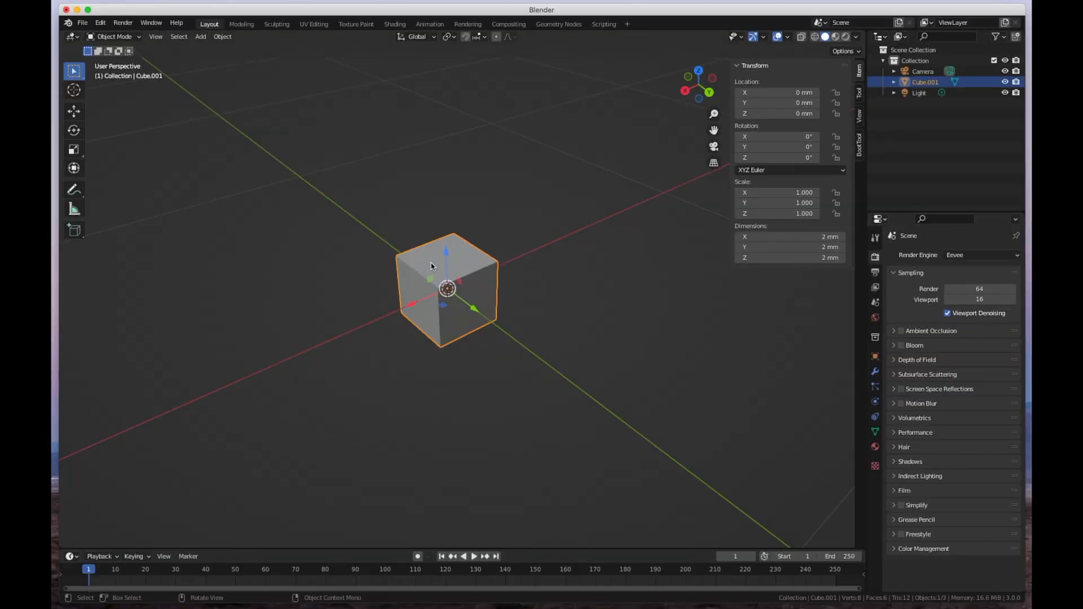
mouse_move(553, 221)
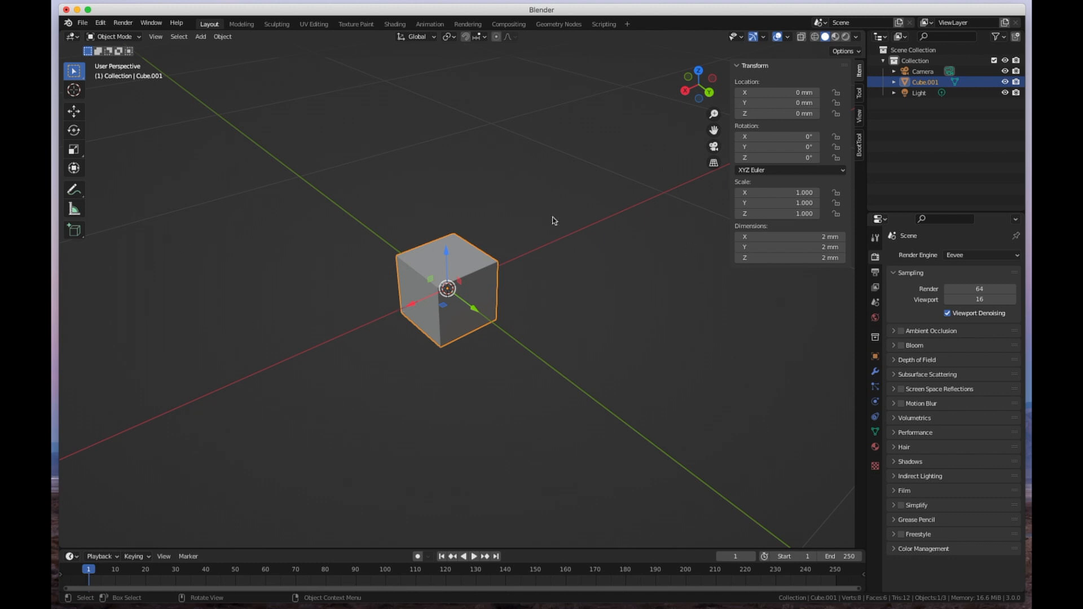
mouse_move(387, 259)
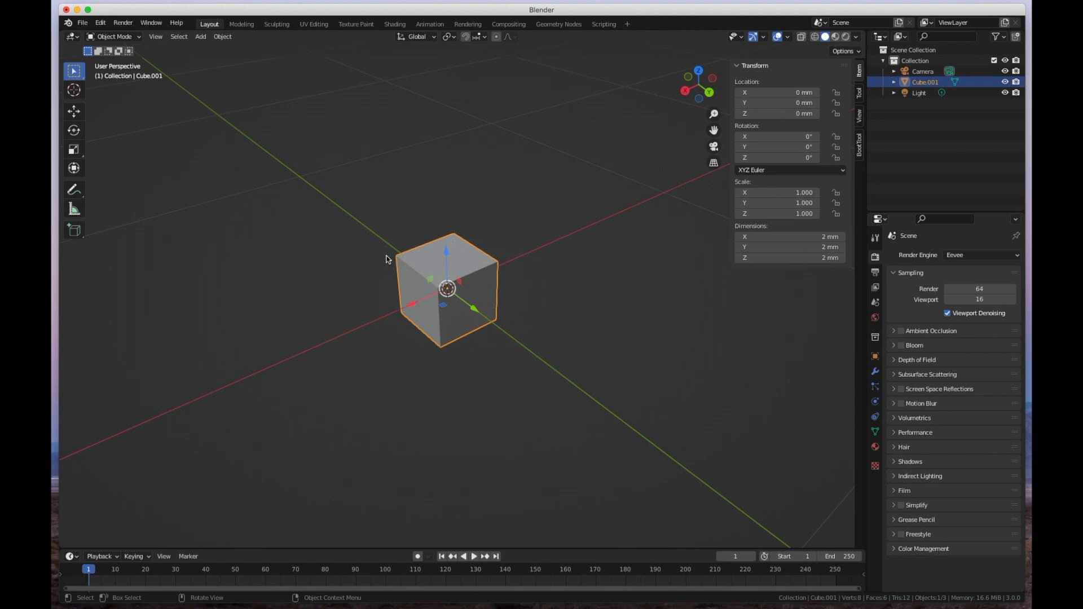
mouse_move(378, 210)
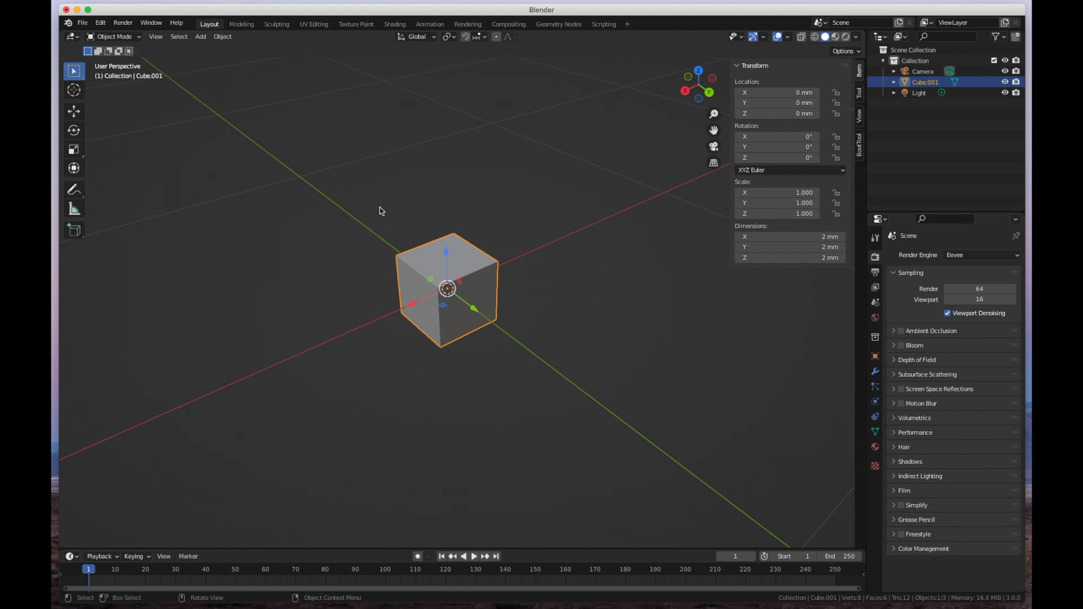
mouse_move(398, 203)
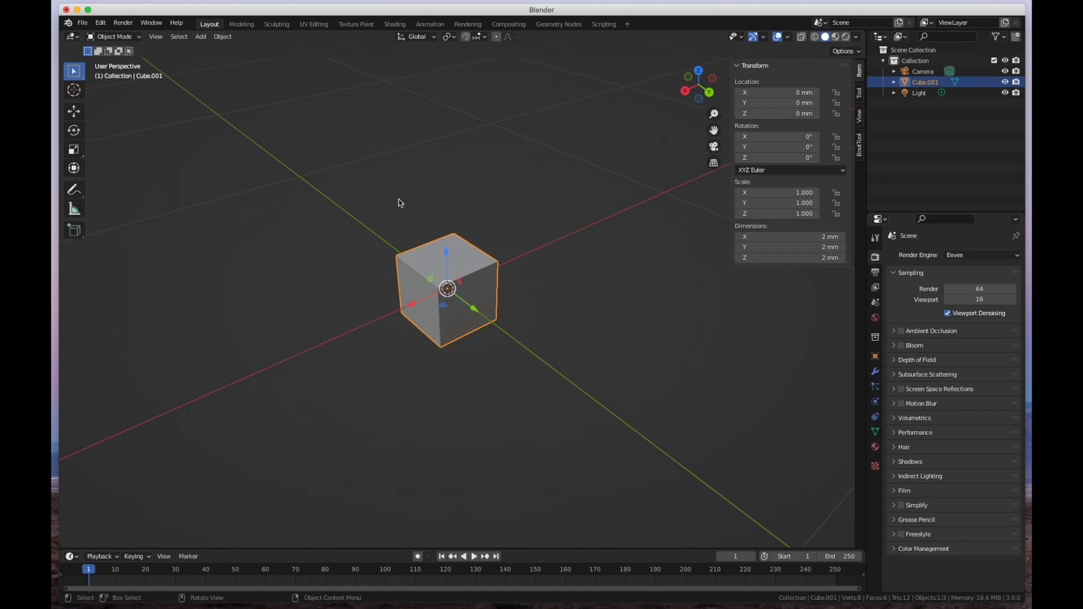
mouse_move(349, 248)
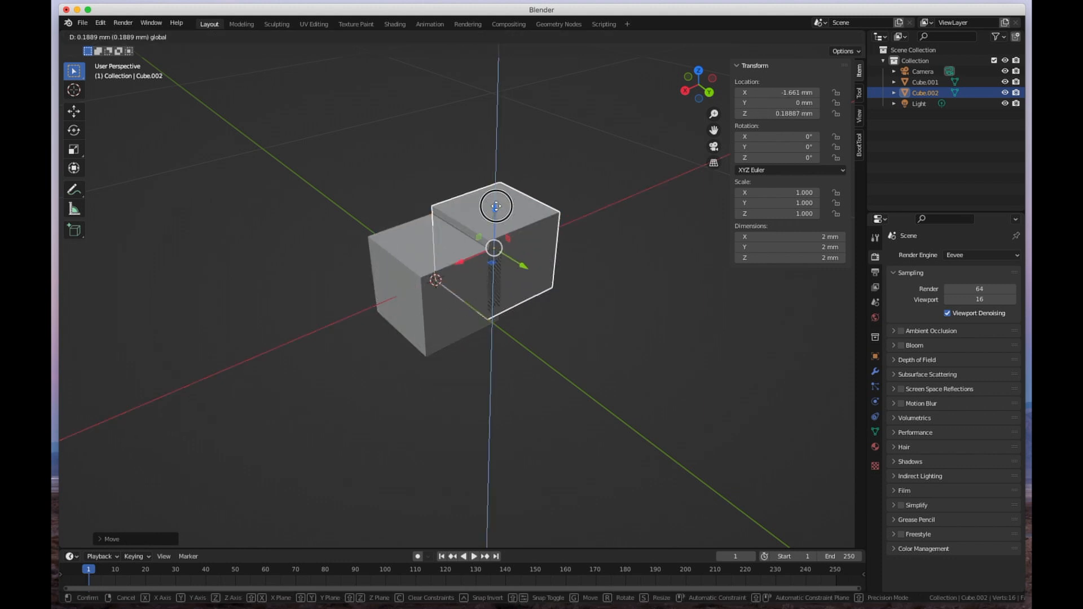
Step: Drag the duplicated cube so it partly overlaps the original cube
drag(496, 206, 557, 269)
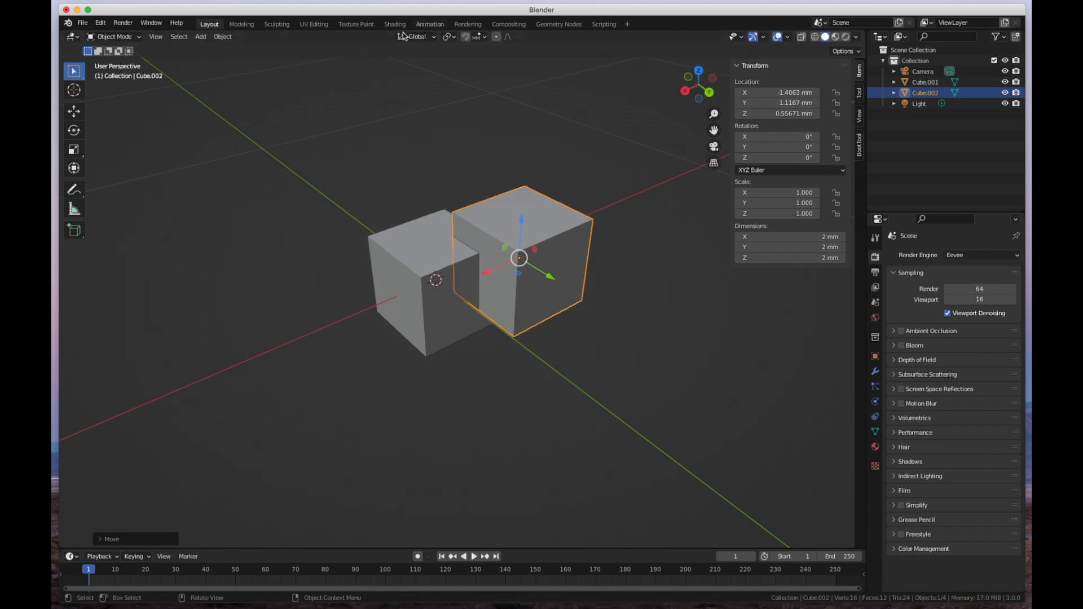
mouse_move(447, 216)
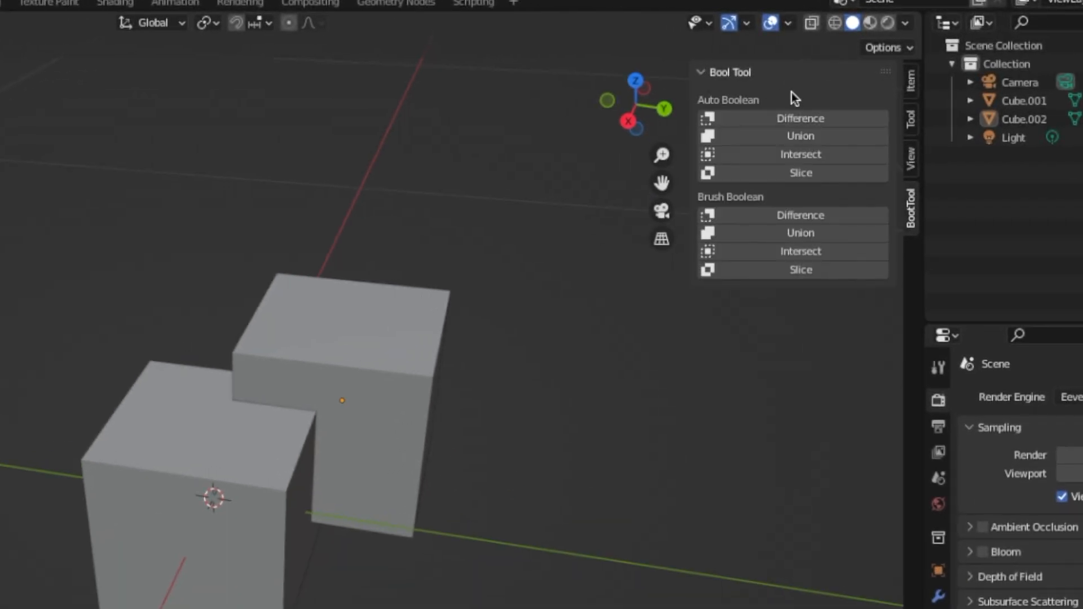
mouse_move(800, 135)
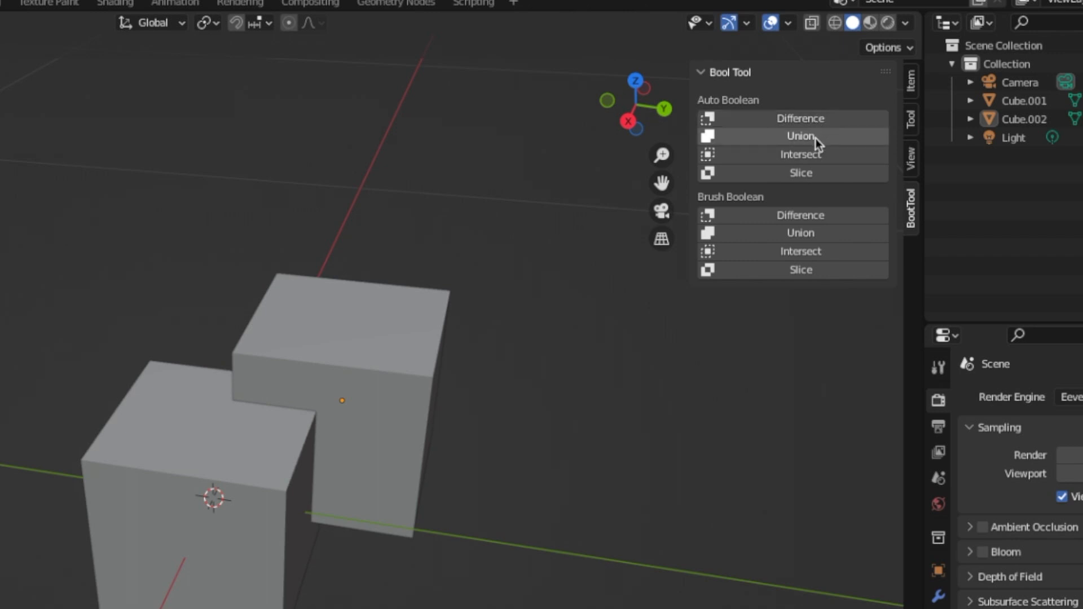
mouse_move(807, 173)
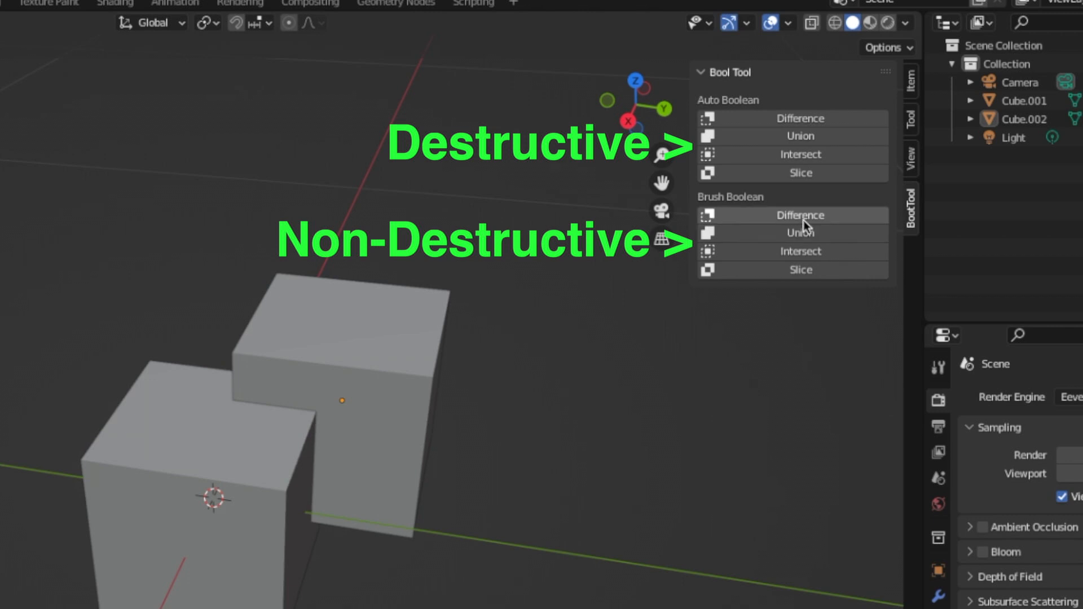
mouse_move(793, 222)
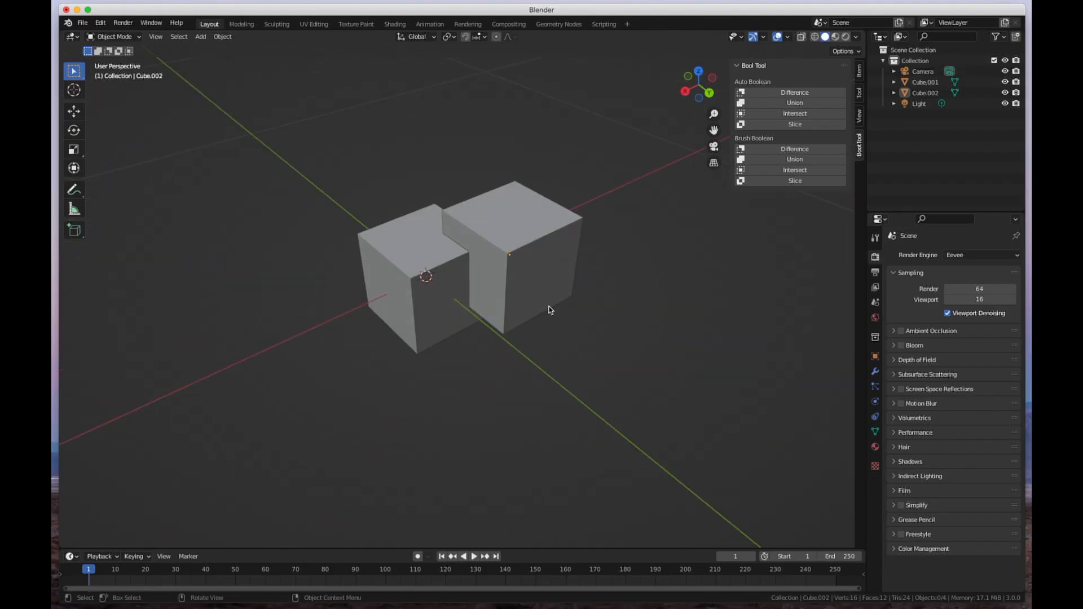
Step: Select Cube.002, the overlapping duplicate, as the boolean cutter
click(526, 208)
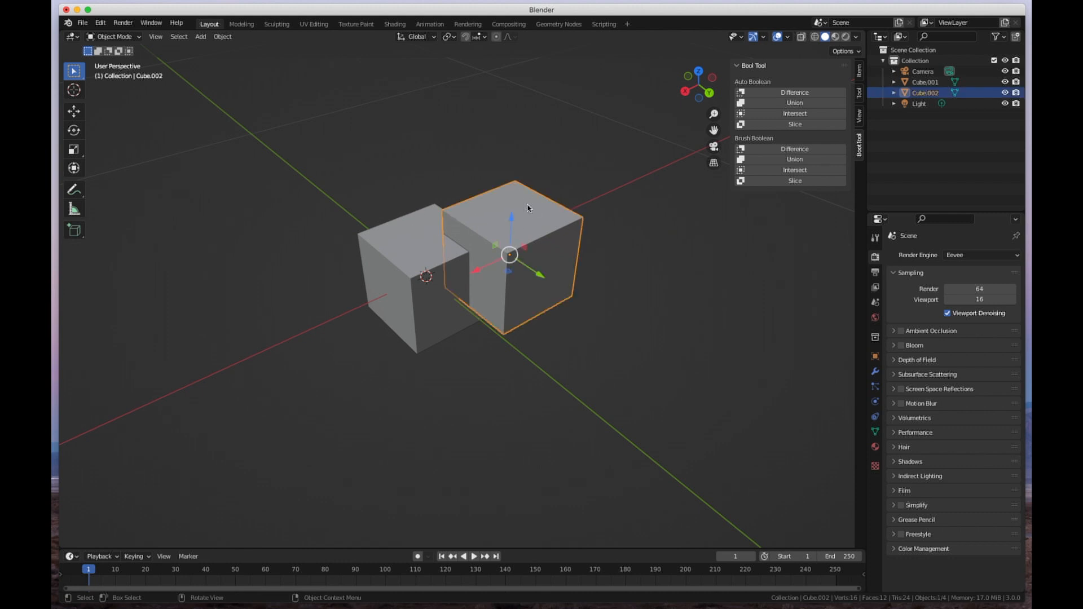
mouse_move(467, 263)
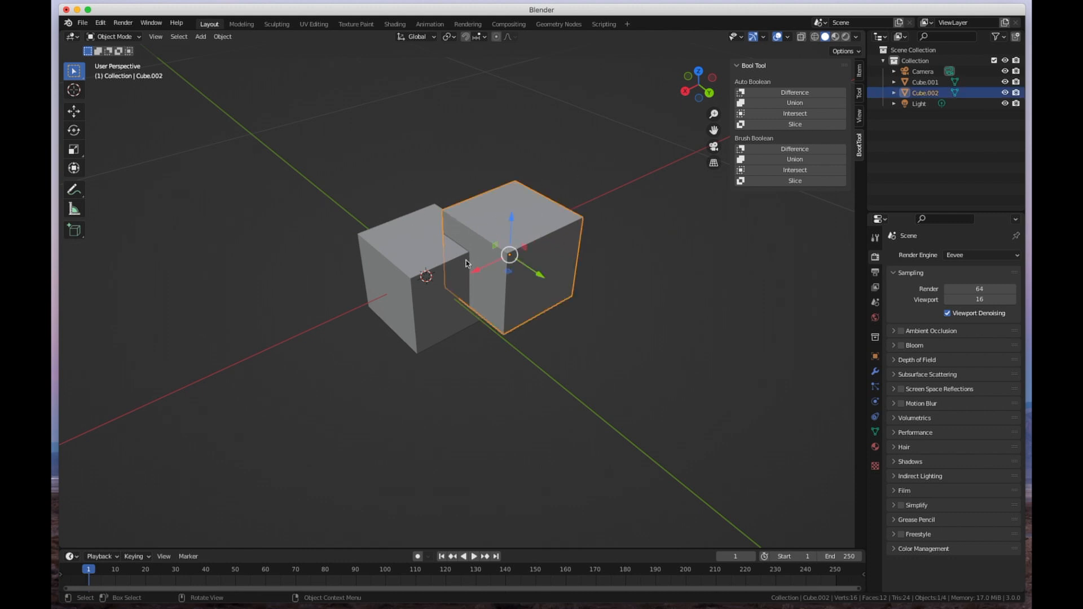
mouse_move(403, 231)
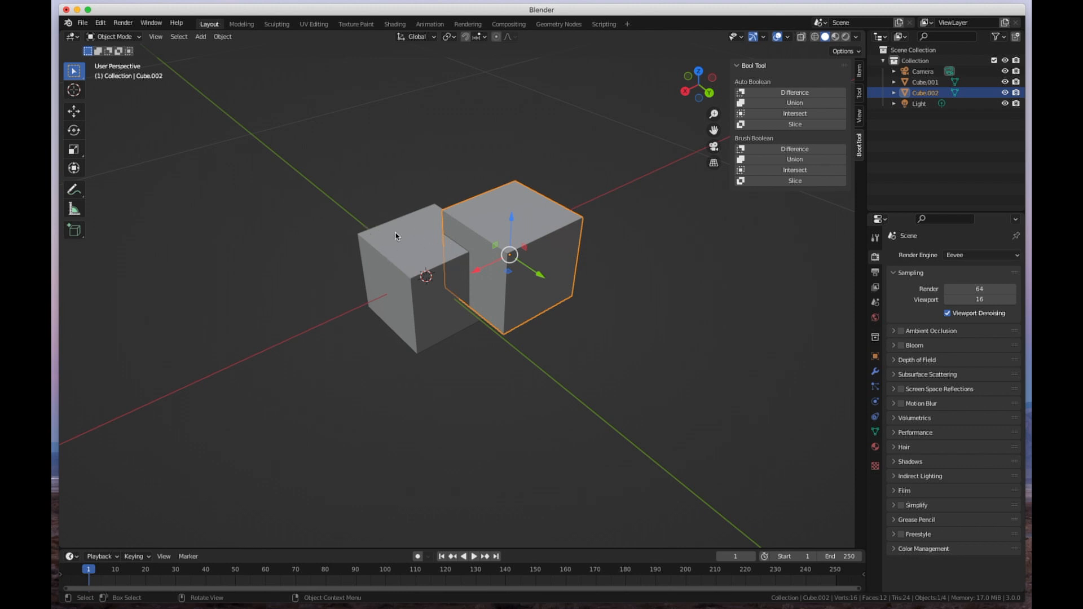
mouse_move(541, 221)
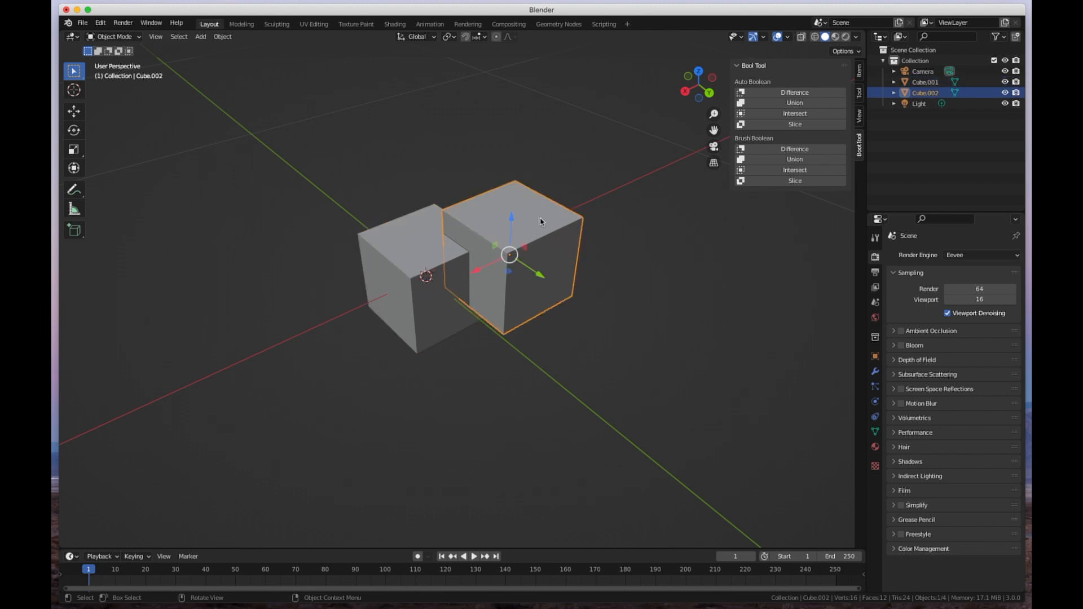
mouse_move(512, 242)
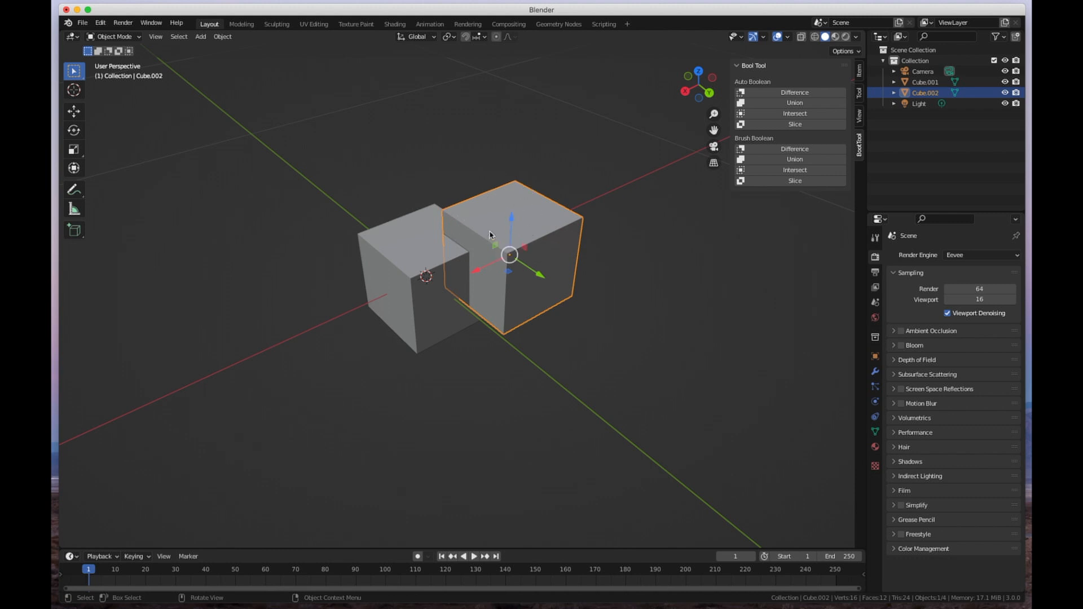
mouse_move(421, 278)
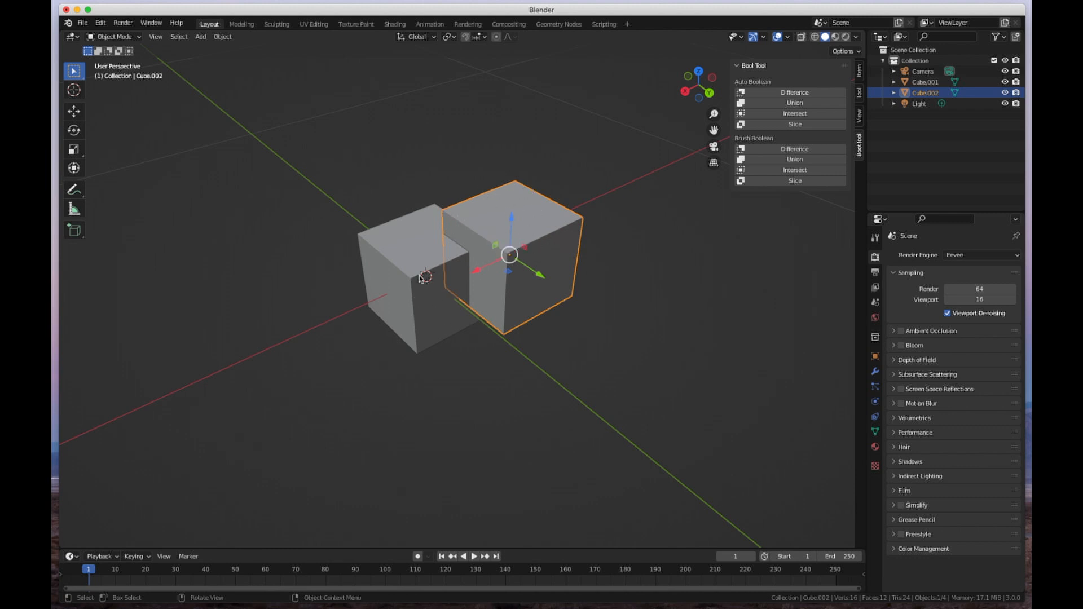
mouse_move(407, 335)
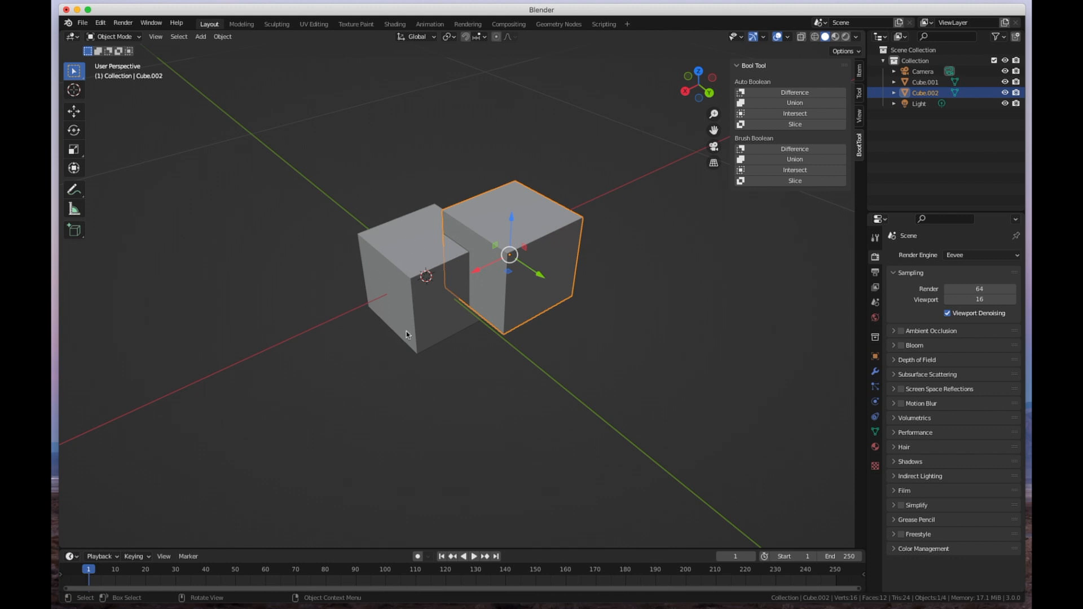
mouse_move(503, 184)
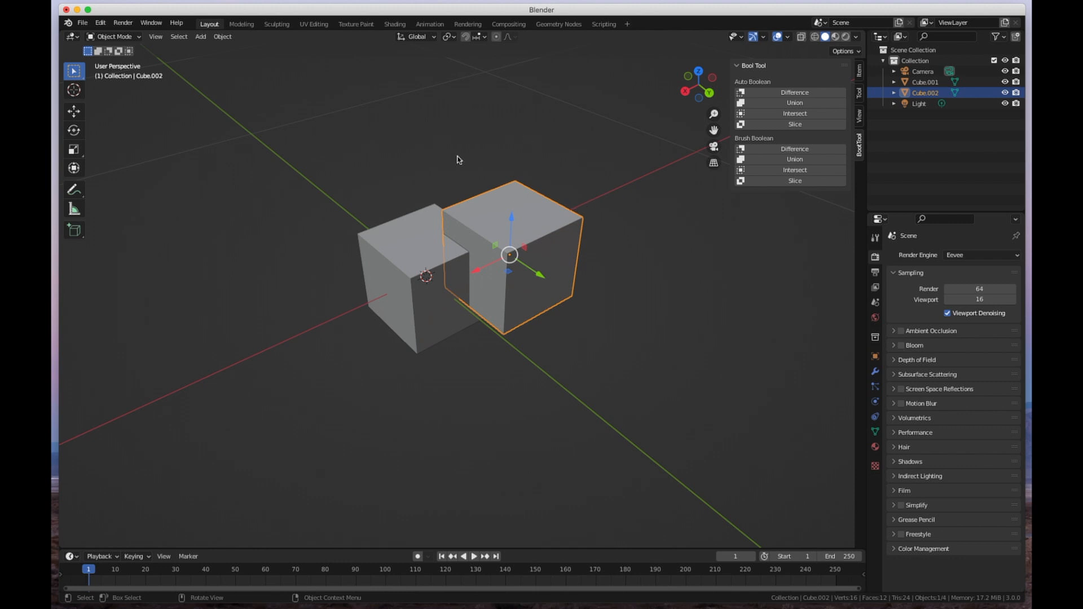
mouse_move(556, 203)
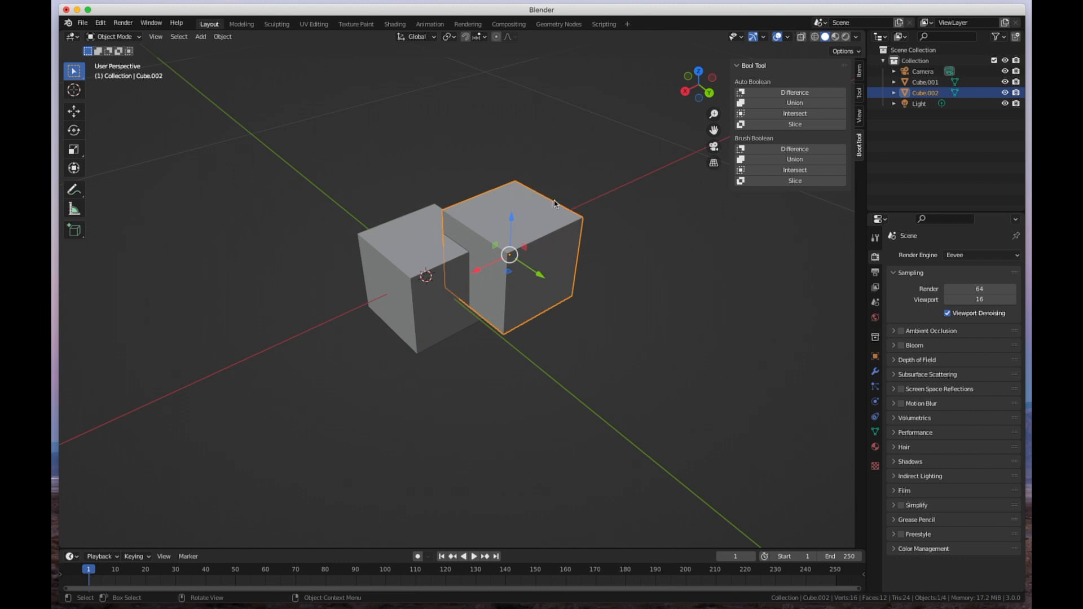
mouse_move(535, 210)
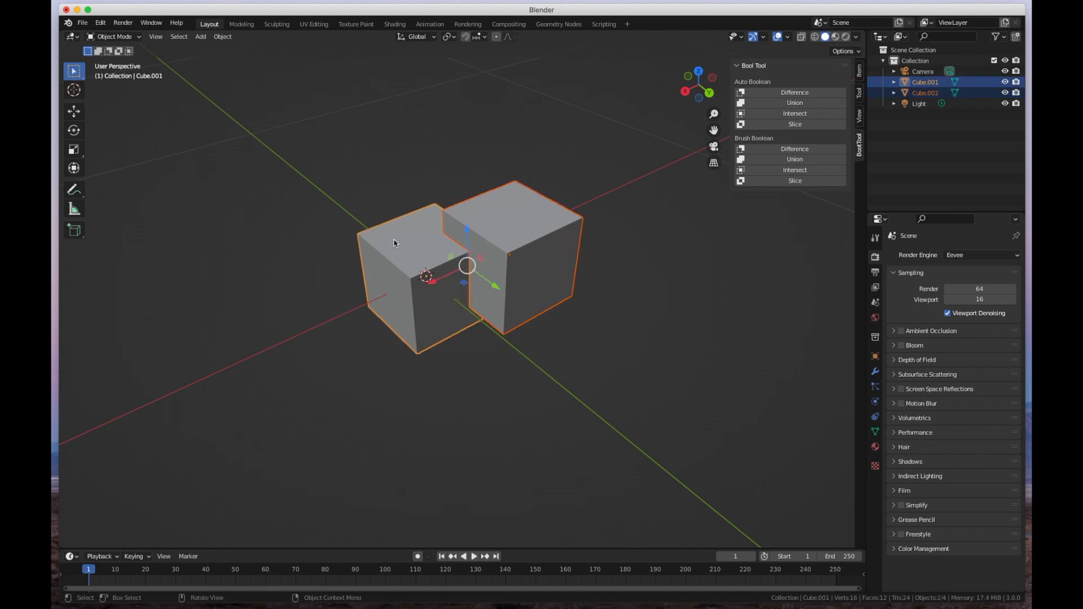
mouse_move(513, 227)
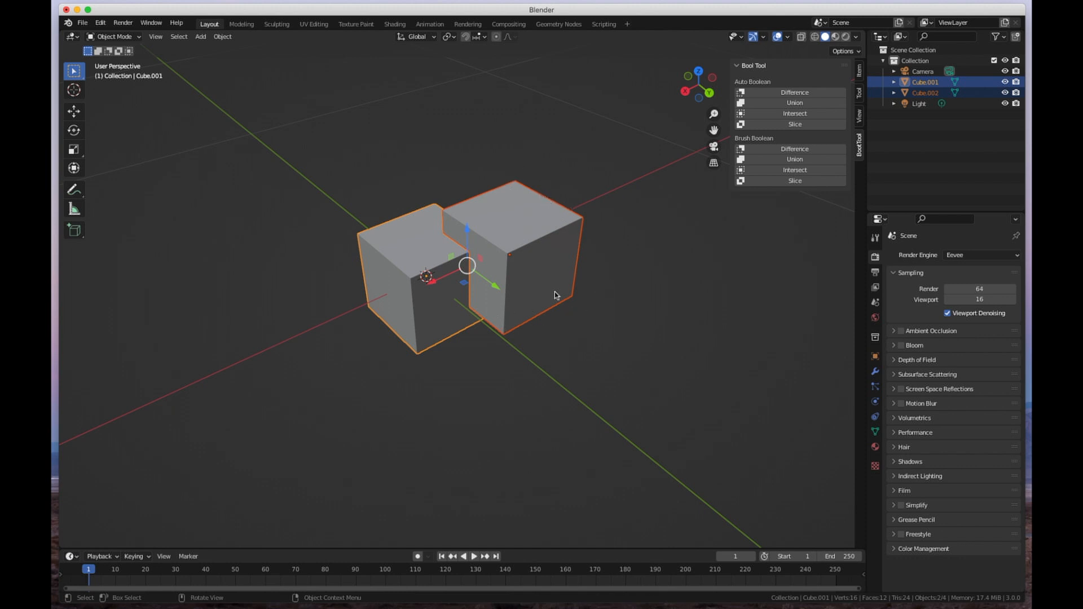
mouse_move(411, 316)
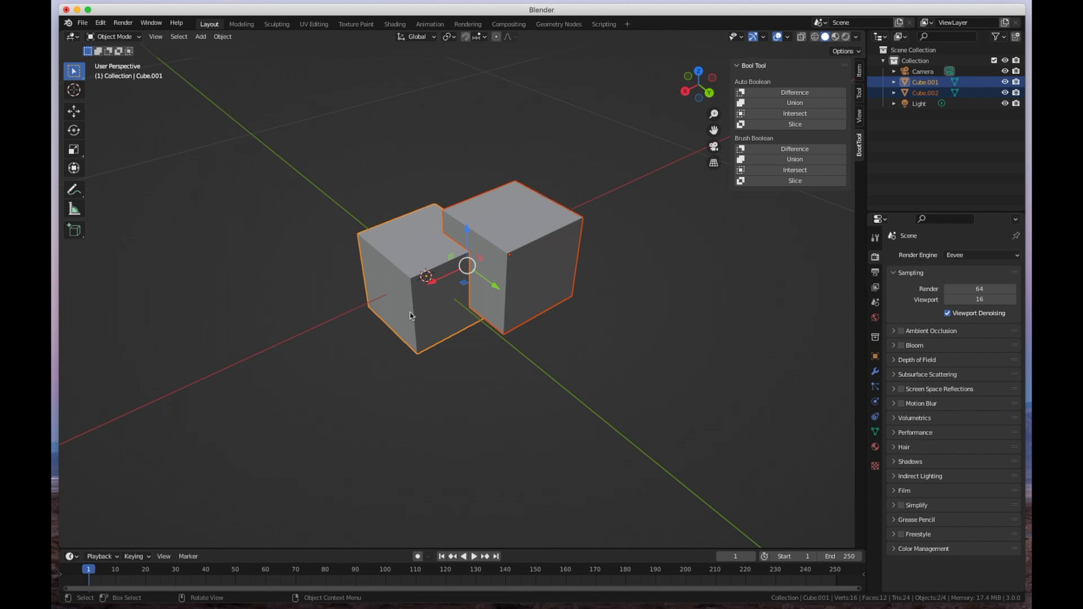
mouse_move(427, 326)
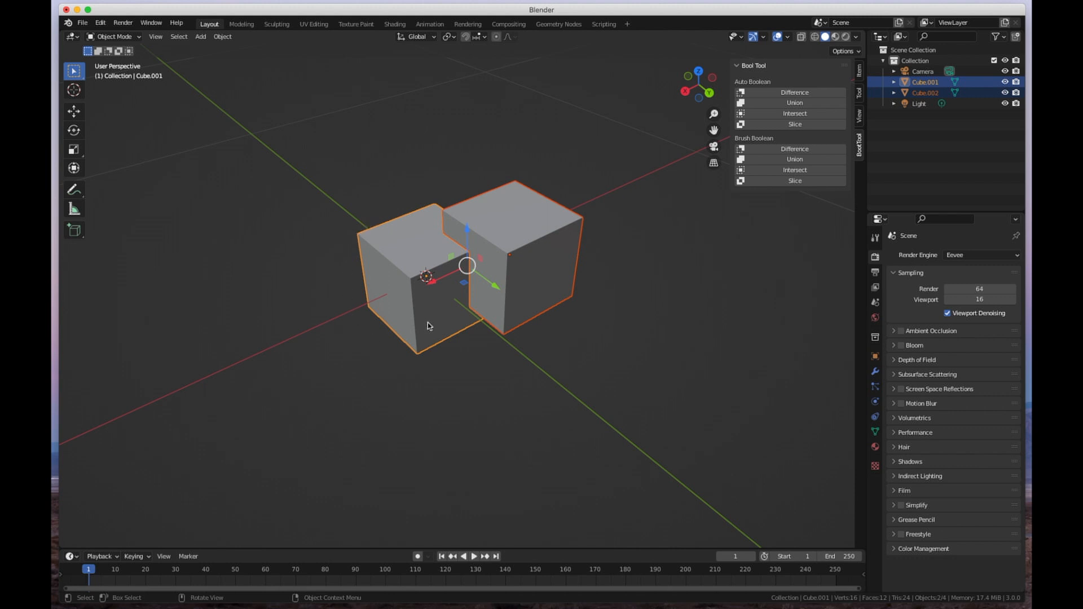
mouse_move(464, 366)
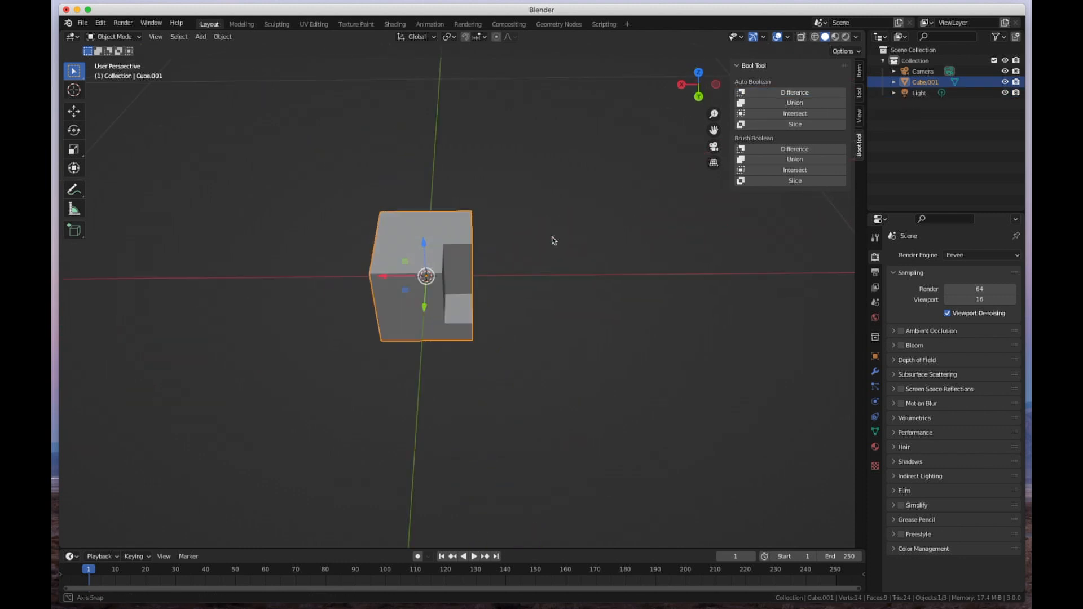
Step: Orbit the view to inspect the notched cube
drag(553, 240, 449, 219)
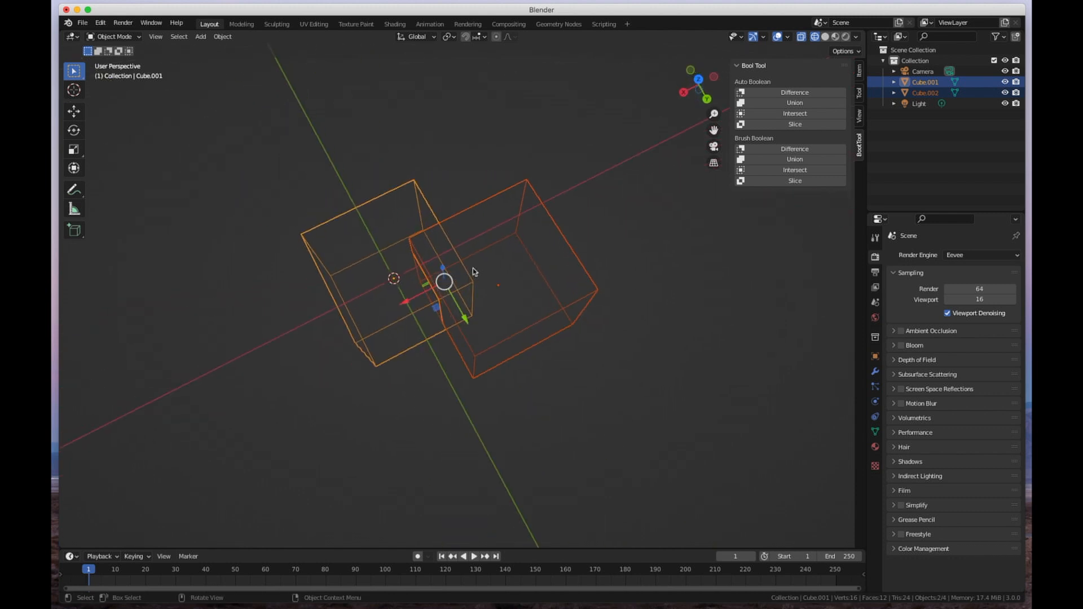
mouse_move(411, 260)
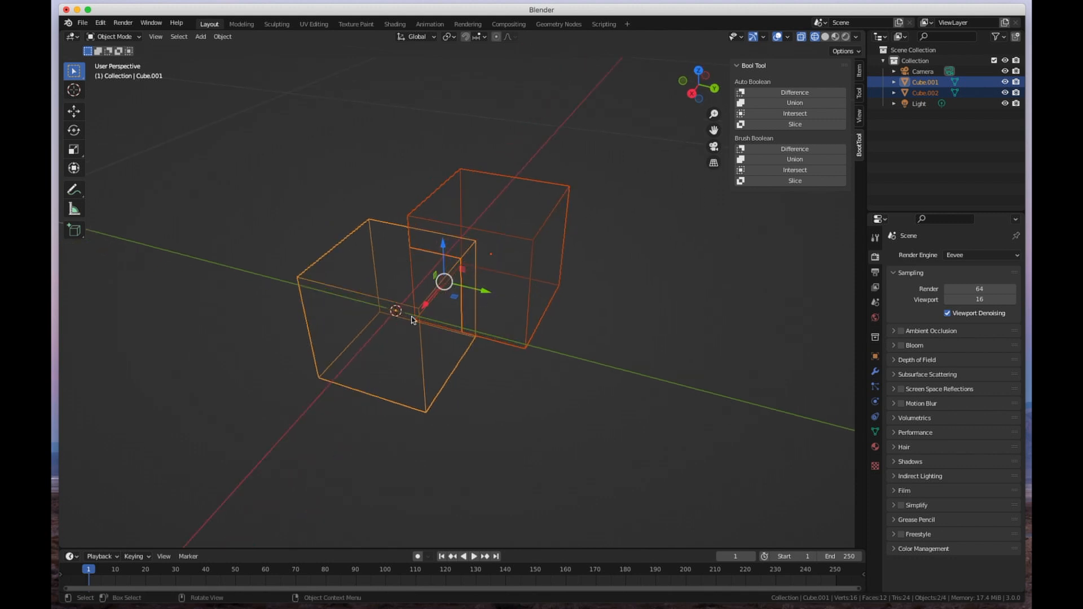
Step: Separate the combined mesh by loose parts in Edit Mode into two solid-shaded cubes
drag(412, 320, 308, 326)
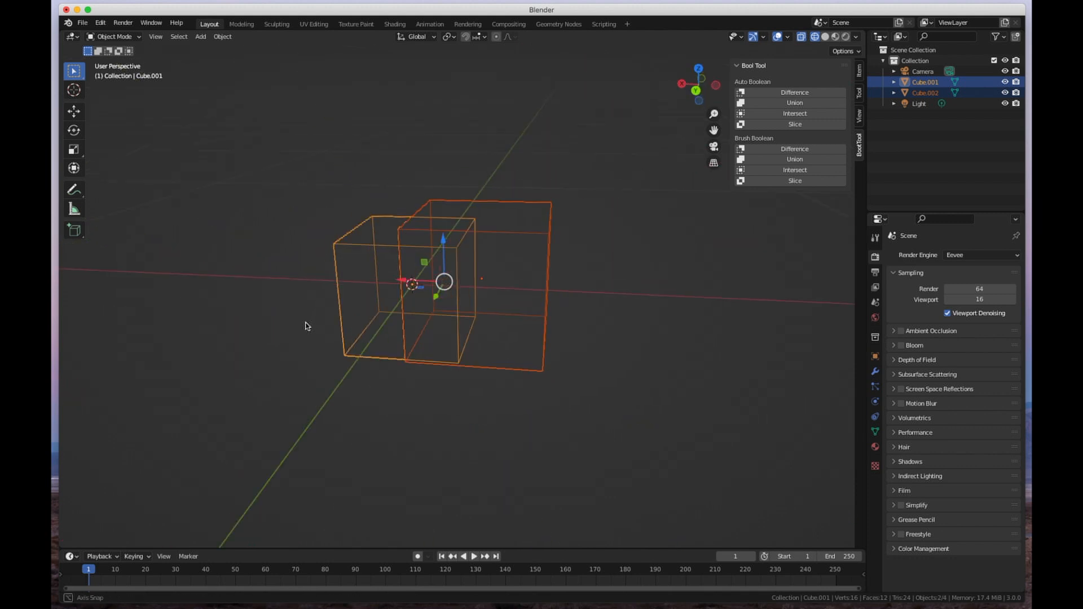
drag(308, 326, 493, 179)
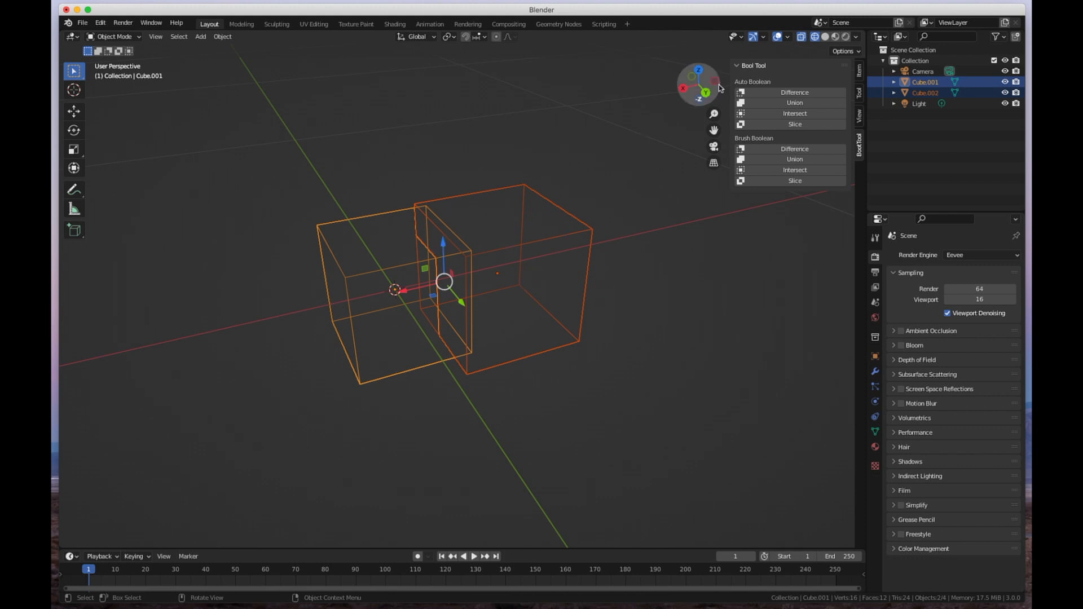
mouse_move(794, 102)
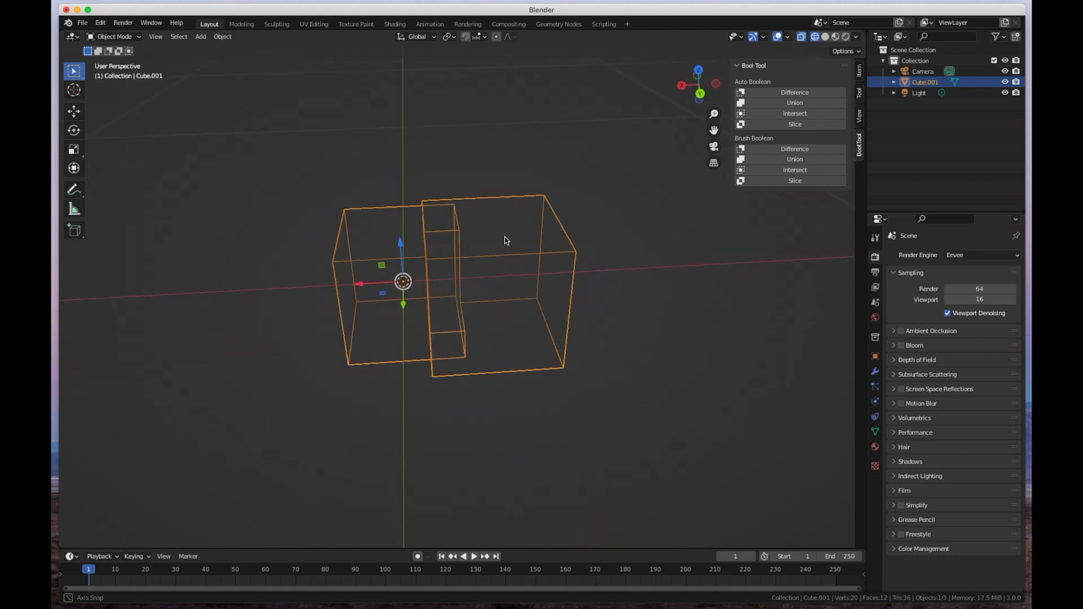
drag(504, 240, 456, 326)
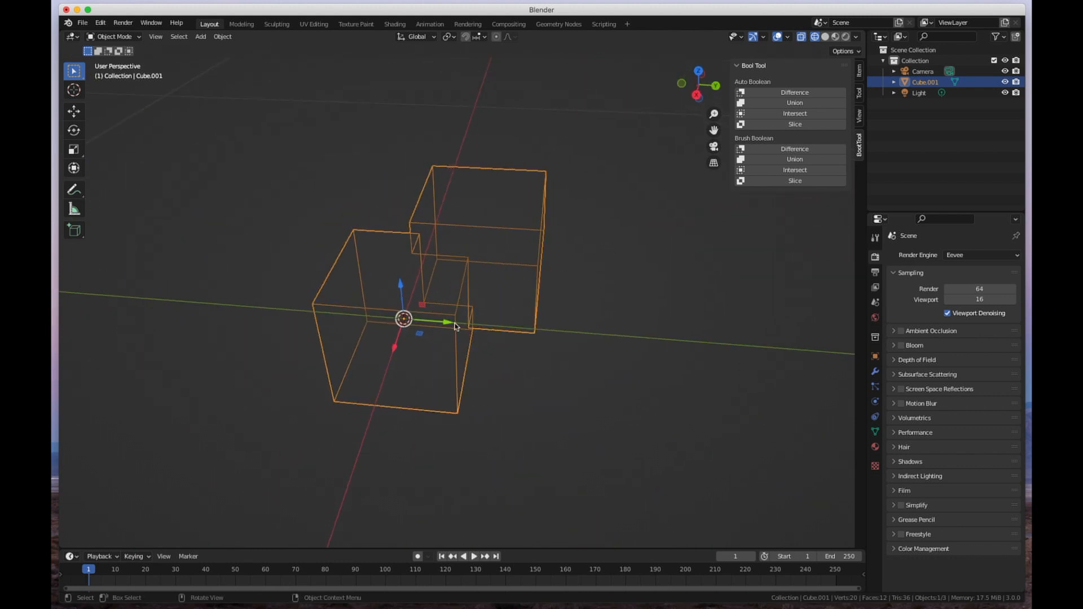
key(Tab)
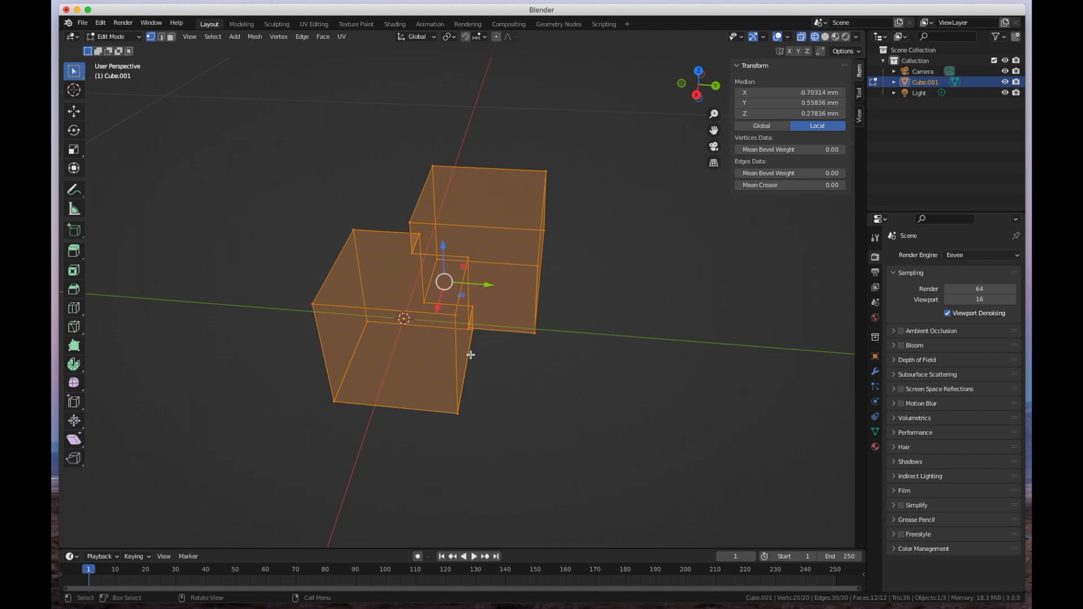
key(Tab)
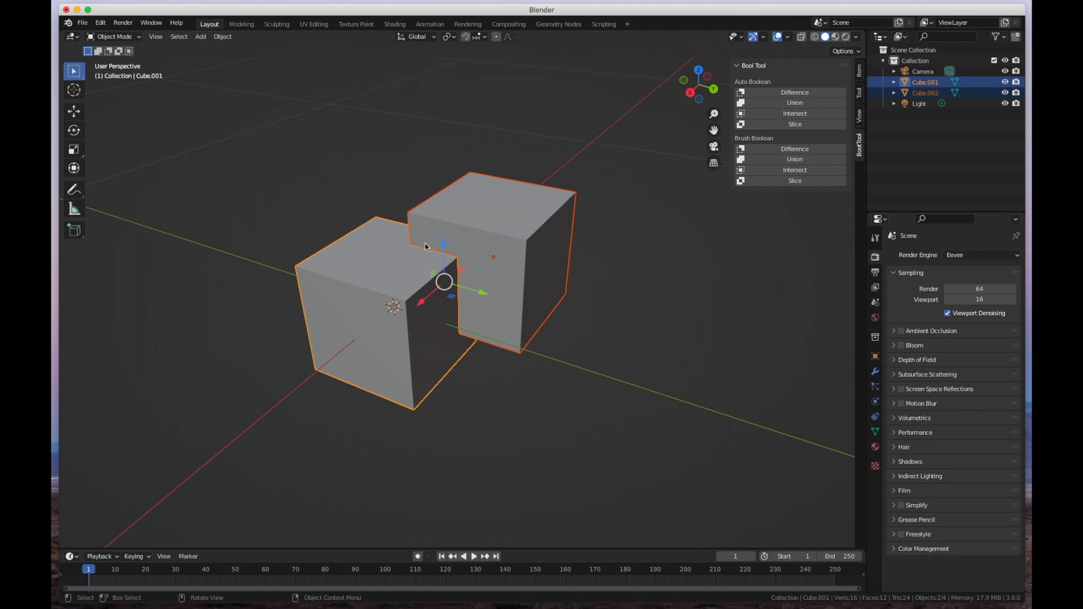
Step: Apply Auto Boolean Intersect to the two cubes, keeping only their overlap
drag(470, 290, 455, 256)
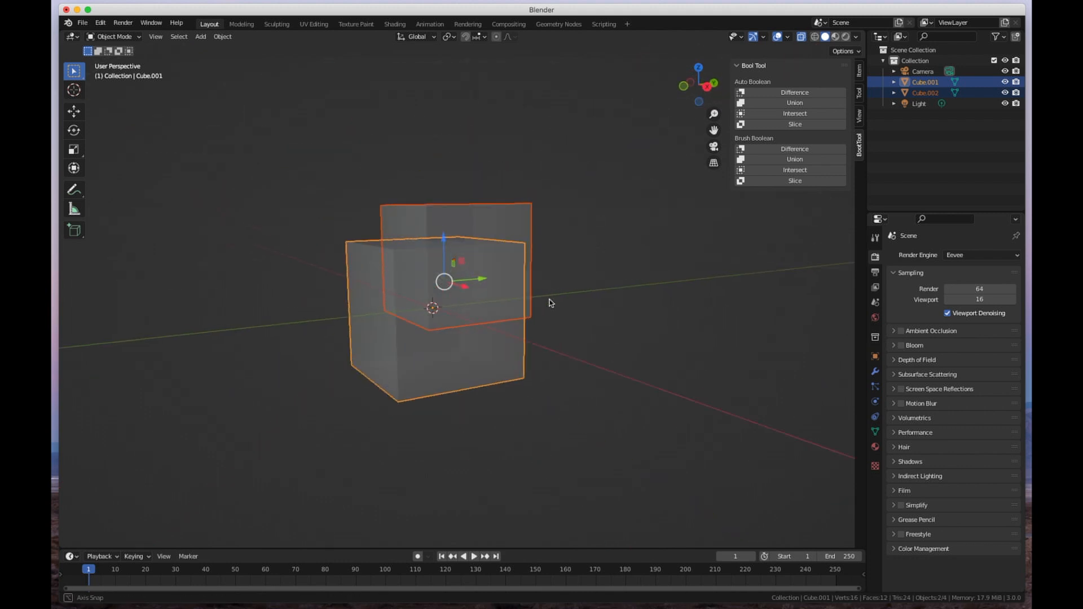
drag(549, 302, 504, 266)
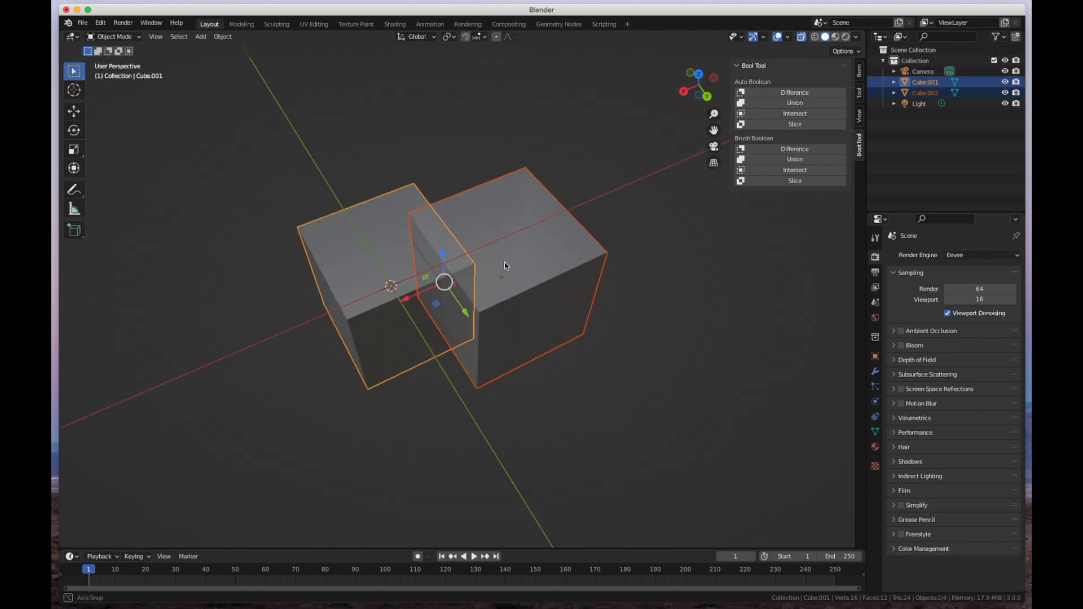
drag(483, 277, 415, 290)
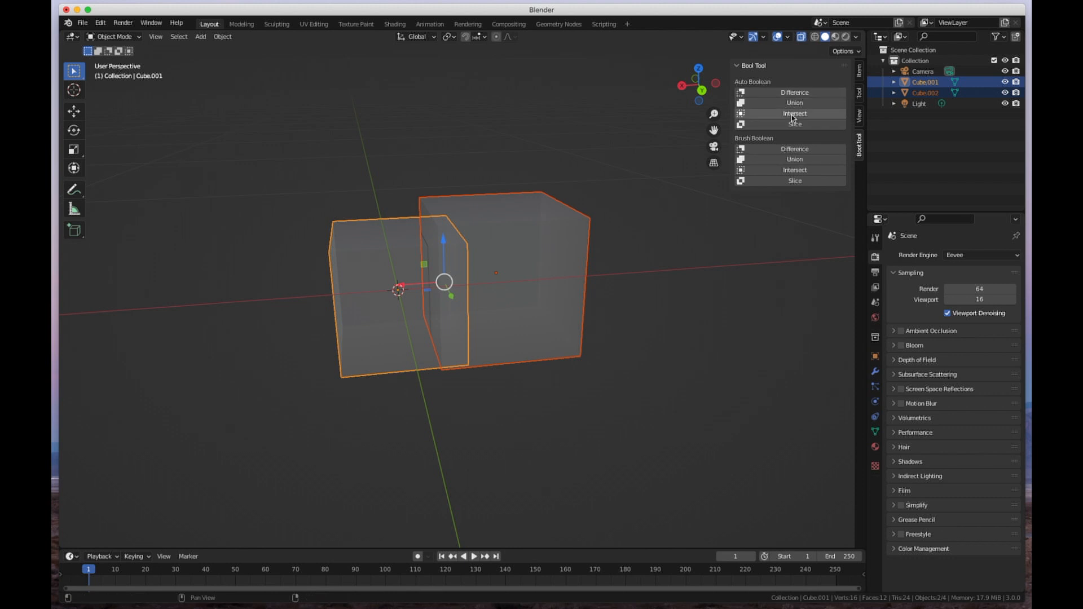
mouse_move(795, 114)
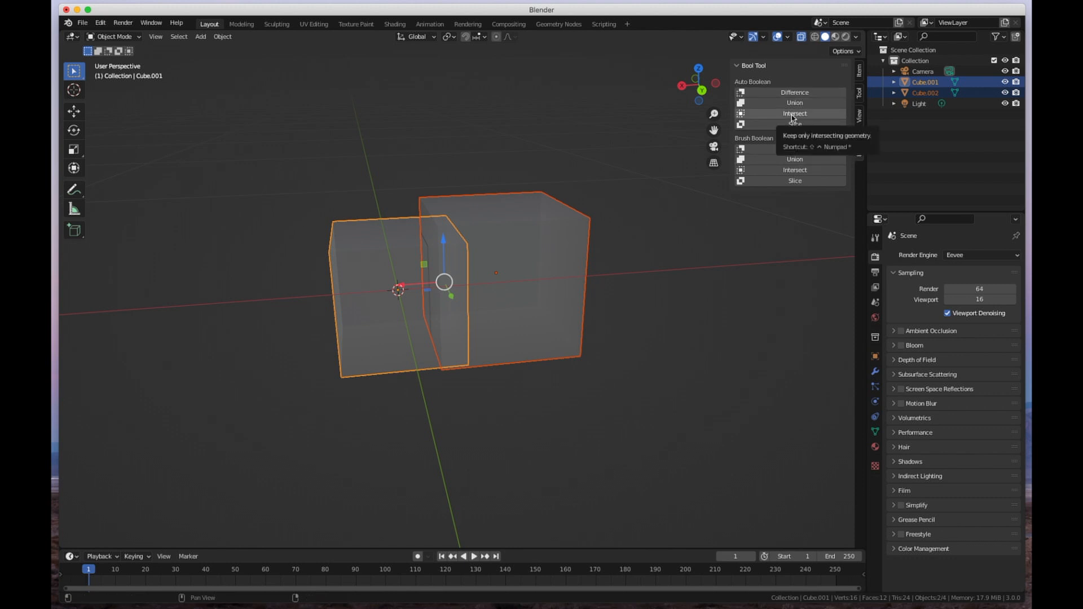
click(794, 113)
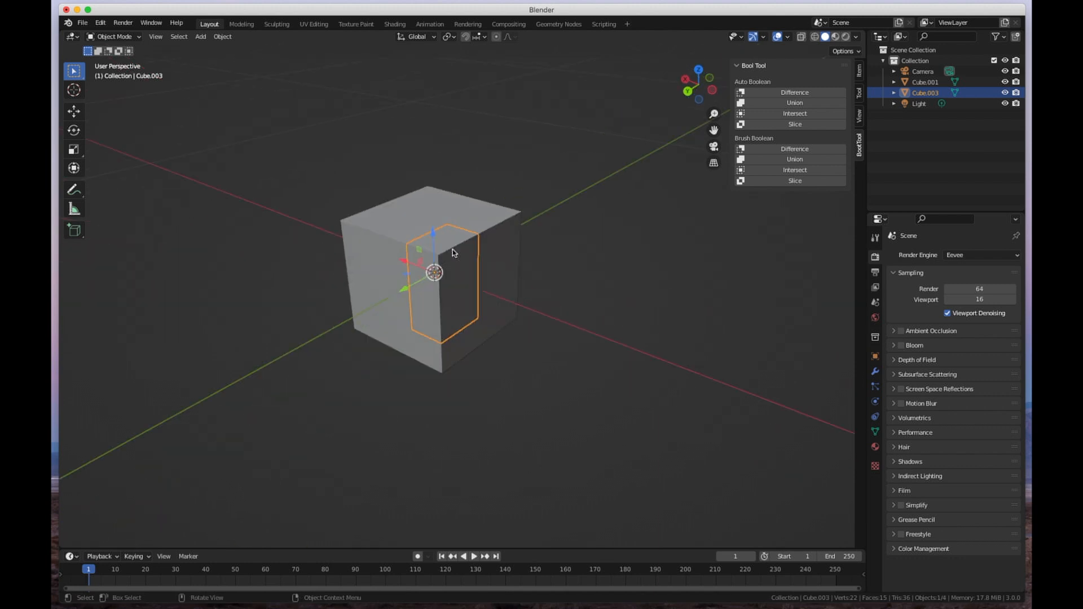
Step: Inset the cube's front face in Edit Mode to form a rectangular frame
key(Tab)
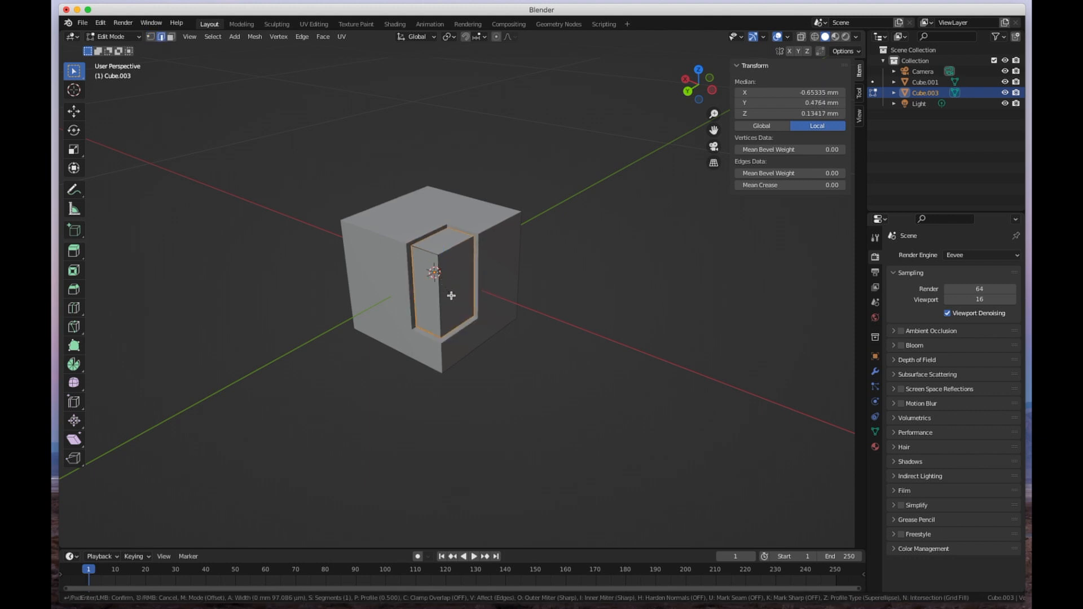
click(451, 295)
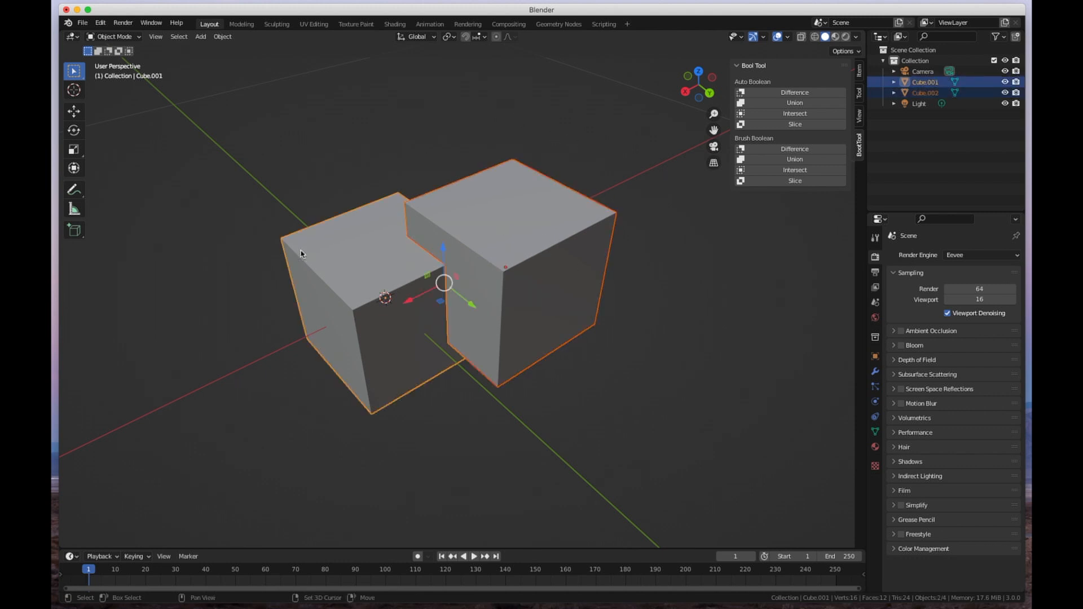
mouse_move(330, 252)
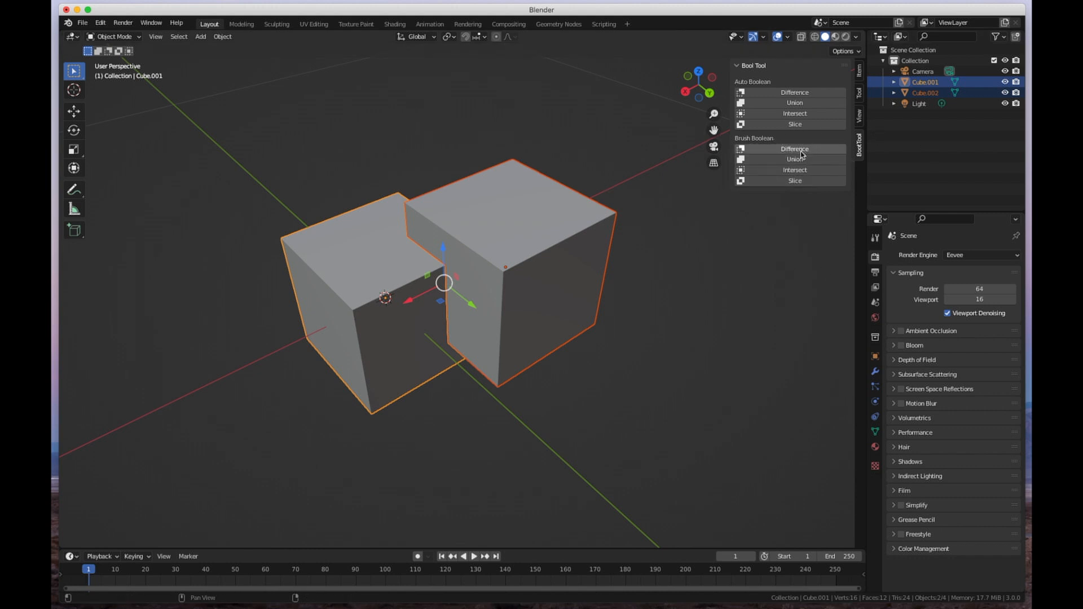
mouse_move(795, 148)
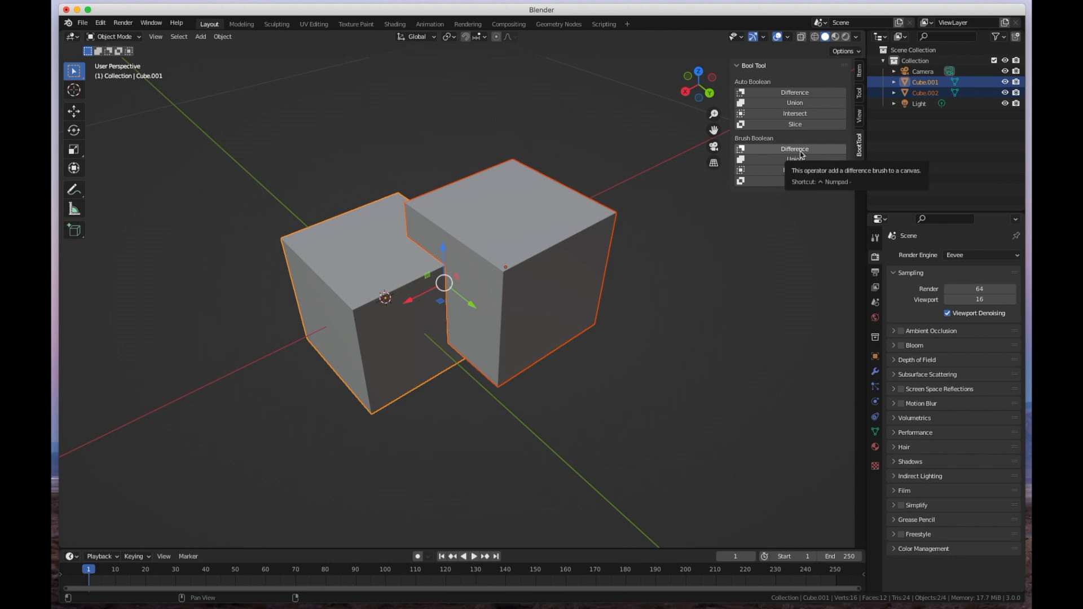
Step: Apply Brush Boolean Difference, turning Cube.002 into a live wireframe cutter
click(794, 149)
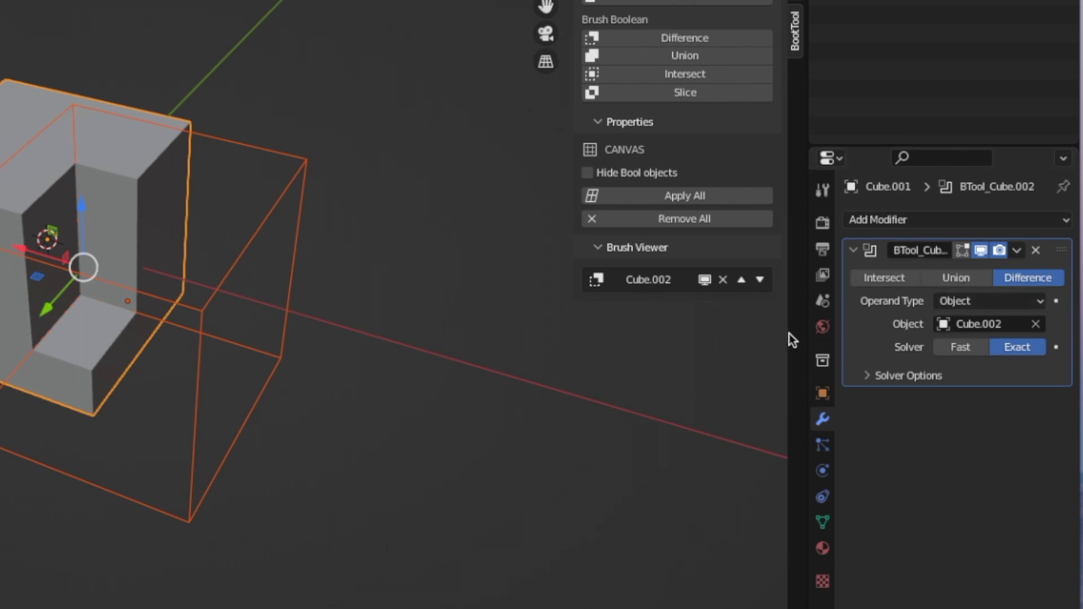
mouse_move(39, 107)
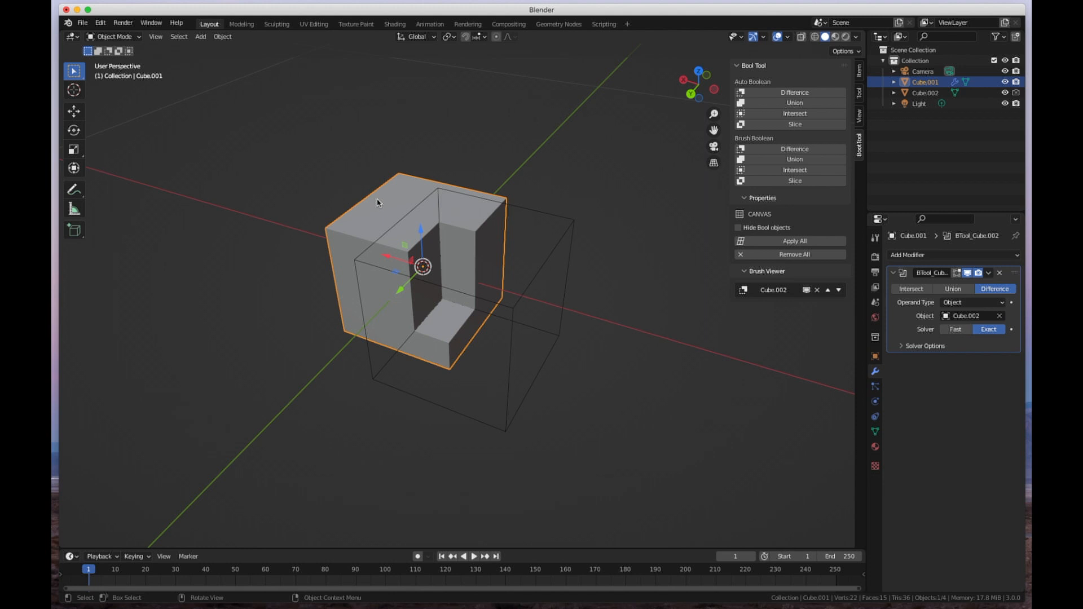
mouse_move(994, 289)
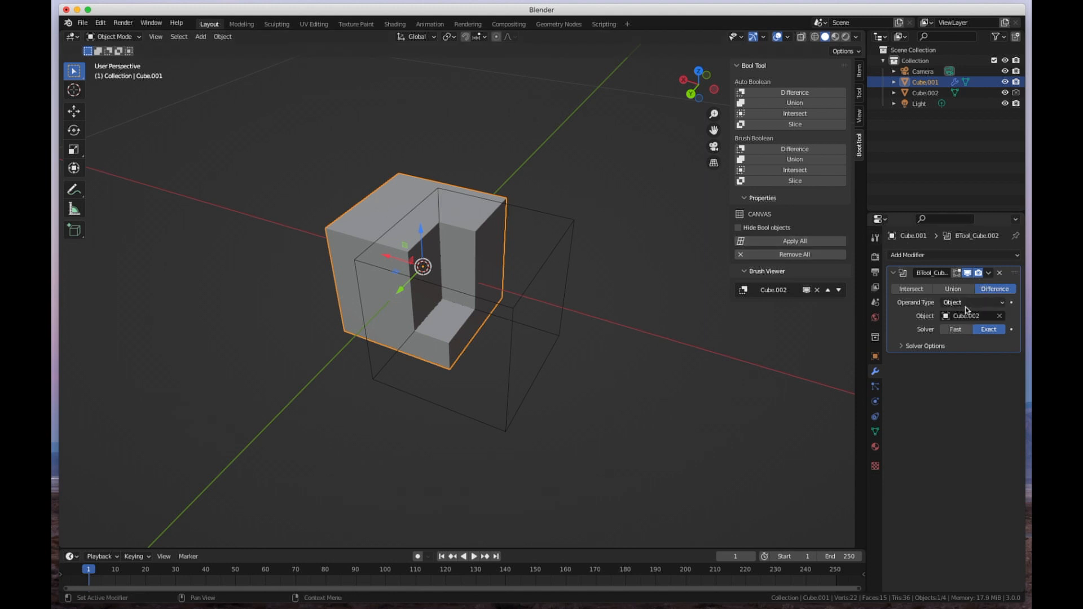
mouse_move(981, 309)
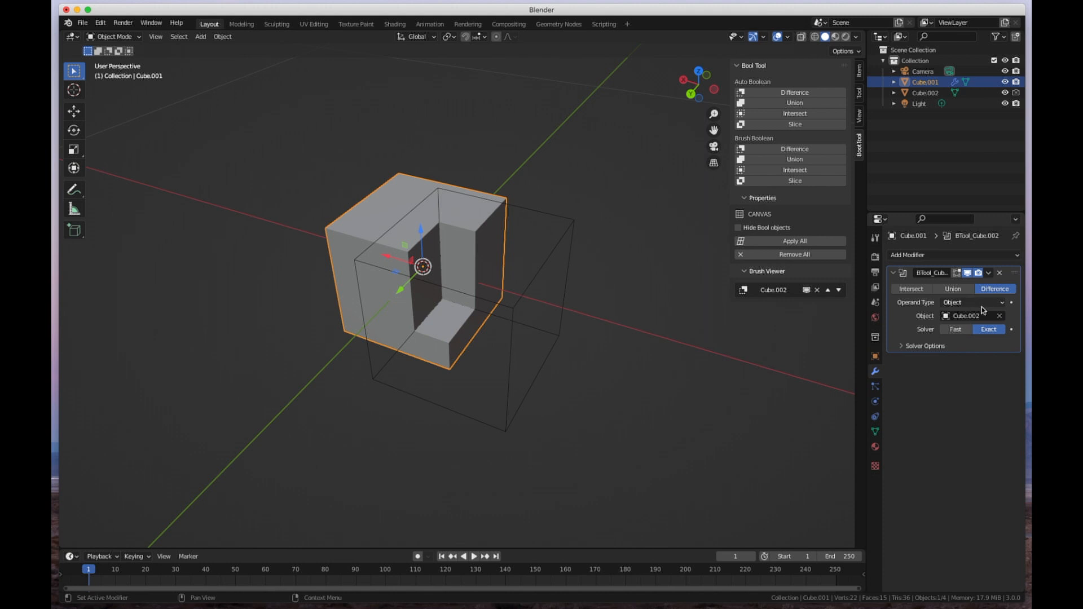
mouse_move(914, 323)
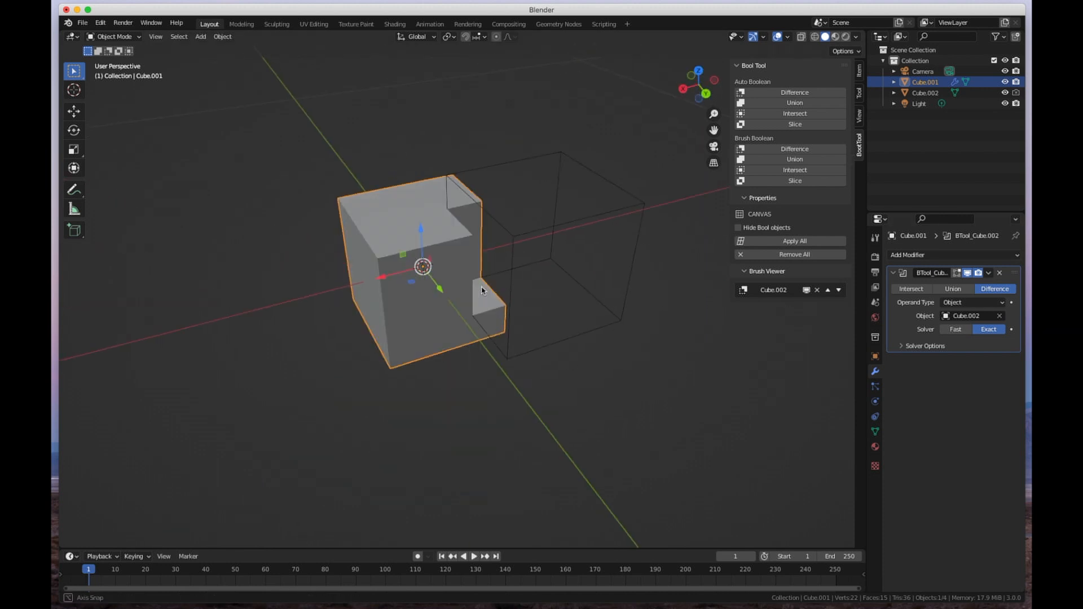
Step: Move the Cube.002 cutter to a new spot, reshaping the live notch
drag(482, 290, 415, 172)
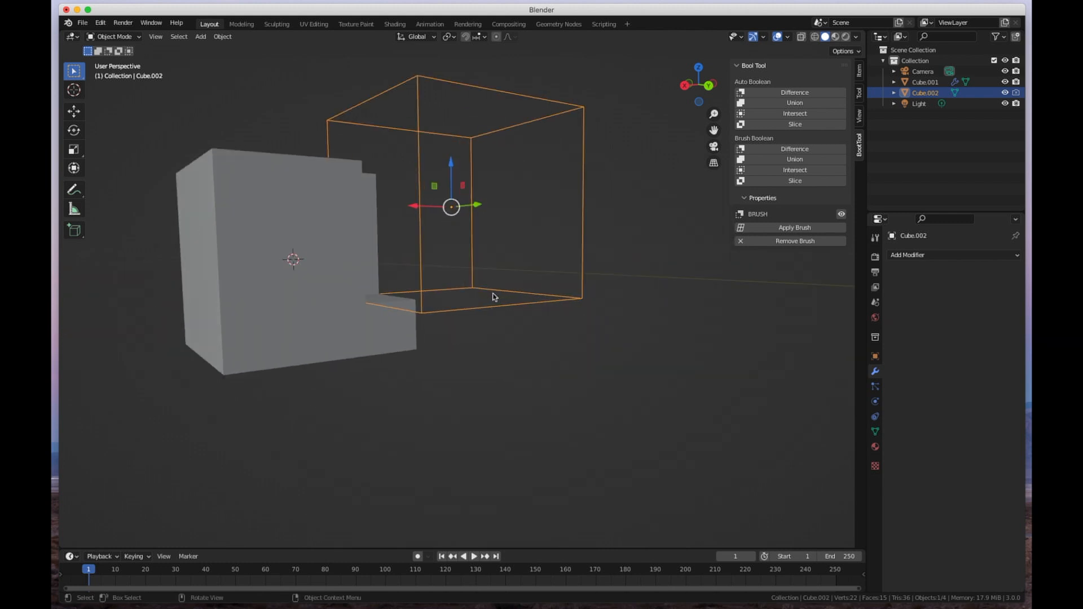
drag(494, 297, 447, 289)
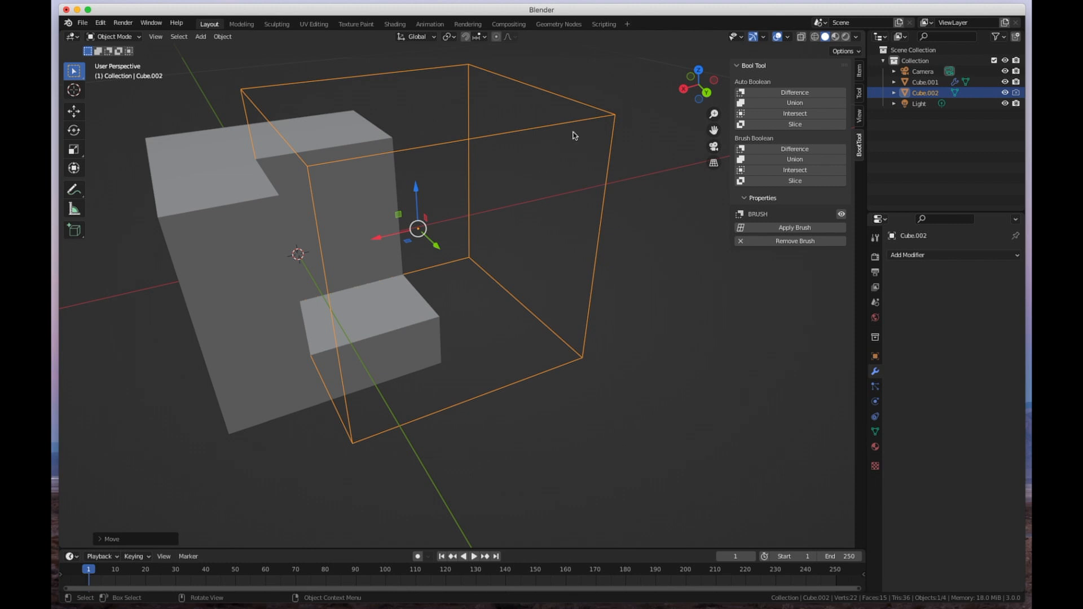
mouse_move(624, 261)
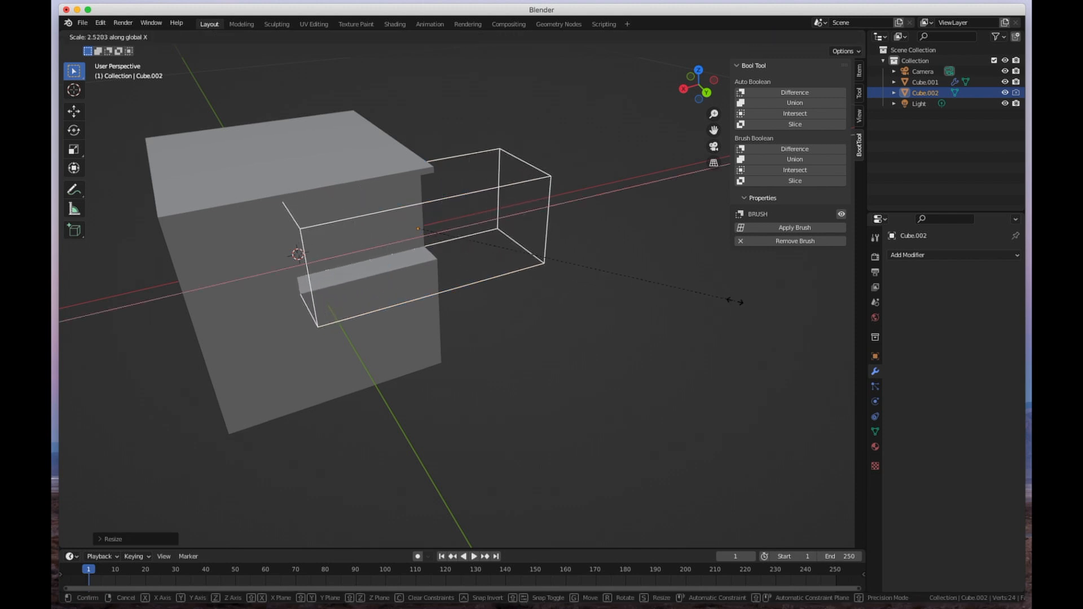
Step: Stretch the cutter along X into a long bar and move it into the cube
click(735, 304)
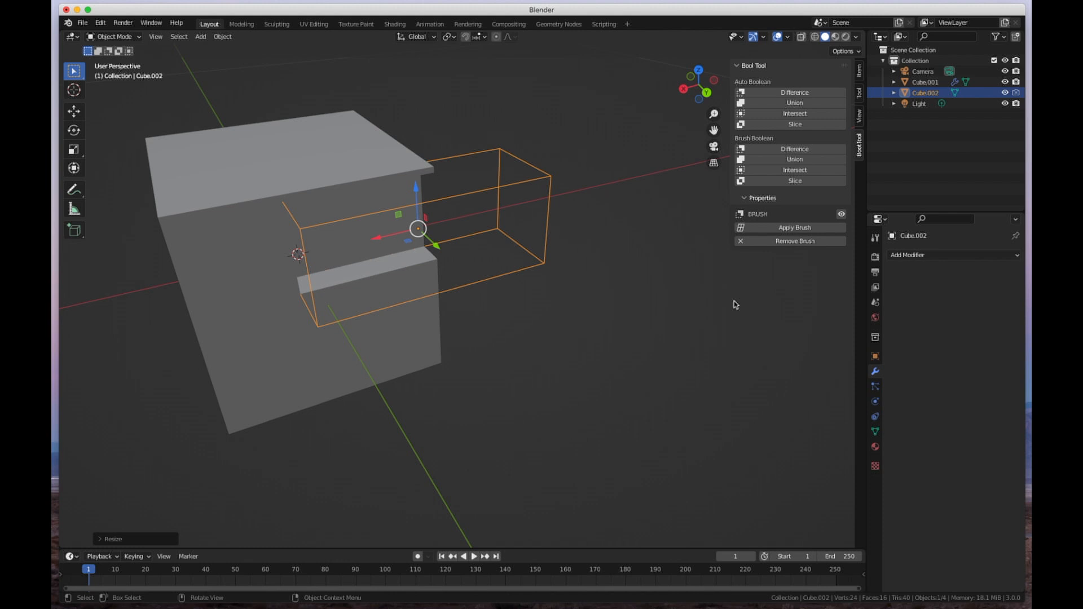
key(s)
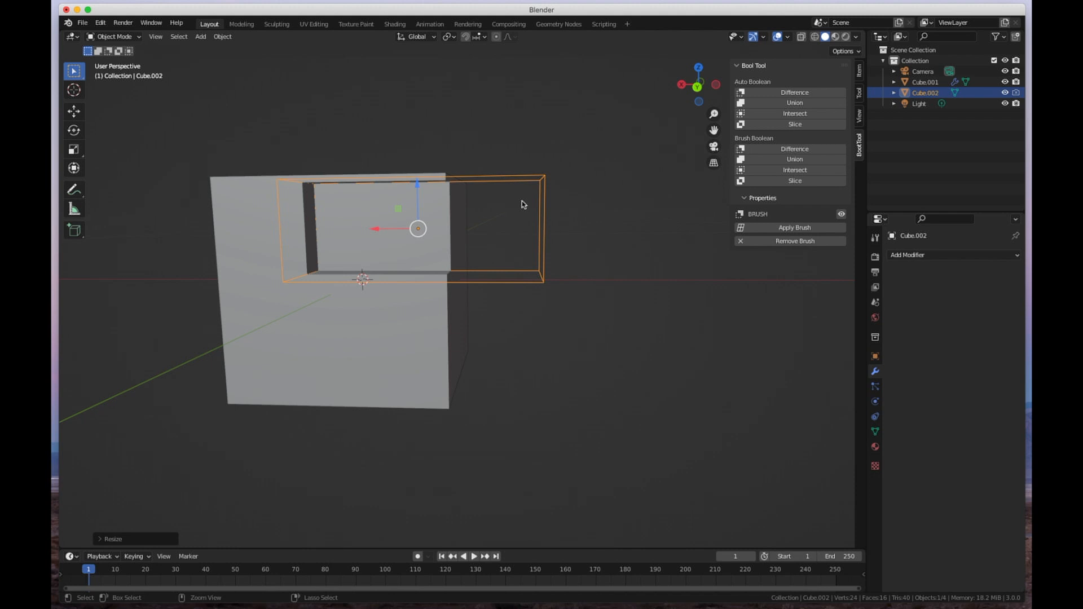
key(g)
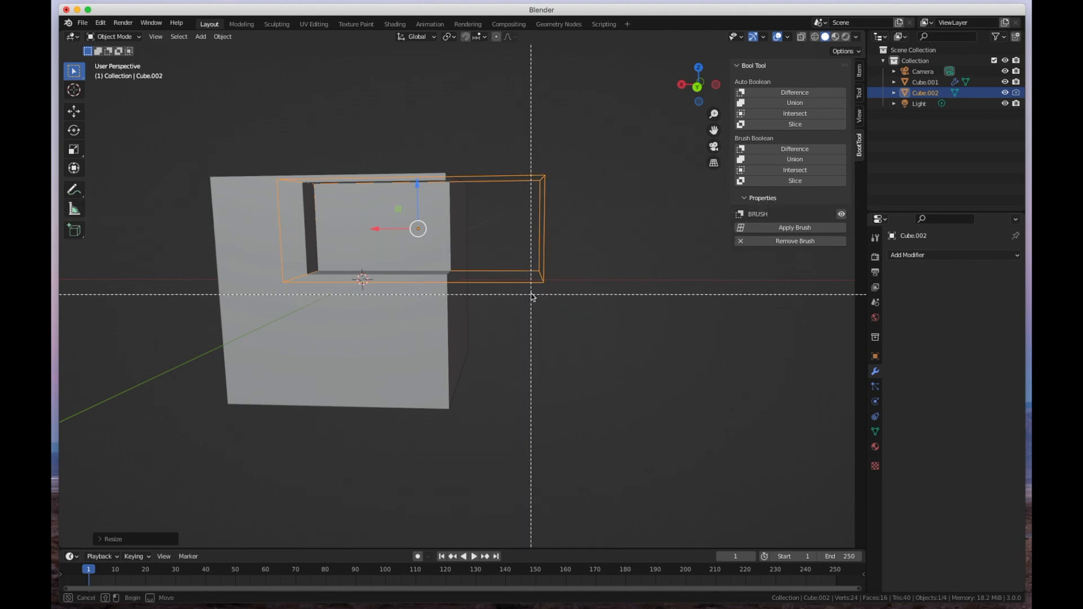
key(Tab)
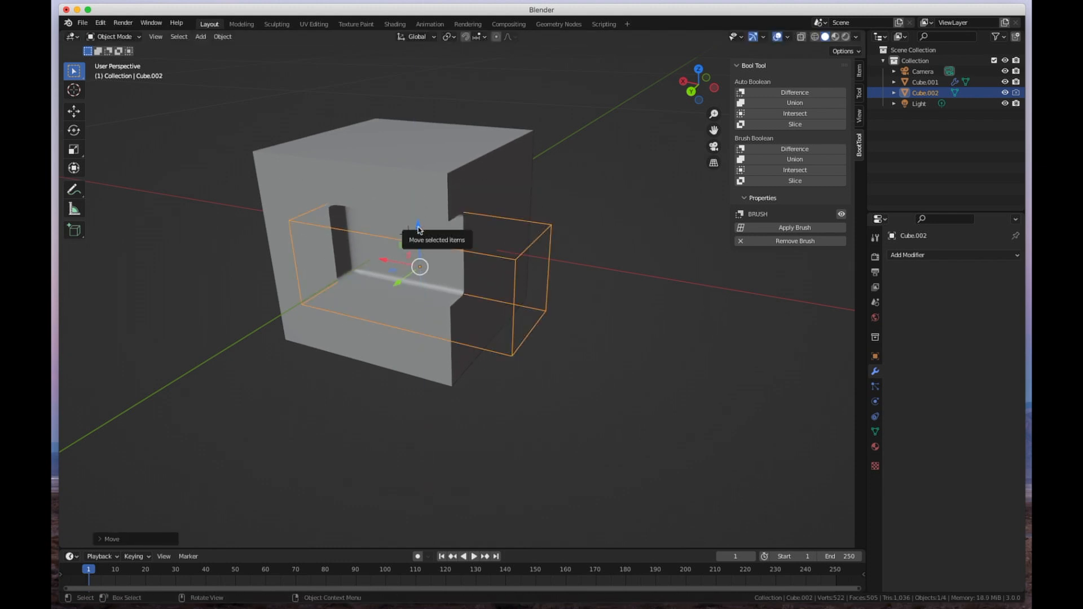
mouse_move(588, 159)
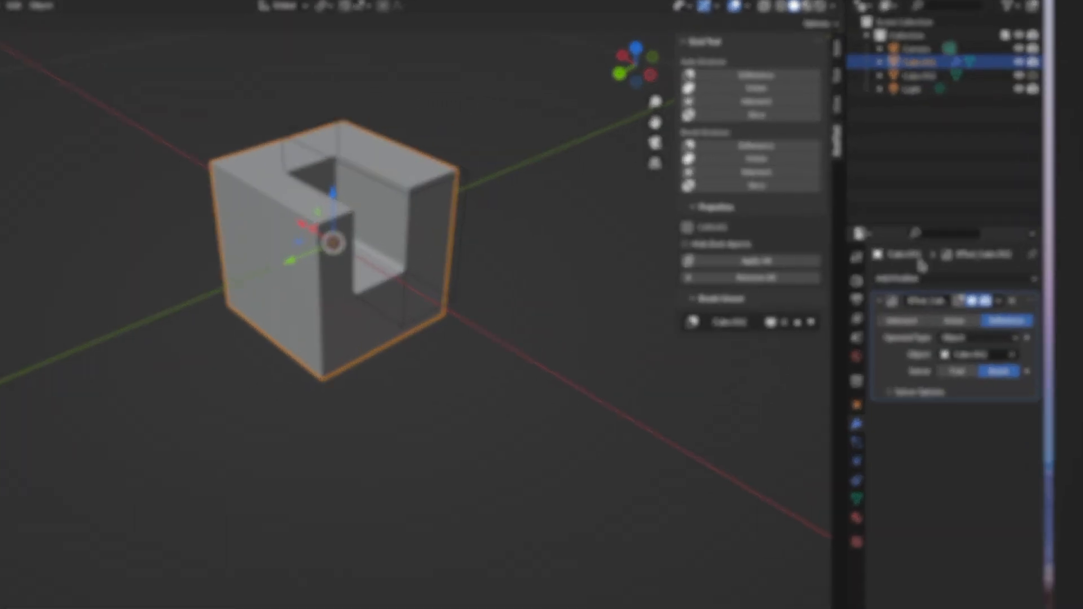
Step: Choose from the modifier list, then select and delete the cutting cube Cube.002
click(956, 321)
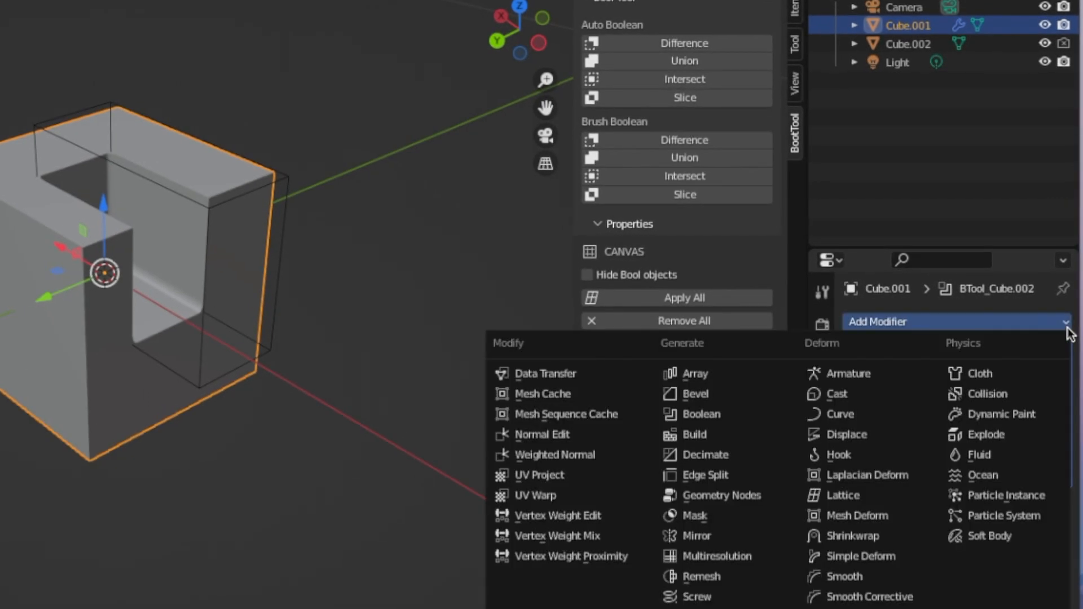
click(699, 415)
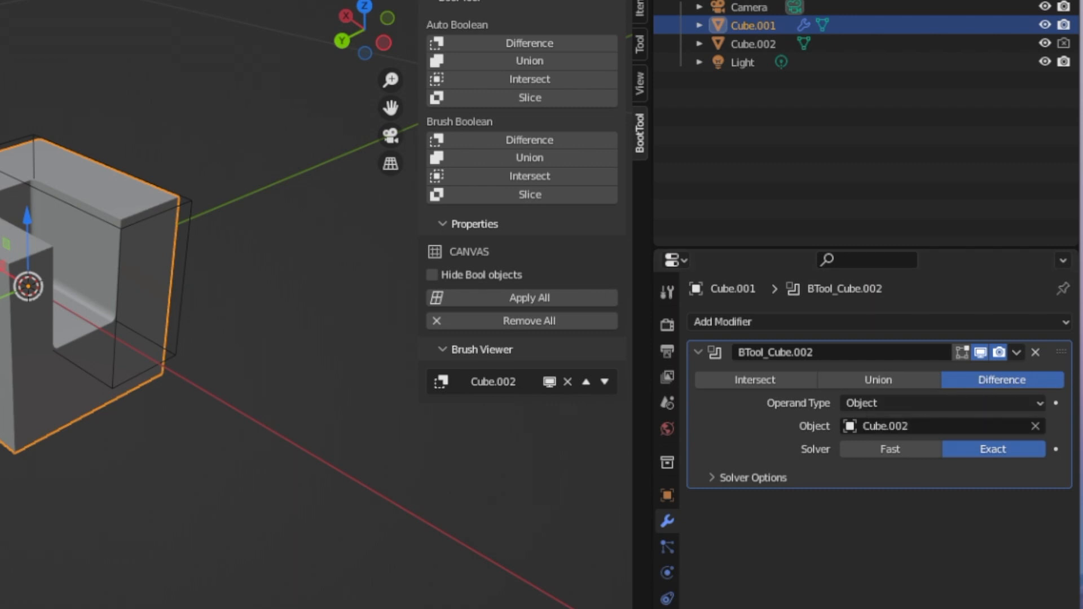
click(1017, 353)
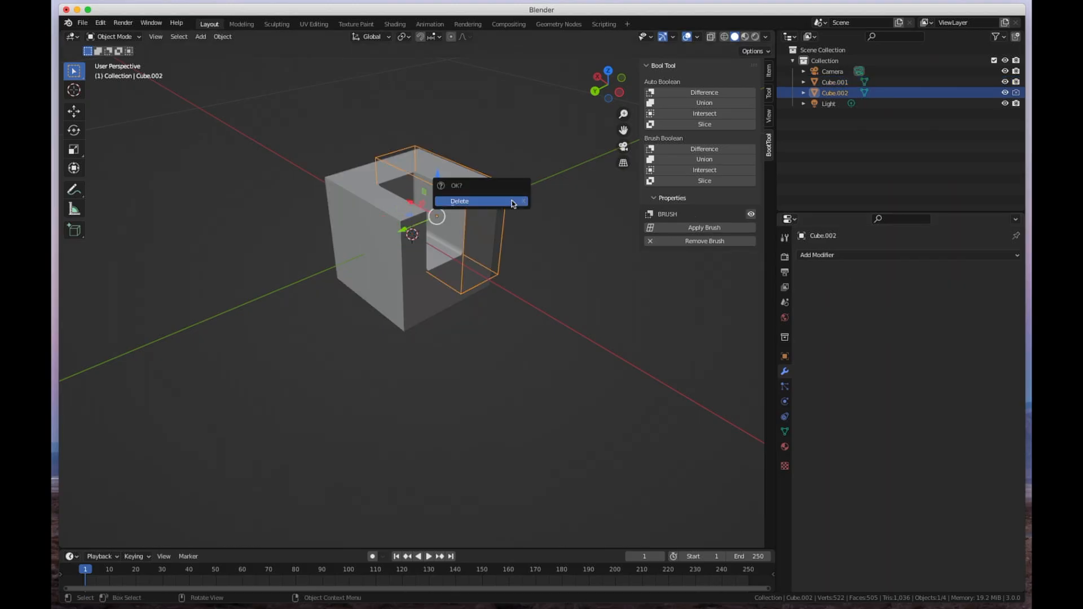
click(458, 201)
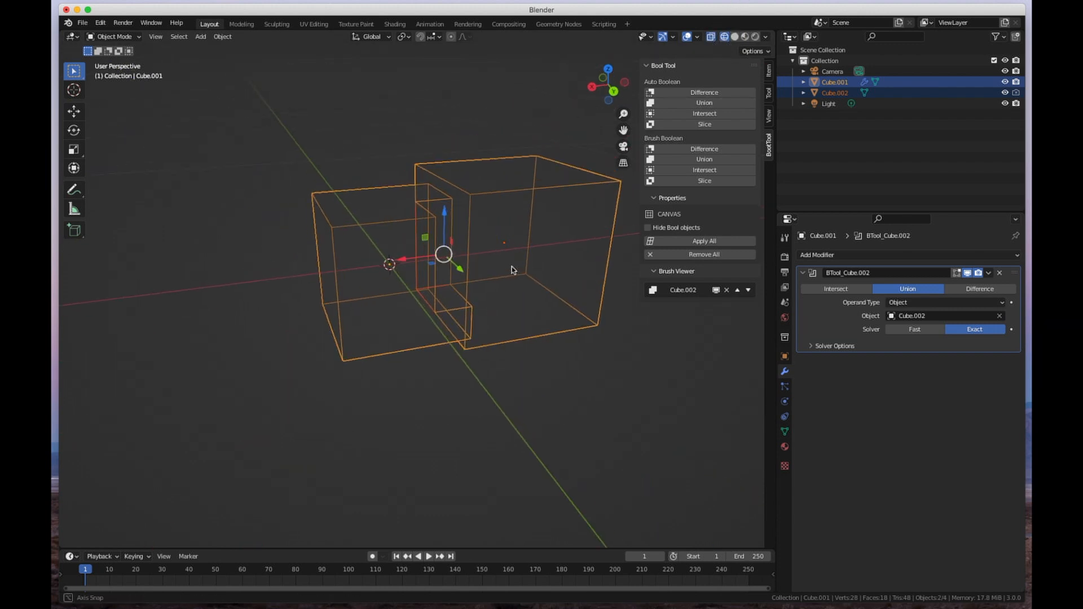
Step: Switch to solid shading, move Cube.002 up and back, and select Cube.001
drag(511, 269, 394, 280)
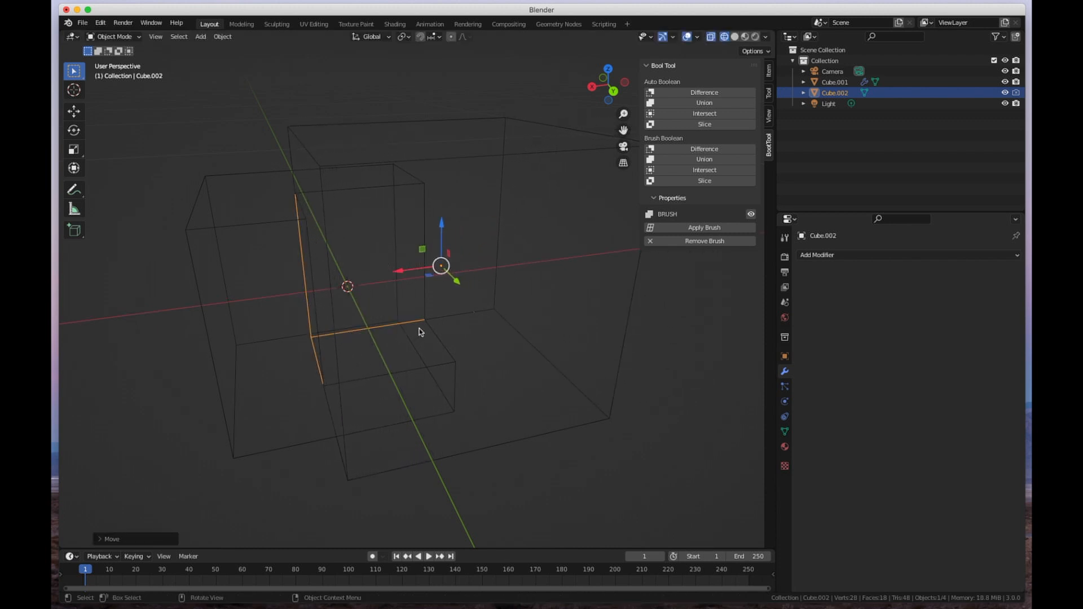
mouse_move(378, 192)
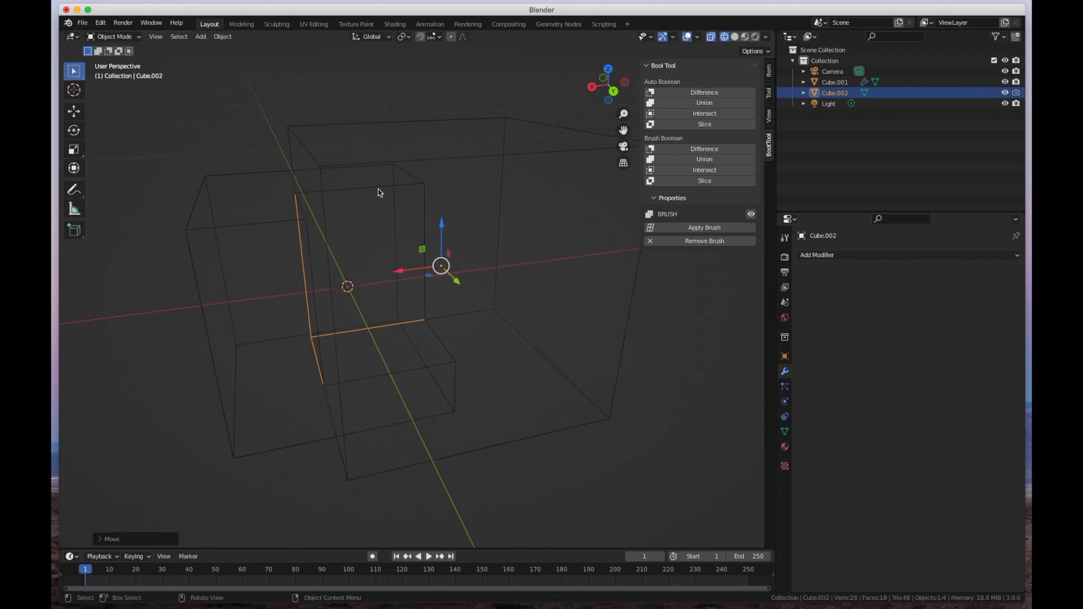
drag(379, 192, 450, 350)
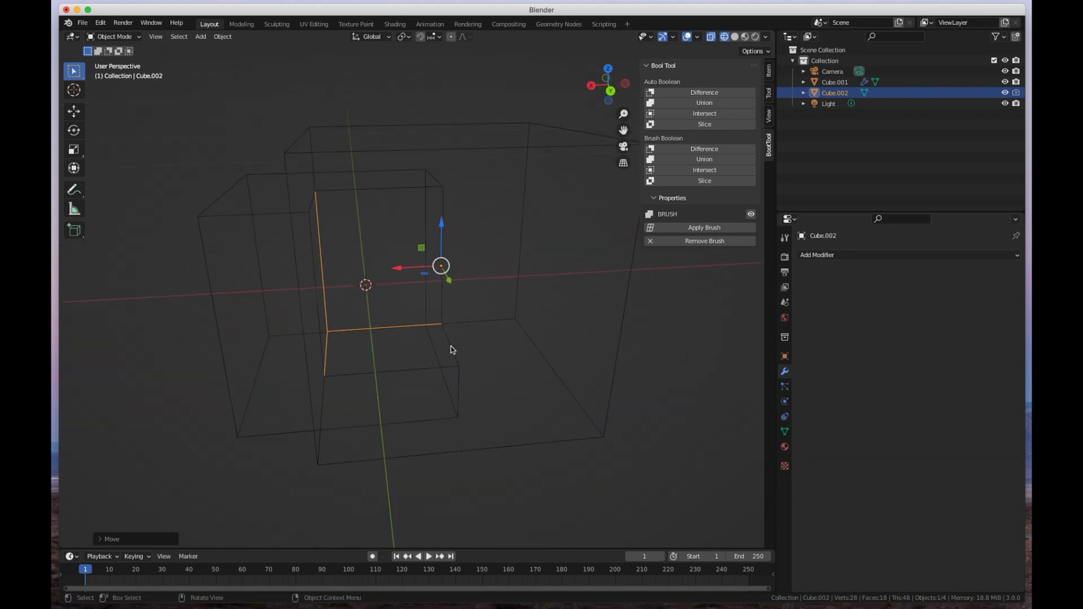
click(736, 37)
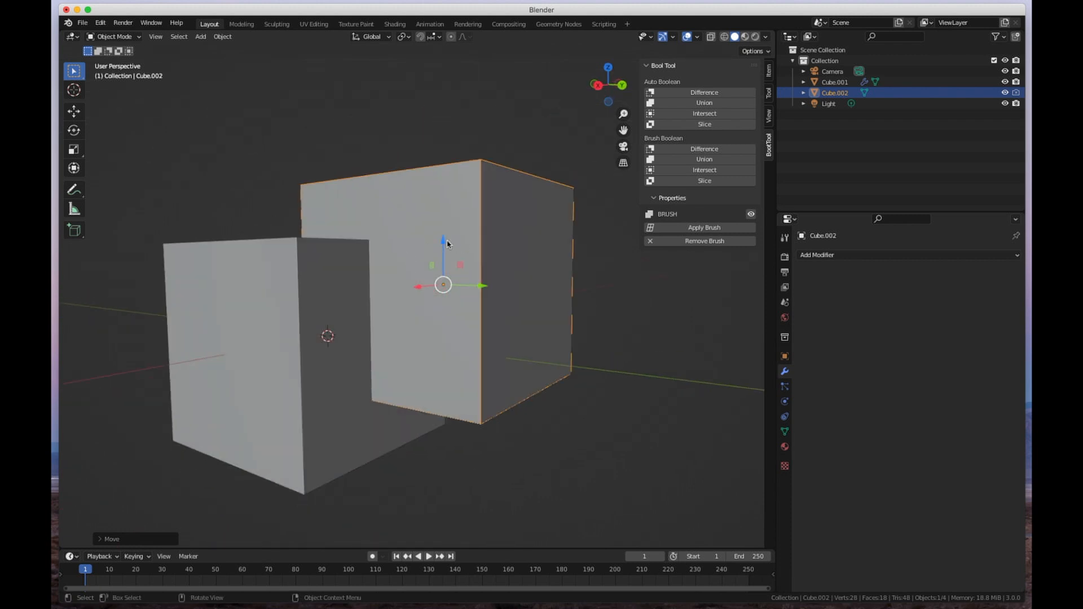
key(g)
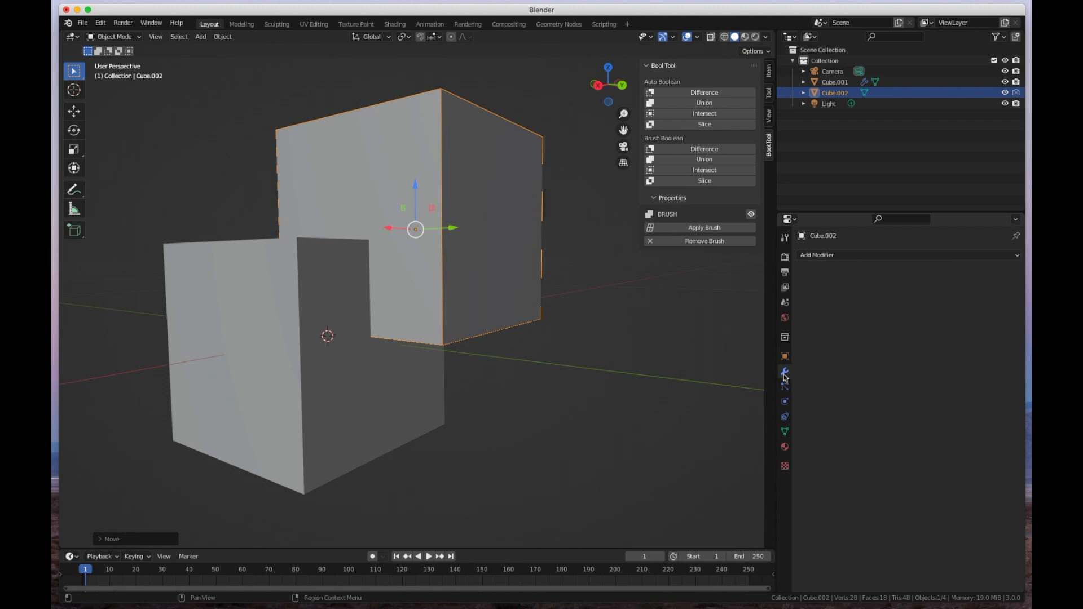
click(703, 159)
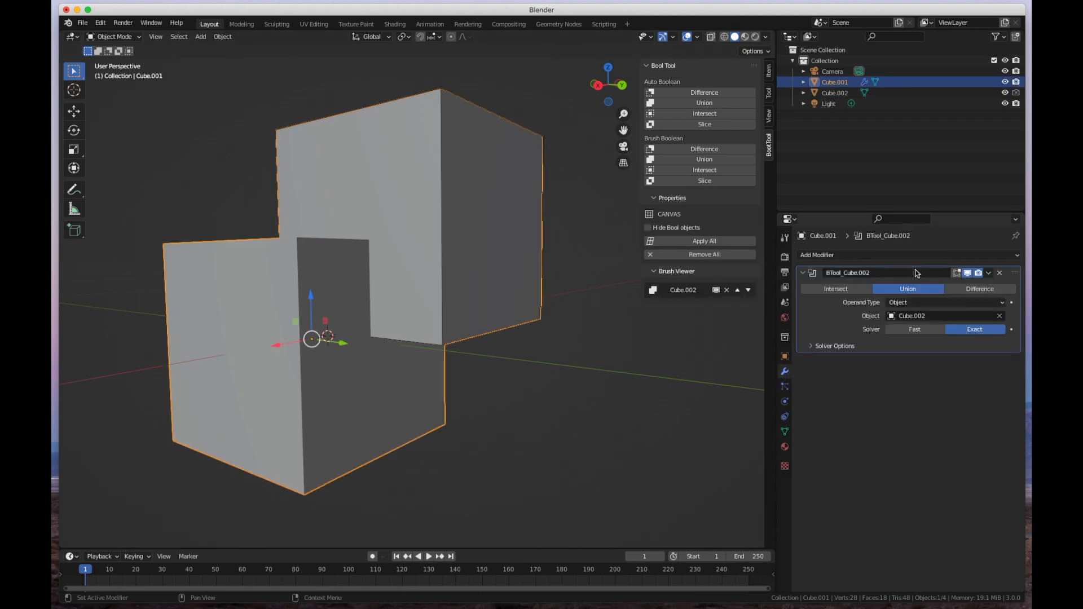
mouse_move(858, 265)
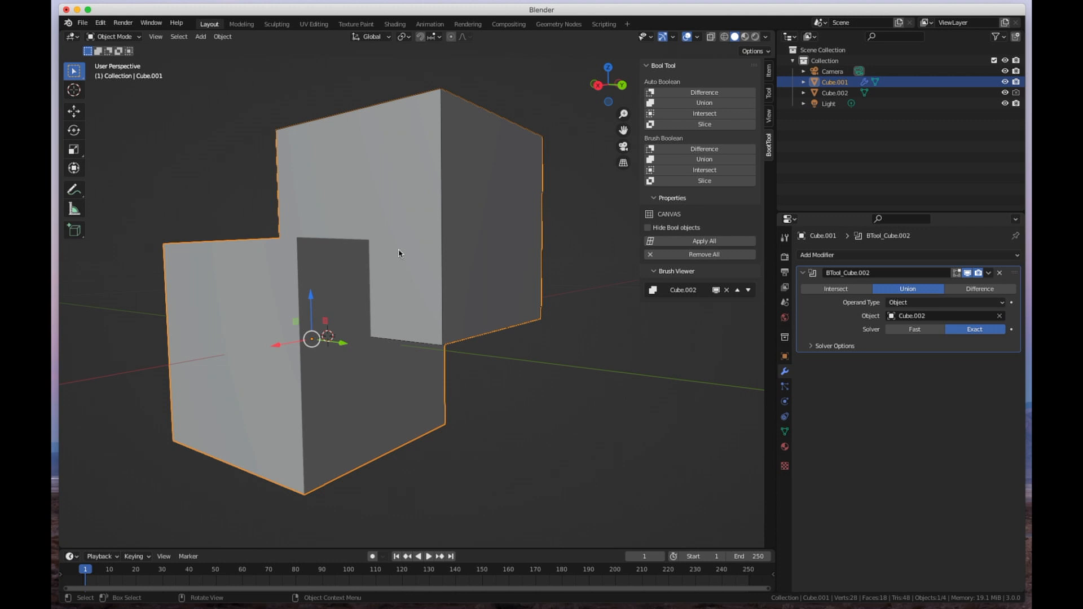
mouse_move(310, 188)
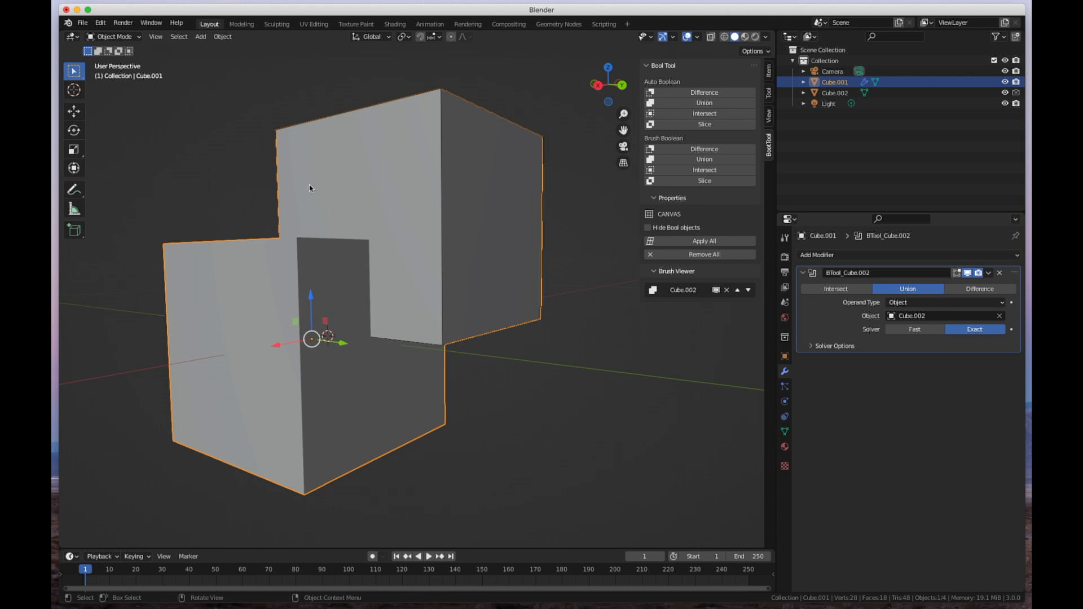
mouse_move(478, 141)
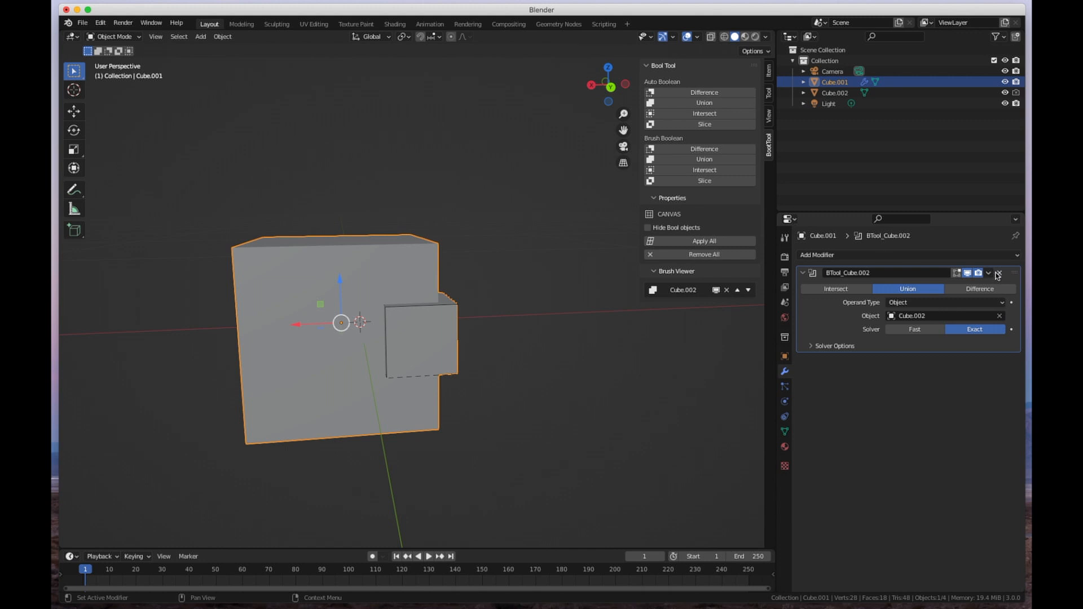
Step: Apply the BTool_Cube.002 union modifier and inspect the merged mesh in Edit Mode
click(989, 273)
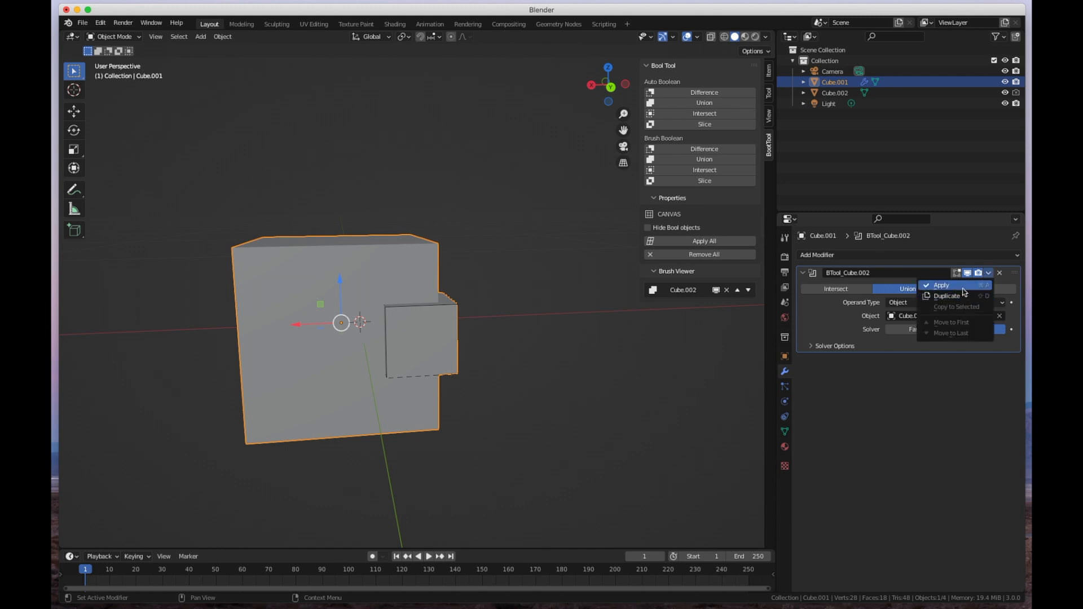
click(941, 284)
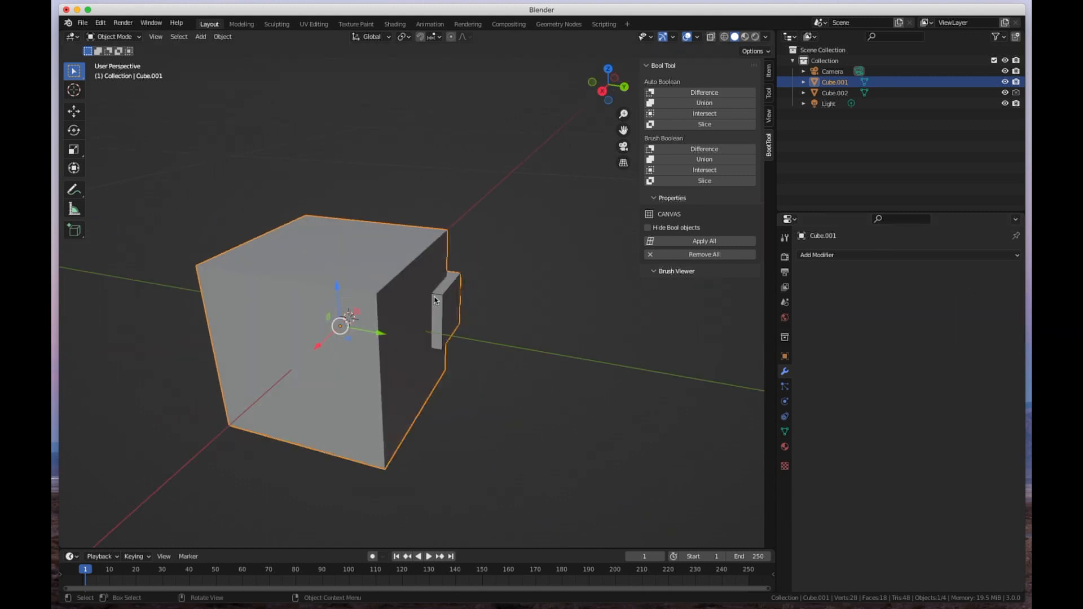
key(Tab)
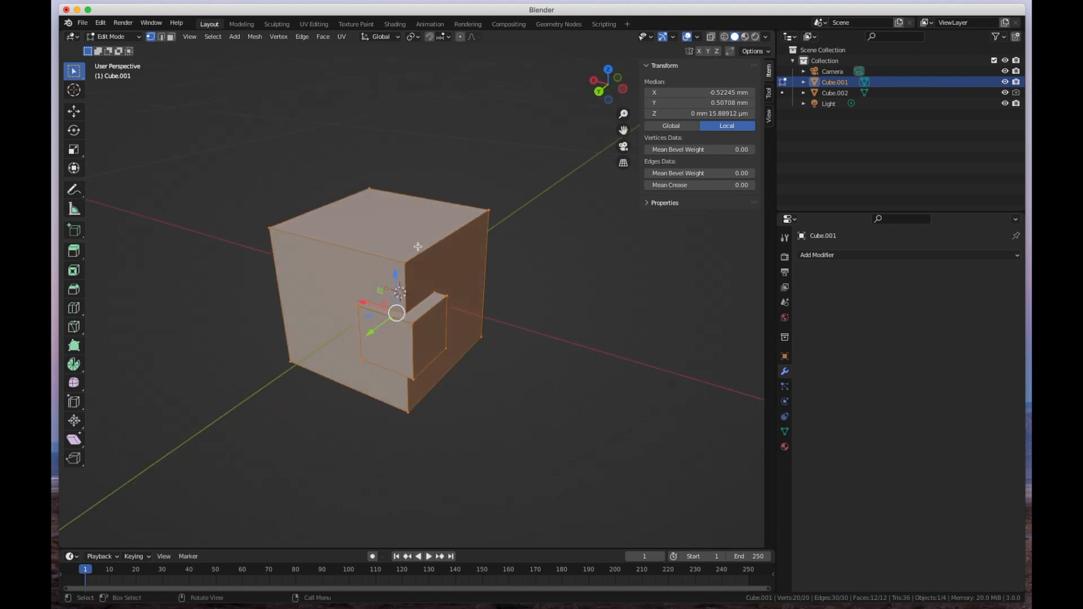
drag(418, 247, 499, 259)
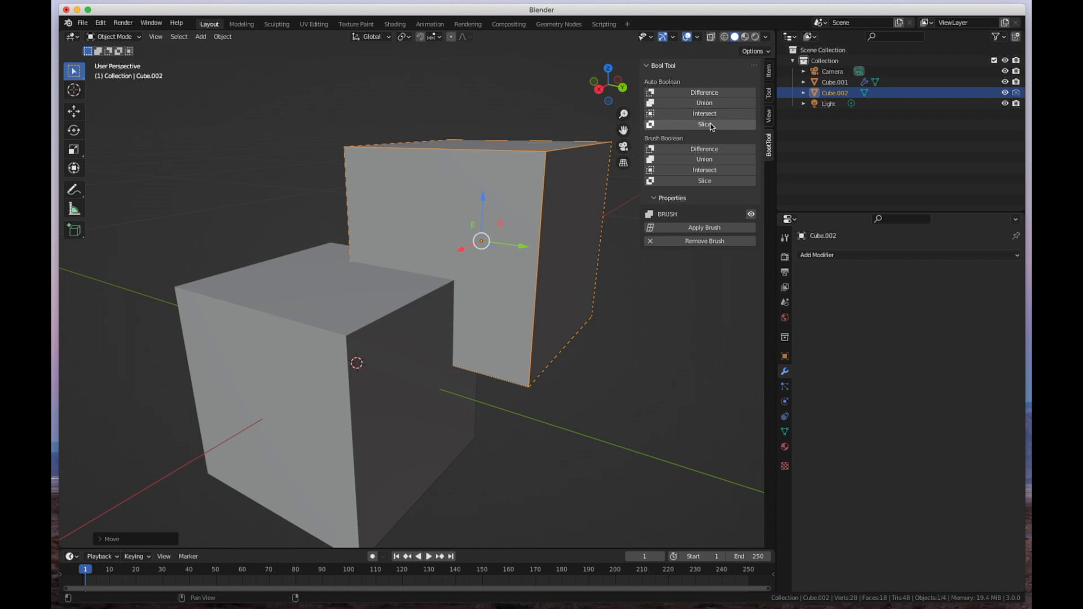
mouse_move(704, 114)
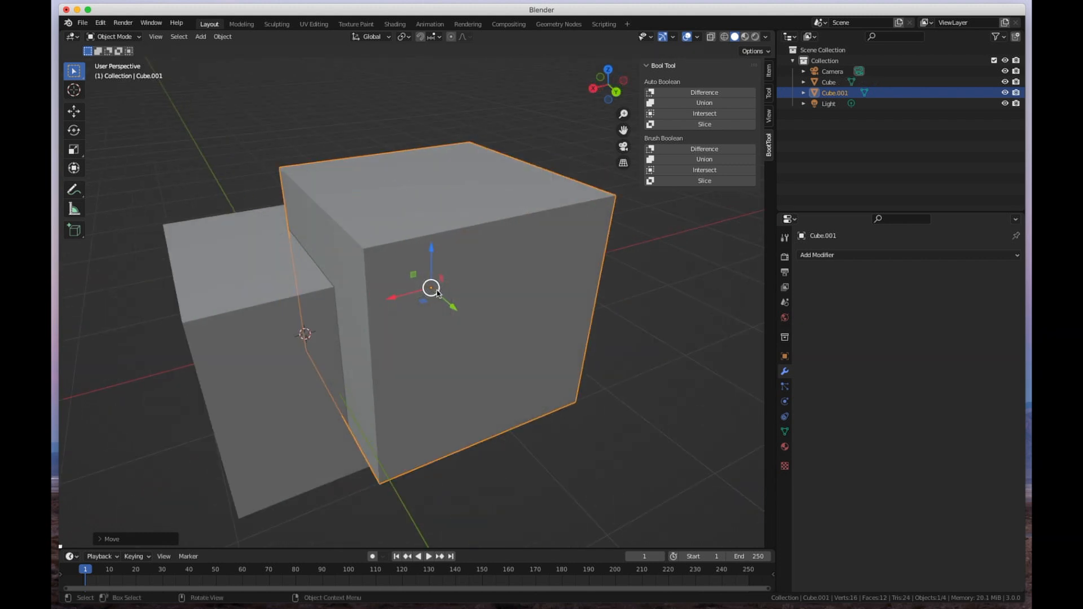
mouse_move(672, 211)
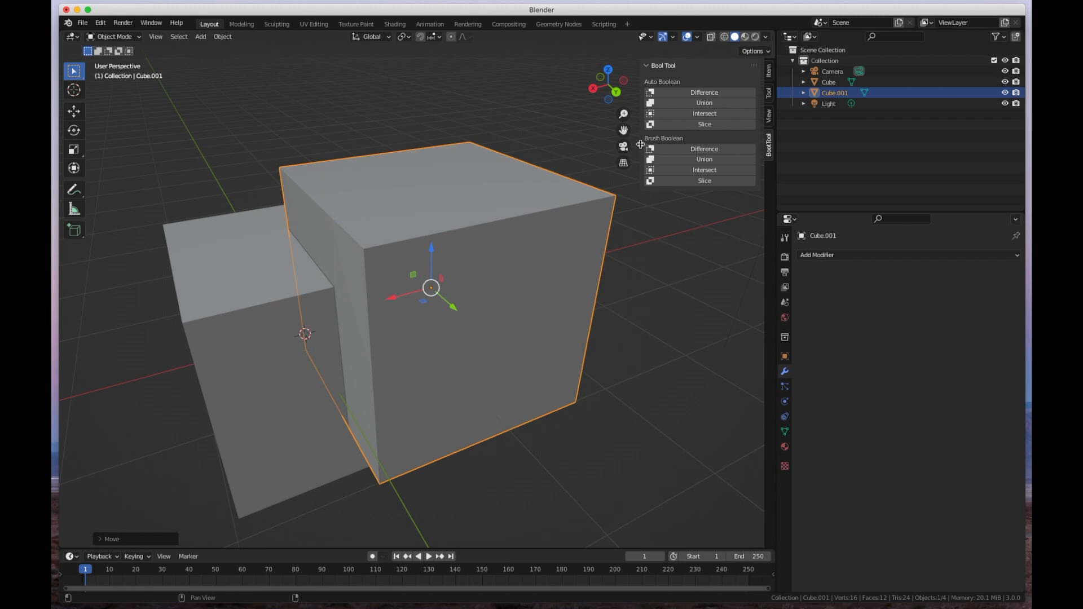
Step: Show the active tool's settings panel
click(784, 237)
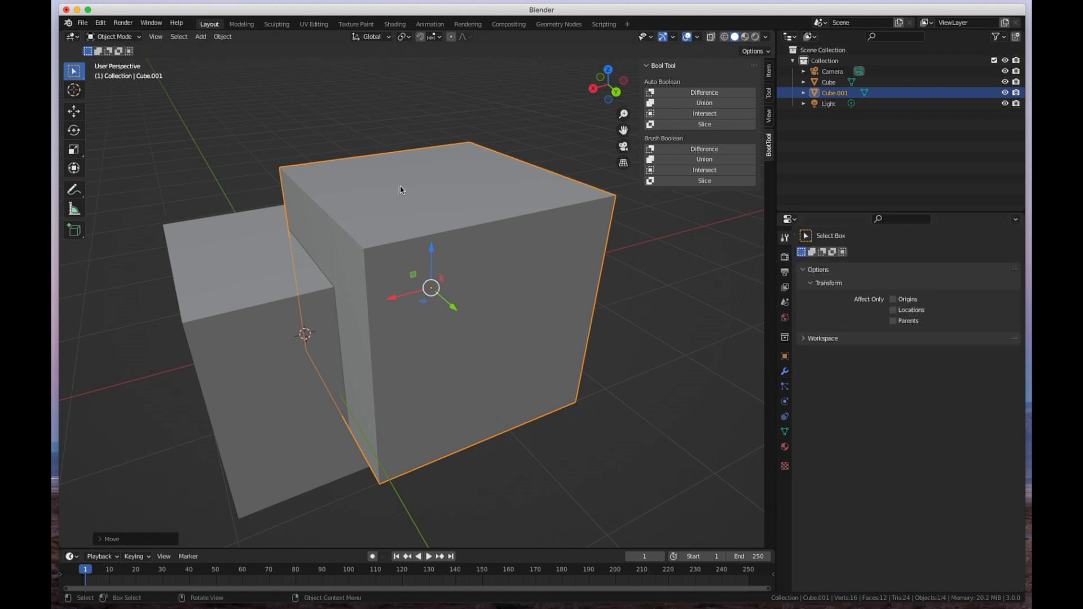
mouse_move(173, 203)
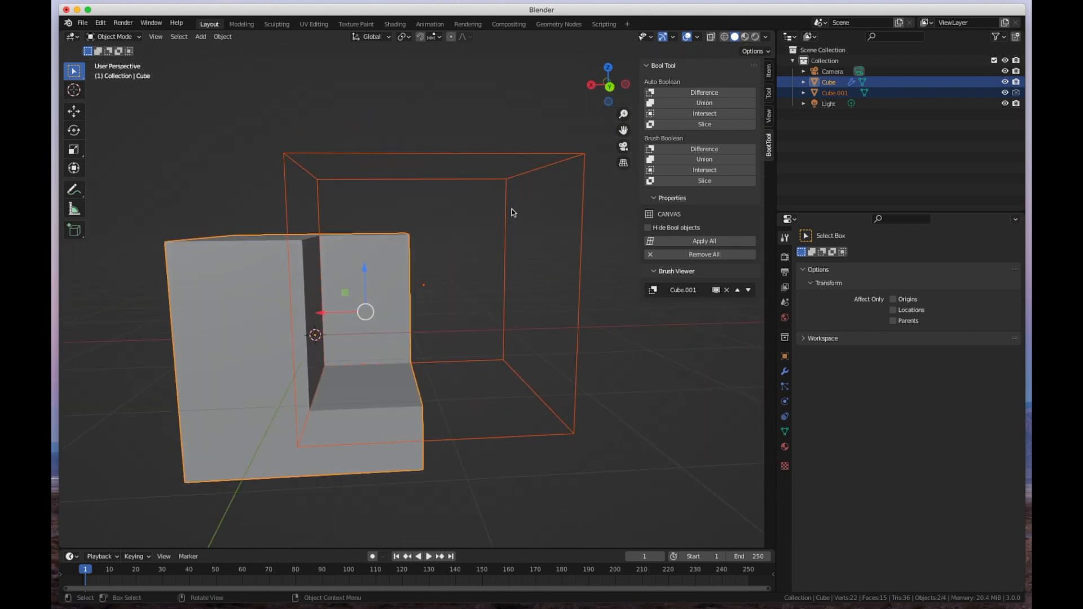
mouse_move(330, 319)
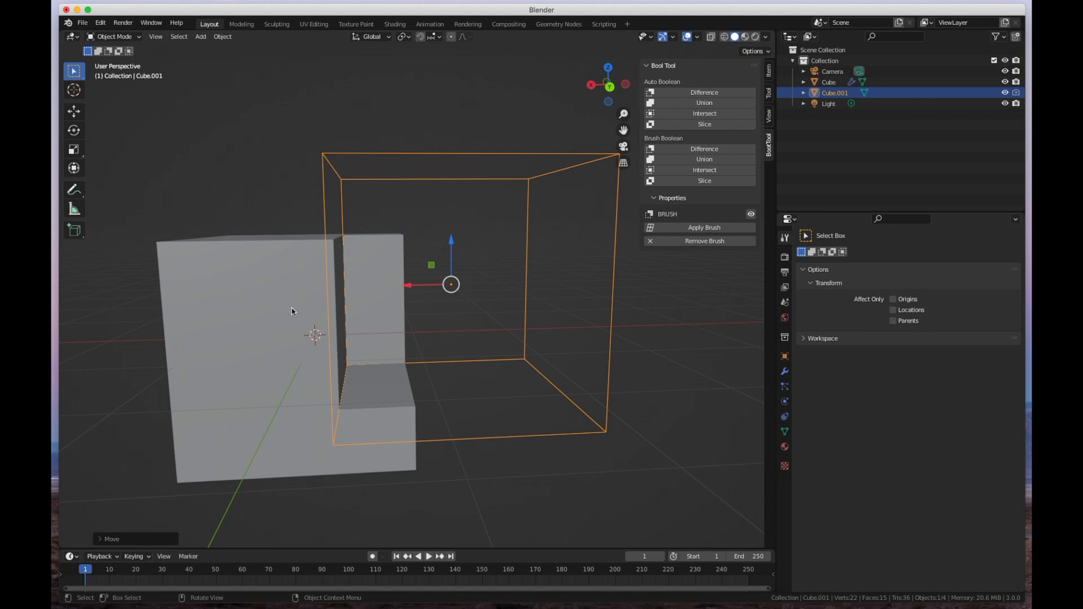
mouse_move(350, 282)
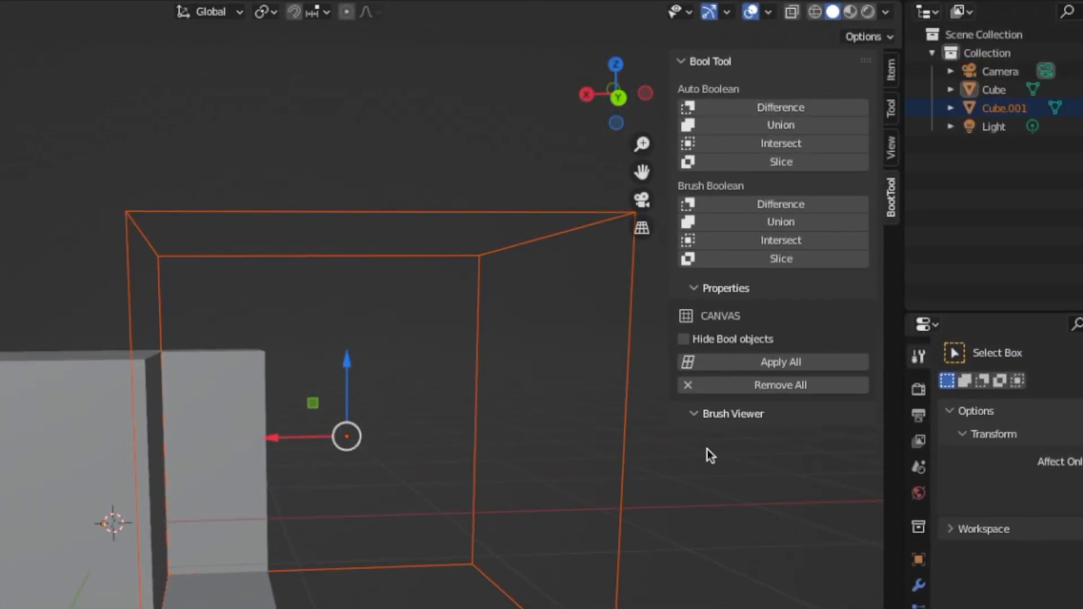
mouse_move(523, 231)
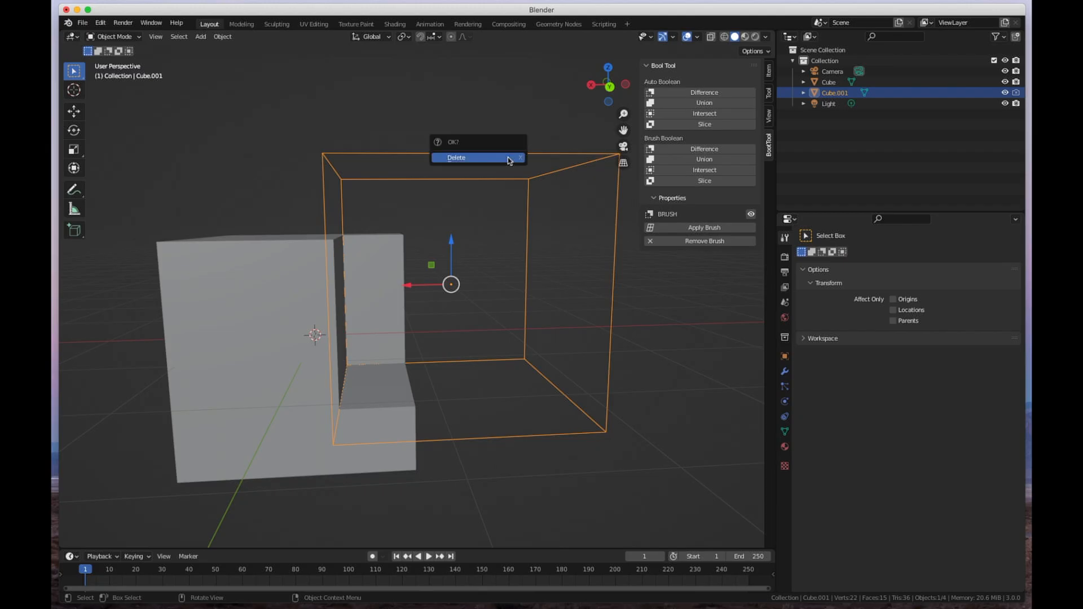
Step: Confirm deletion of cutter Cube.001, leaving only the notched cube
click(455, 158)
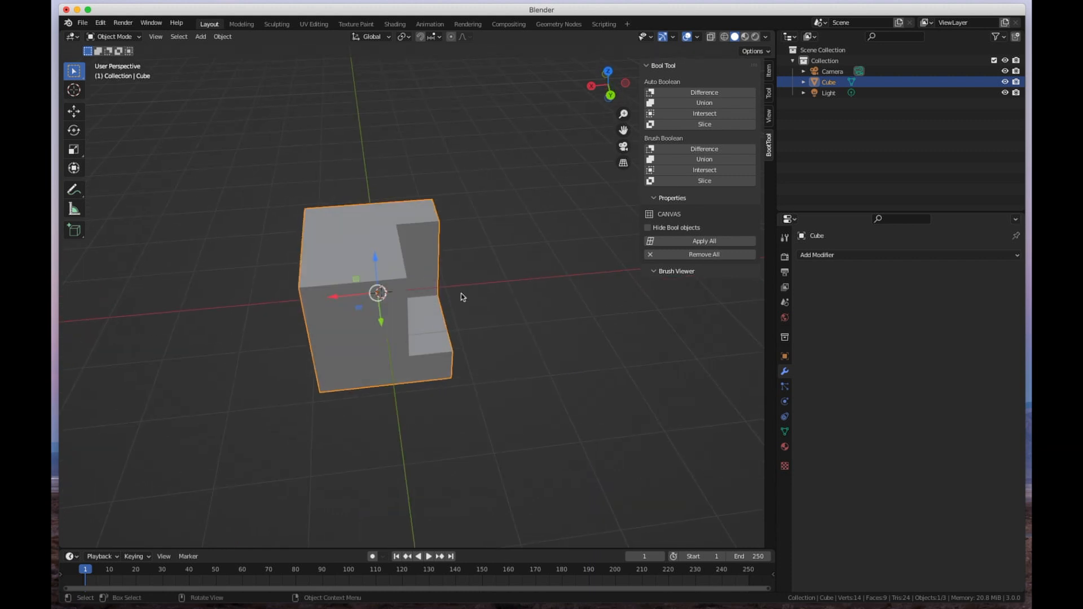
Step: Remove the notched cube, then add a cylinder and a UV sphere mesh
click(200, 37)
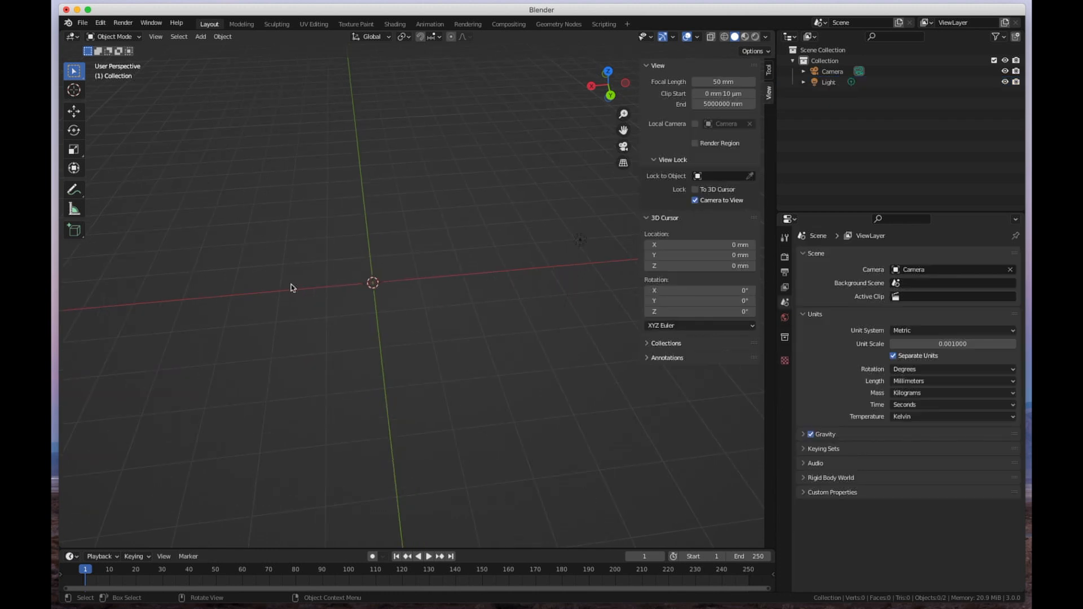
click(200, 37)
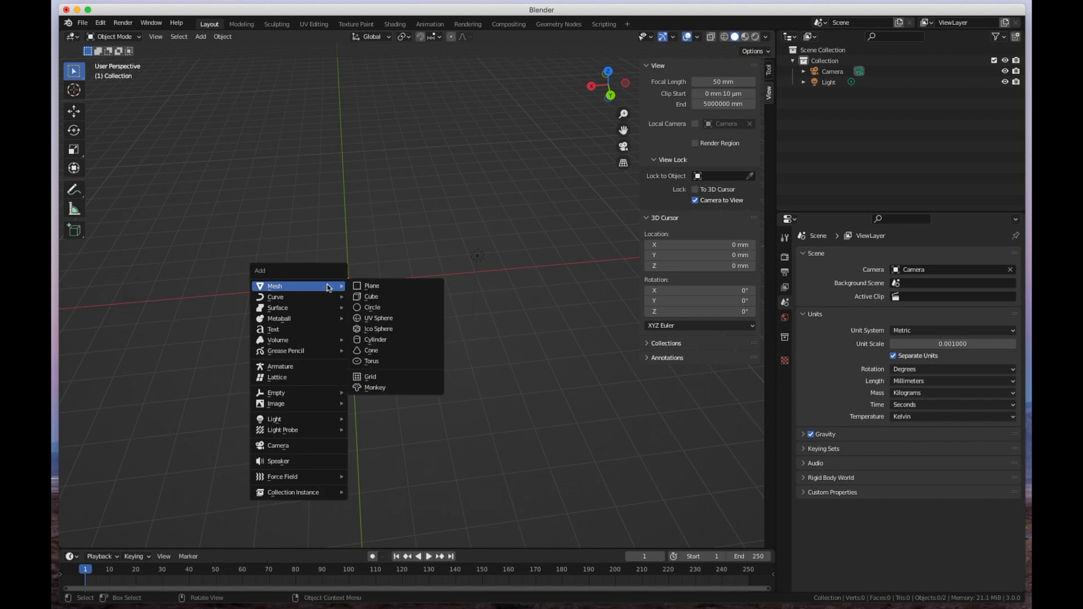
mouse_move(375, 339)
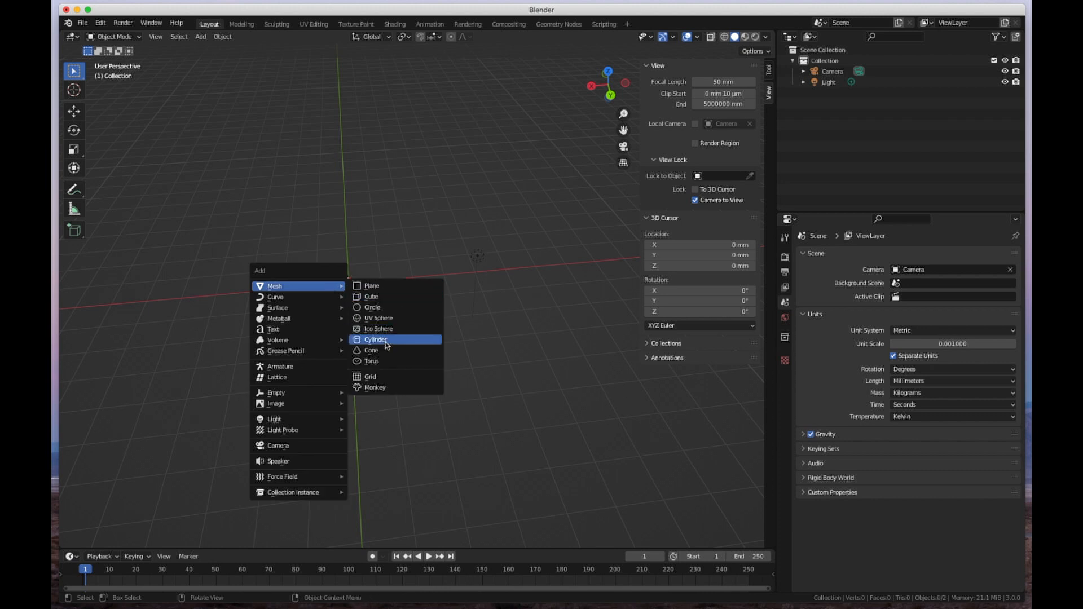
click(375, 339)
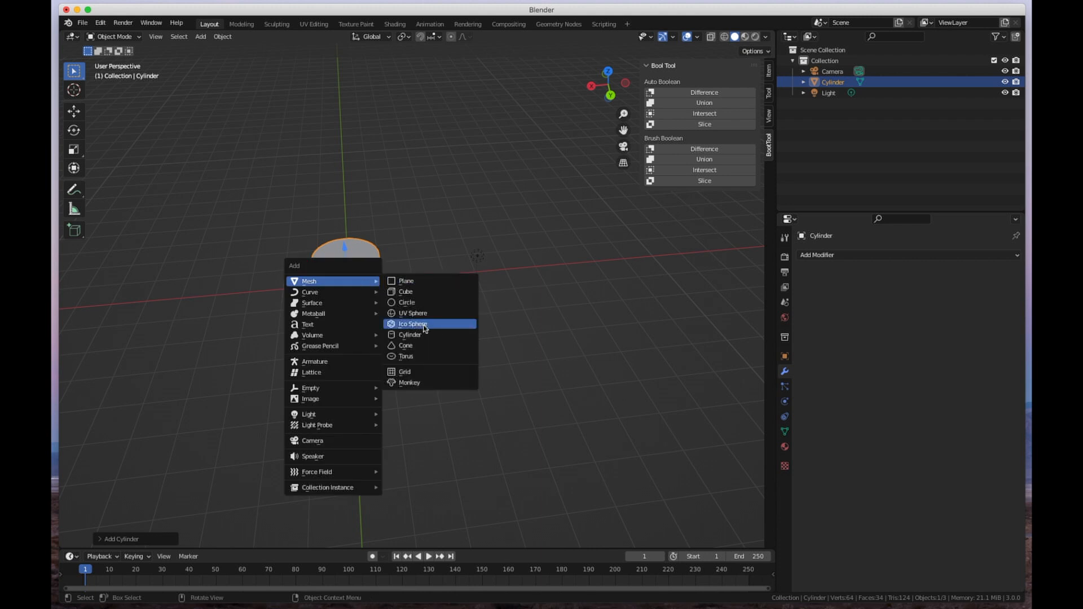
click(412, 313)
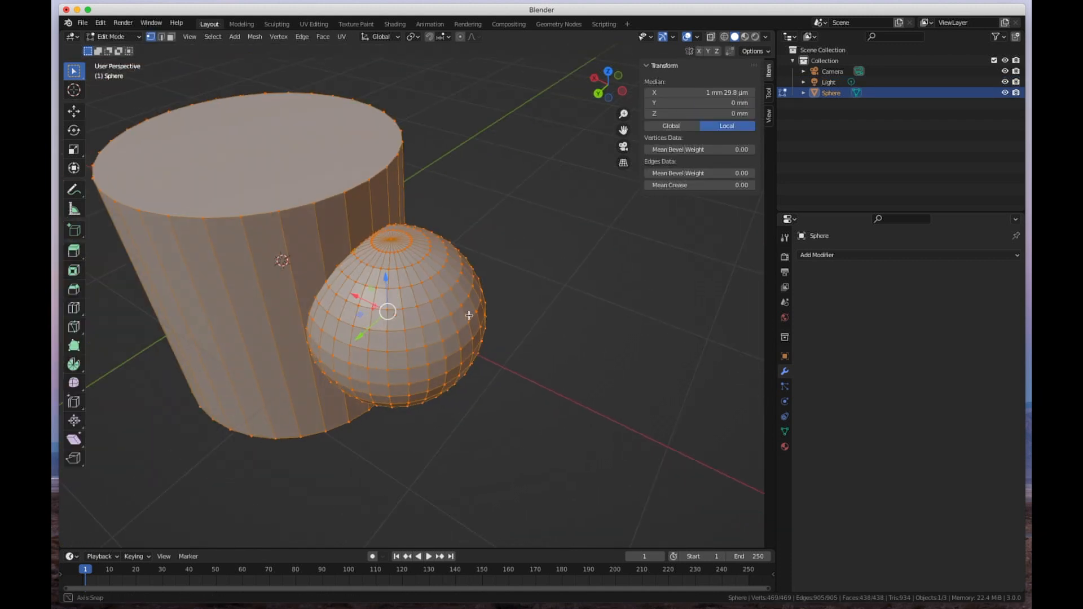
Step: Enable X-ray to check the sphere-cylinder overlap and return to Object Mode
click(715, 37)
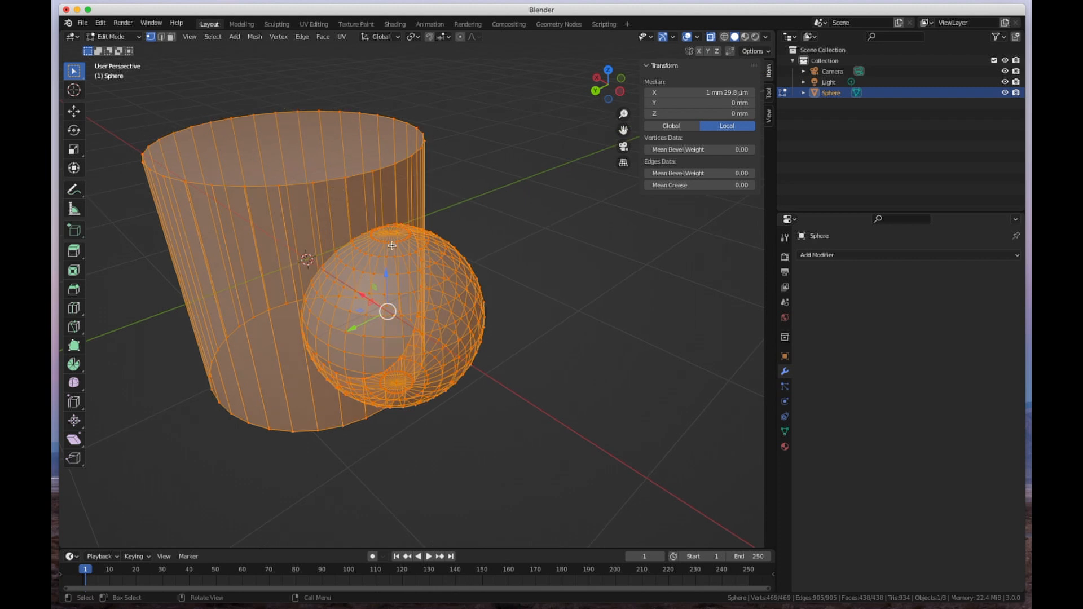
mouse_move(311, 322)
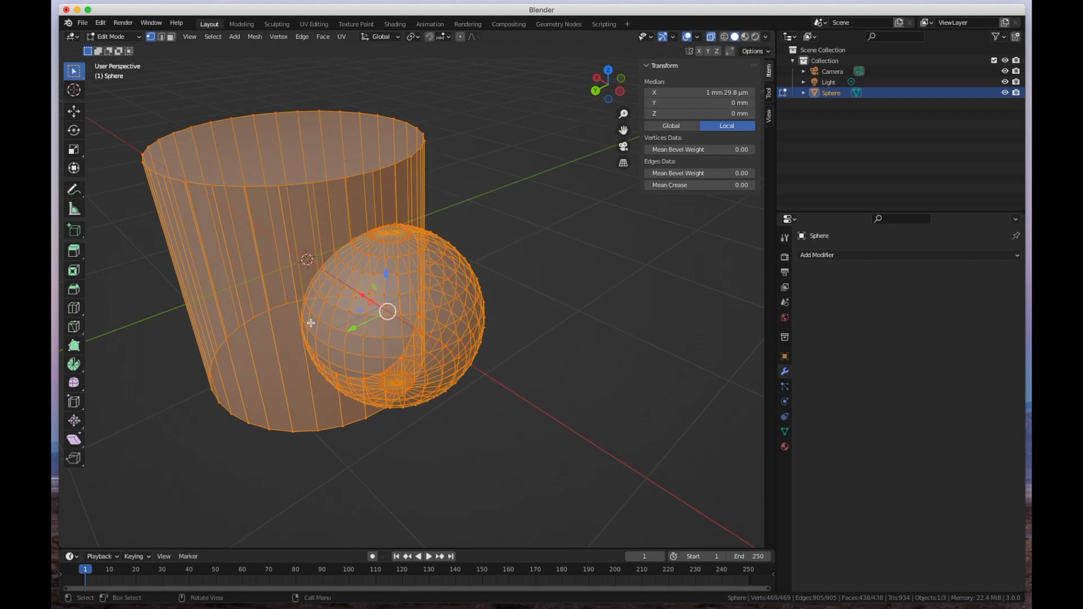
key(Tab)
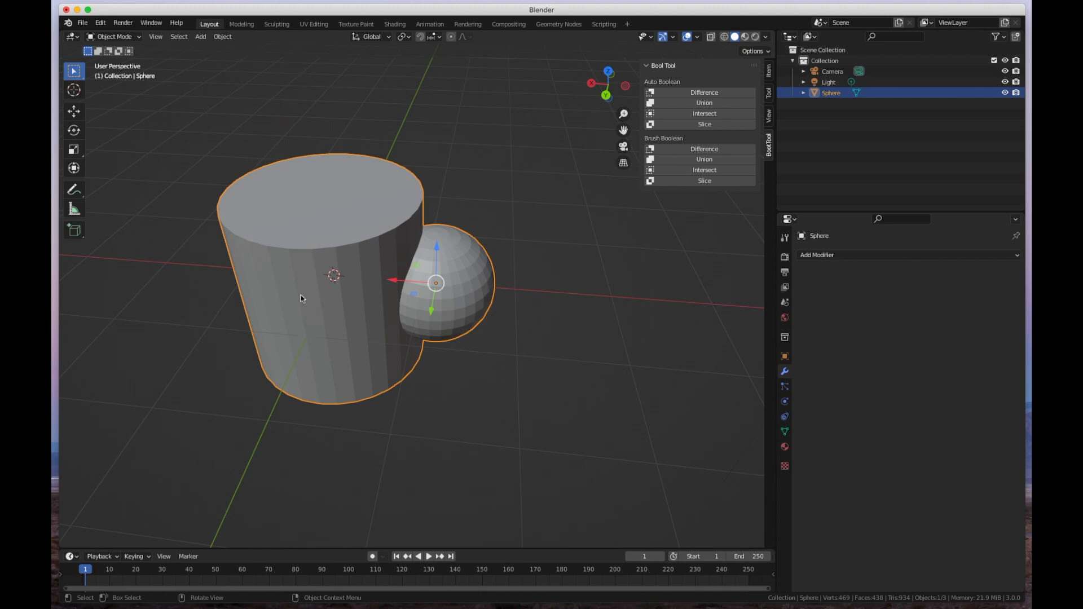
mouse_move(375, 238)
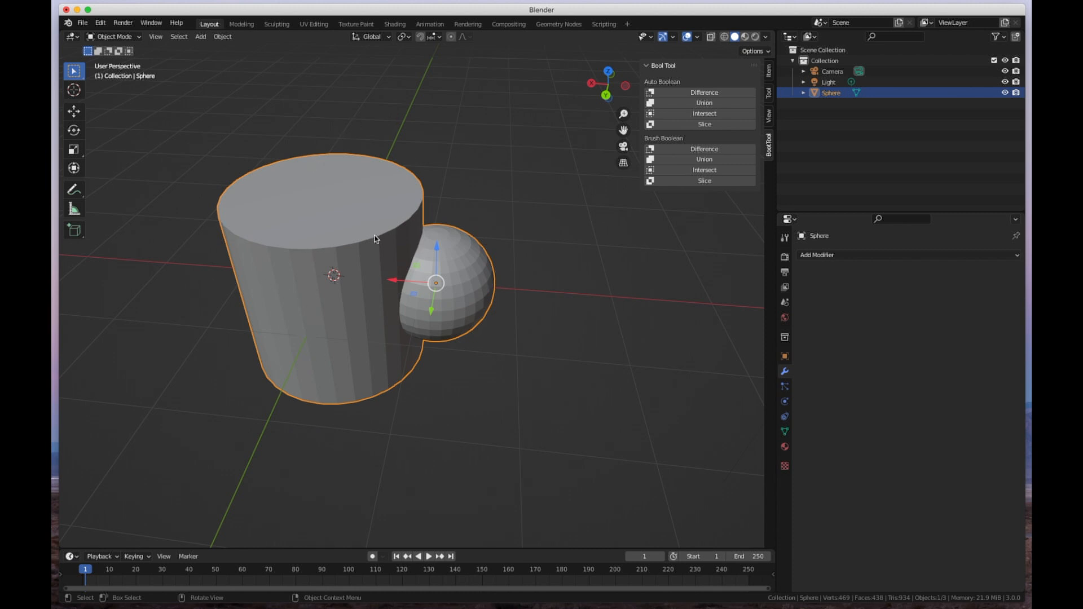
mouse_move(305, 145)
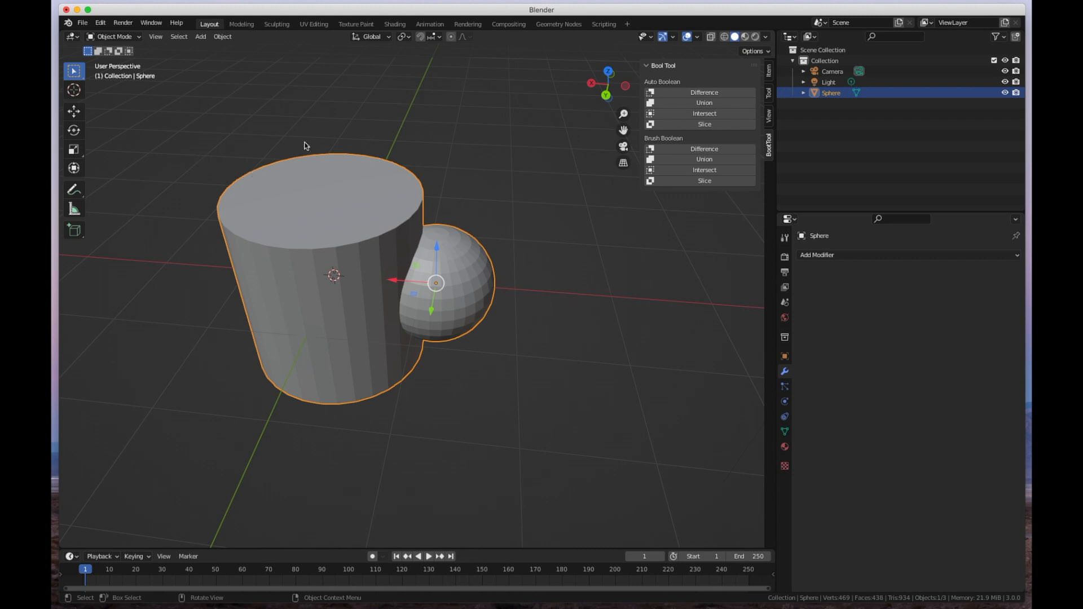
mouse_move(348, 548)
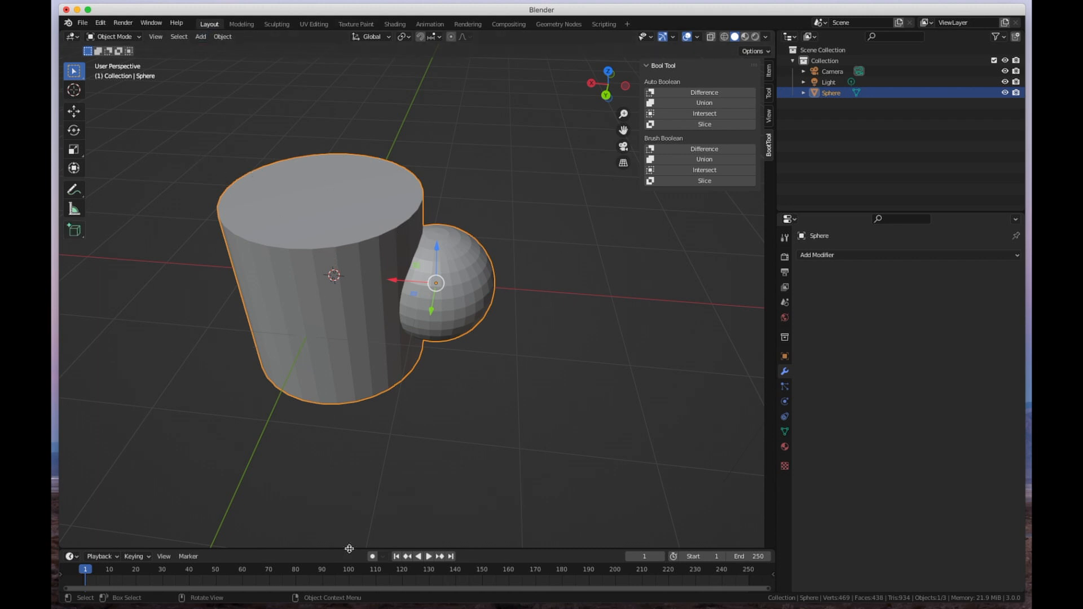
mouse_move(237, 198)
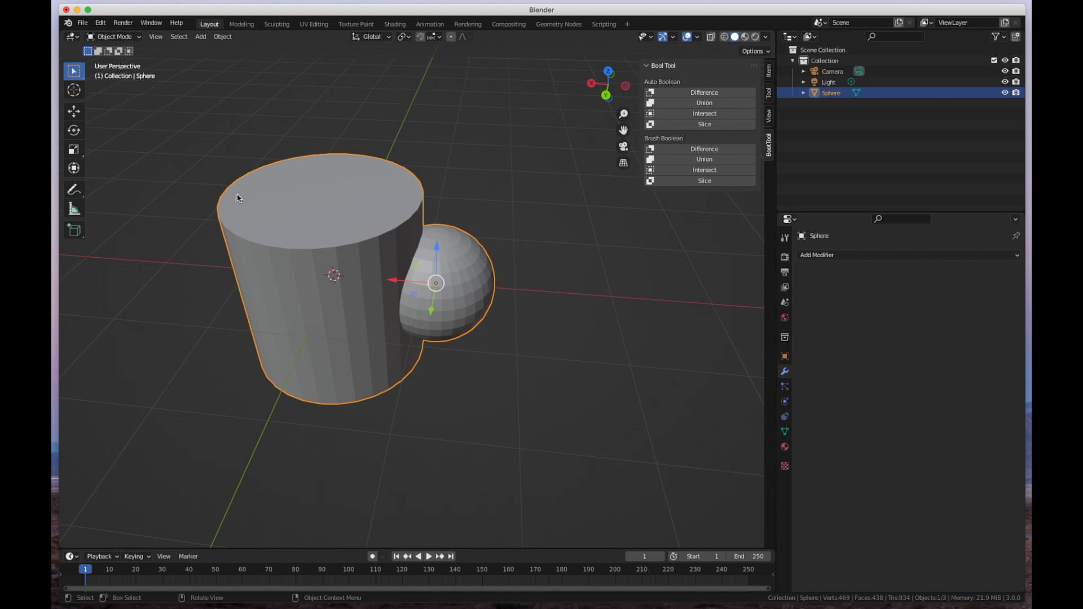
mouse_move(202, 269)
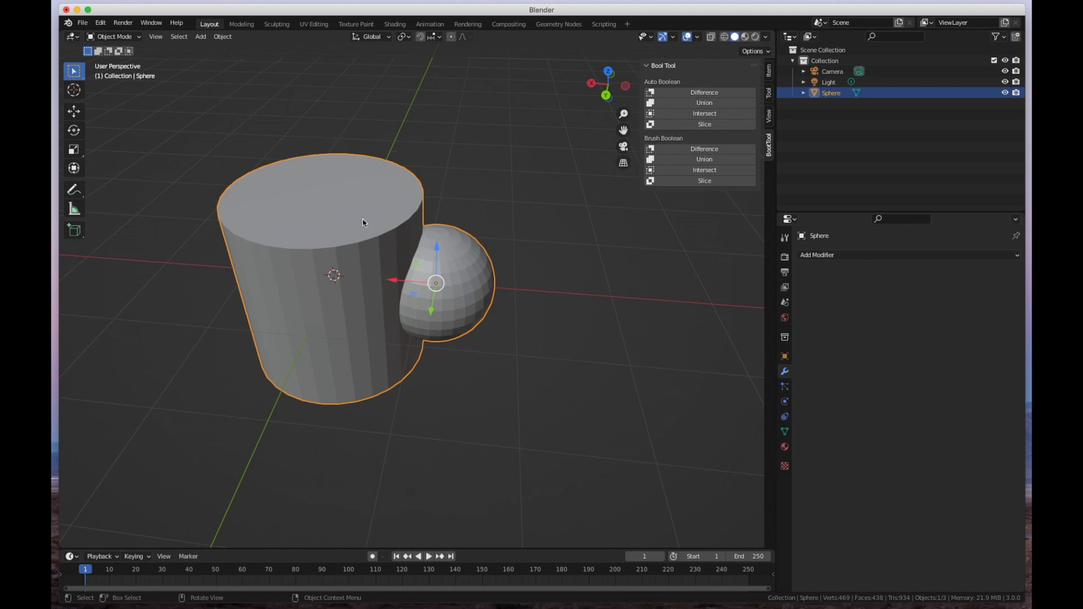
mouse_move(297, 259)
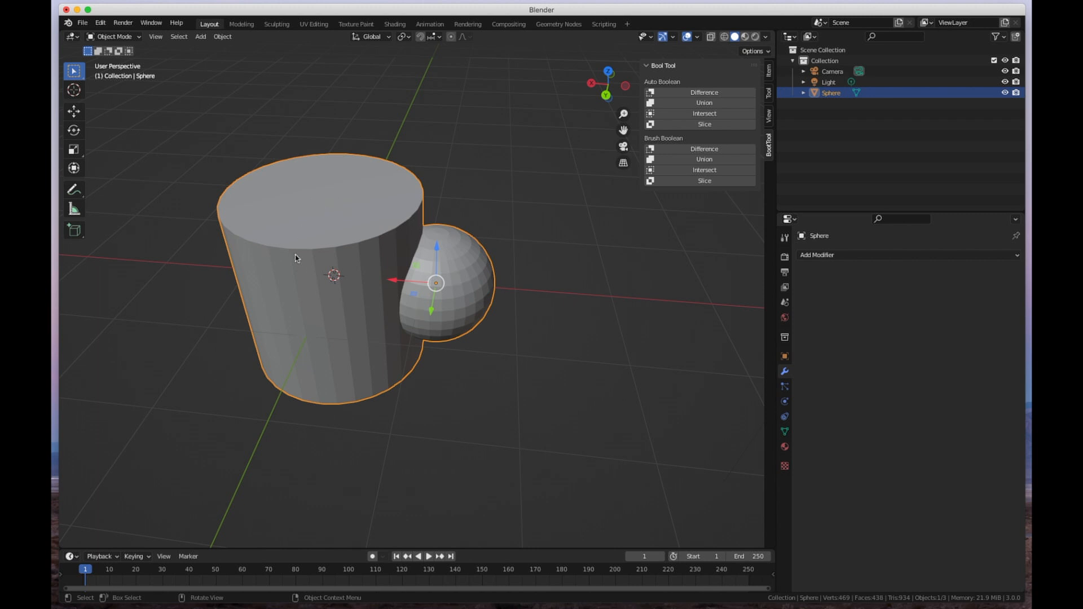
mouse_move(371, 279)
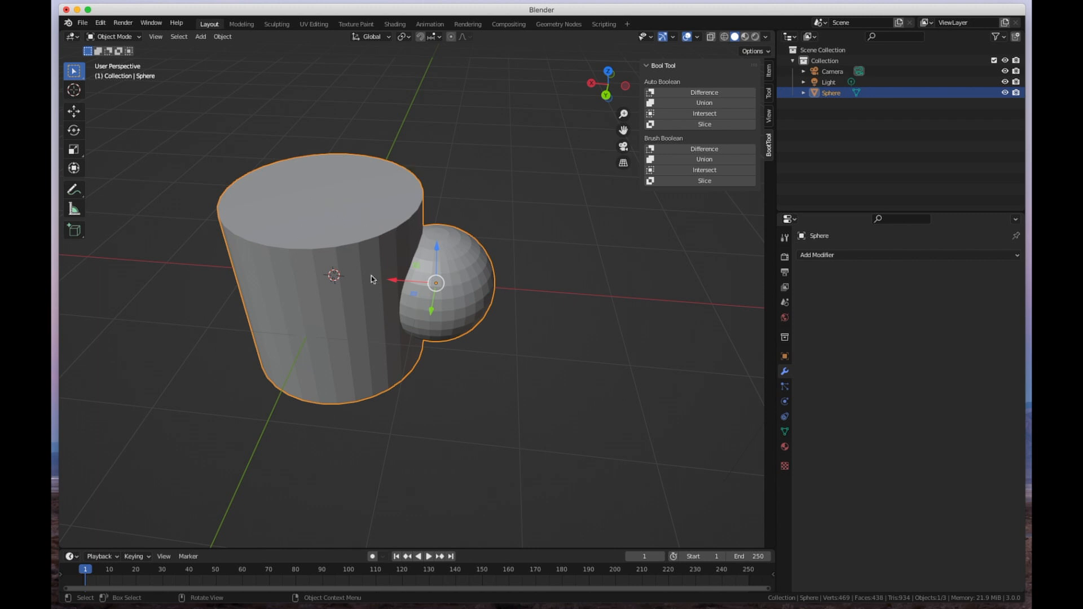
mouse_move(495, 271)
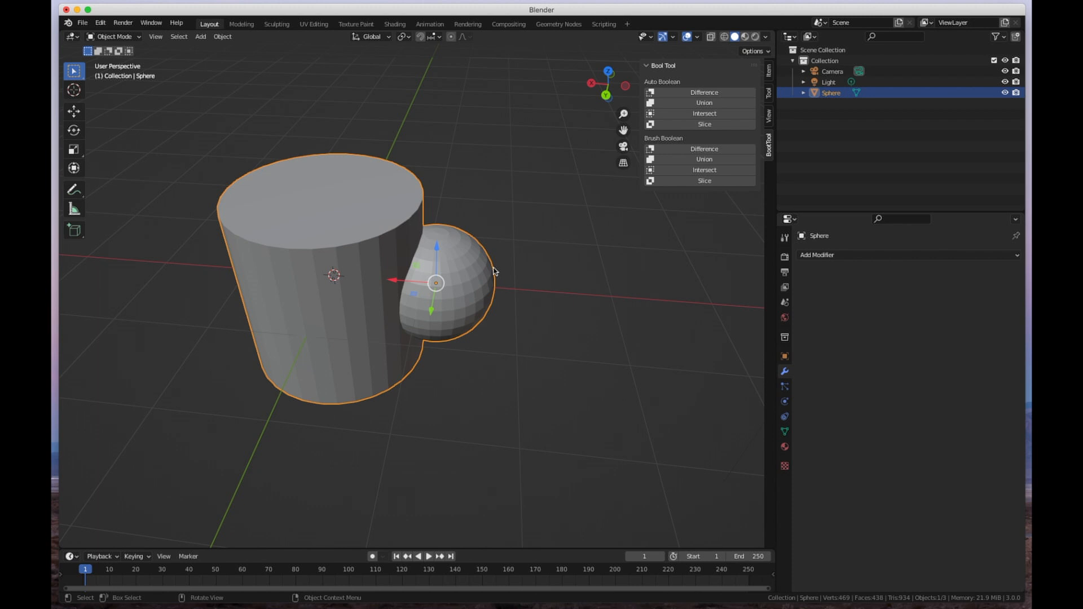
mouse_move(443, 194)
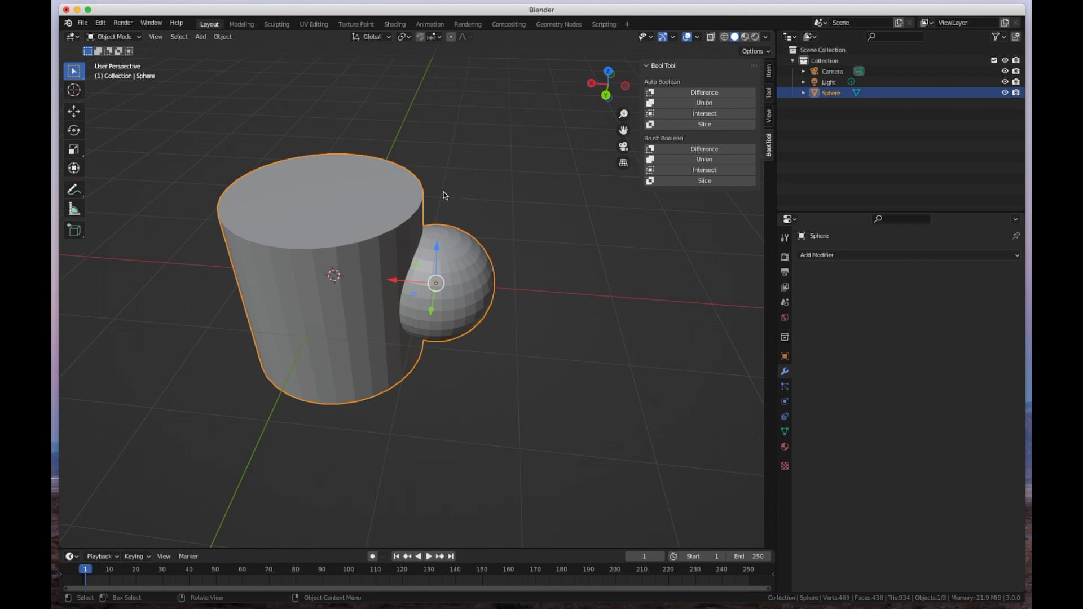
mouse_move(393, 231)
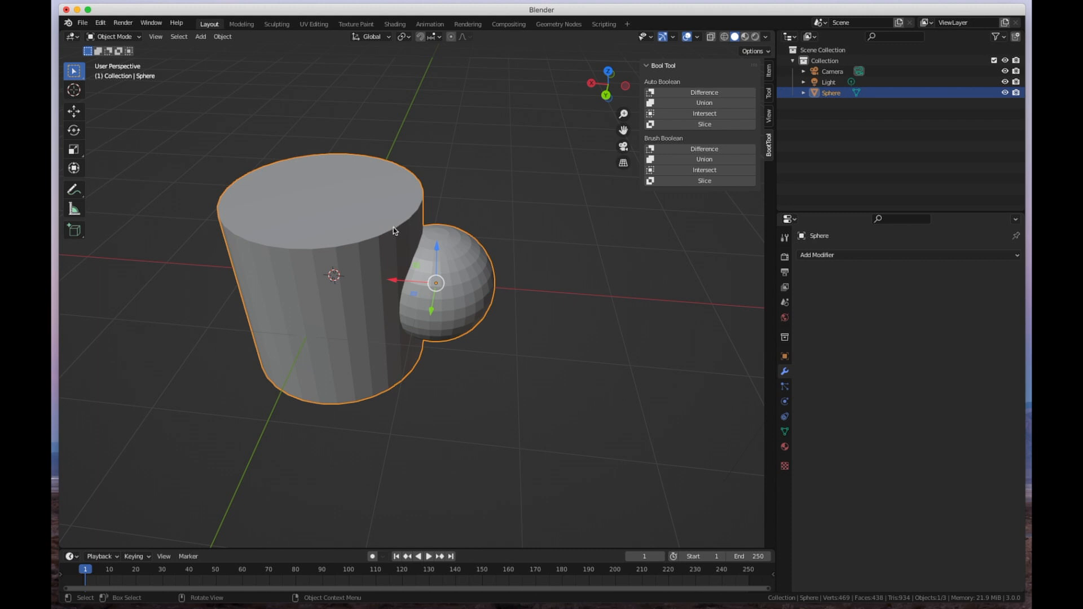
mouse_move(293, 112)
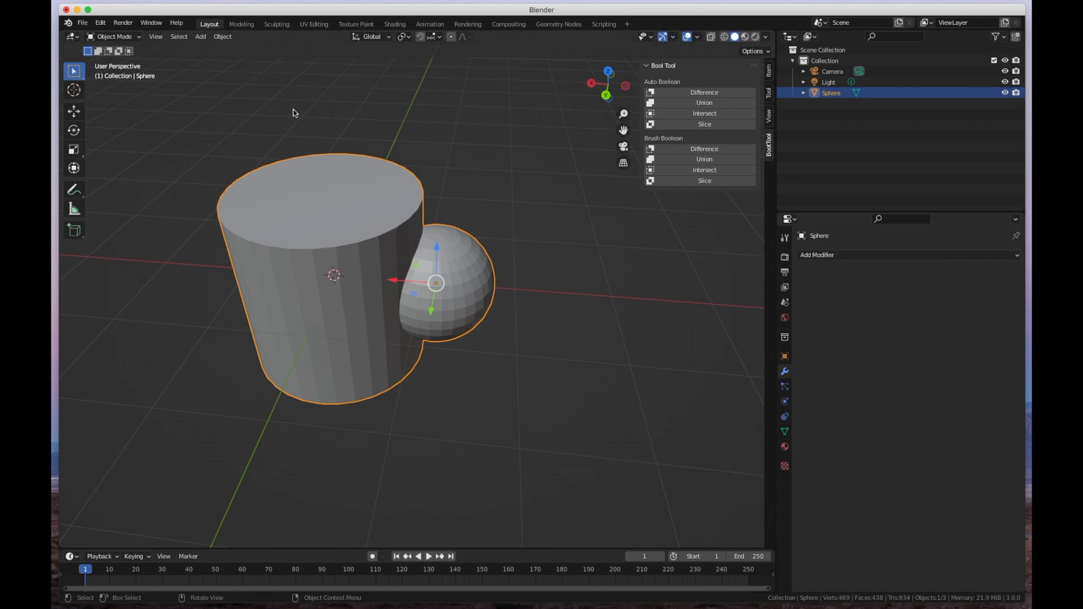
mouse_move(518, 320)
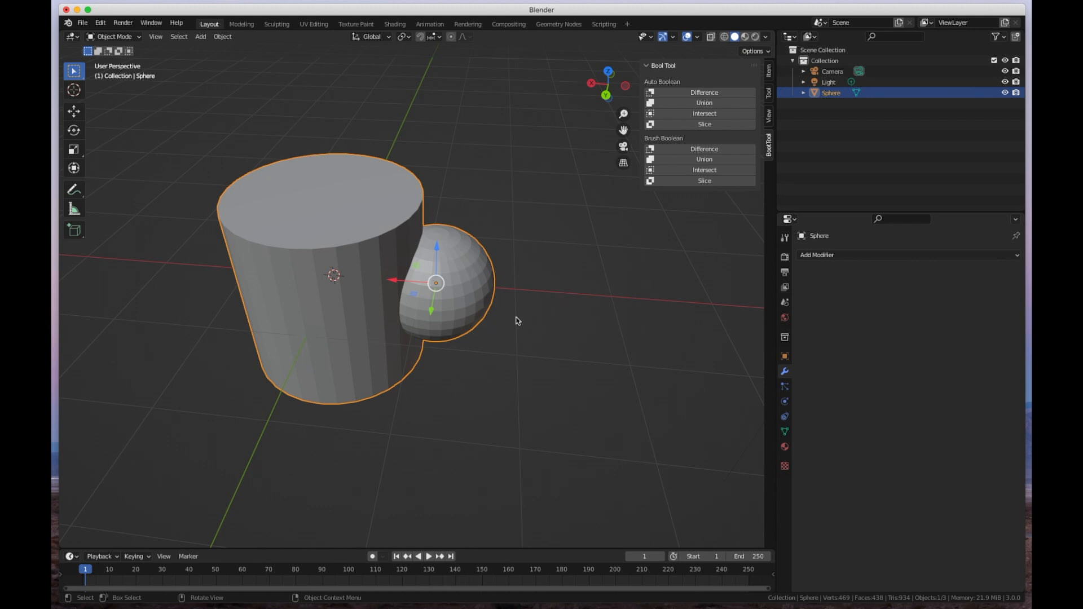
mouse_move(711, 344)
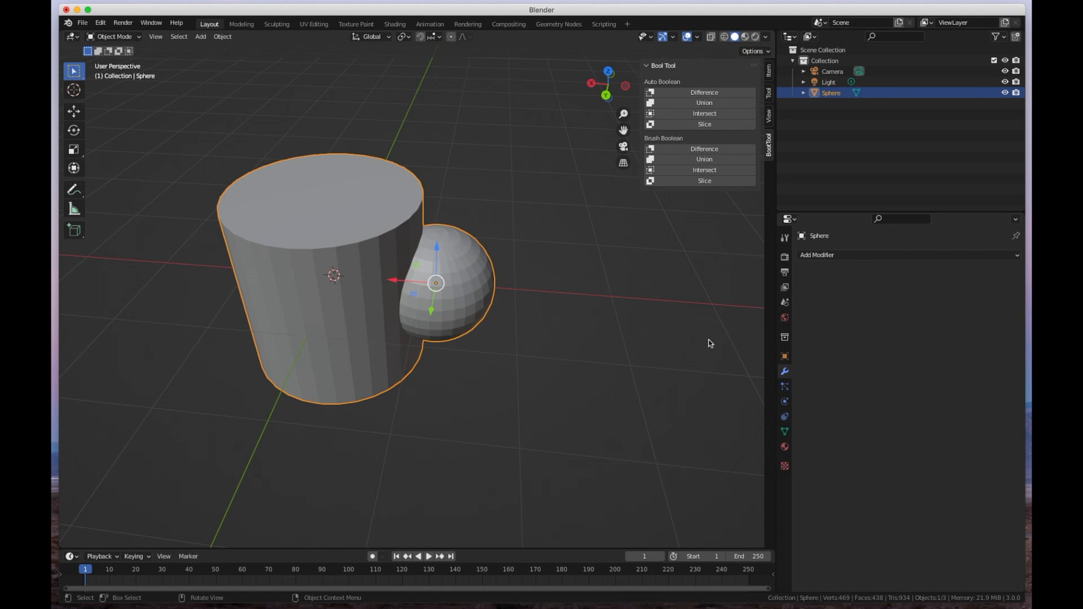
mouse_move(905, 428)
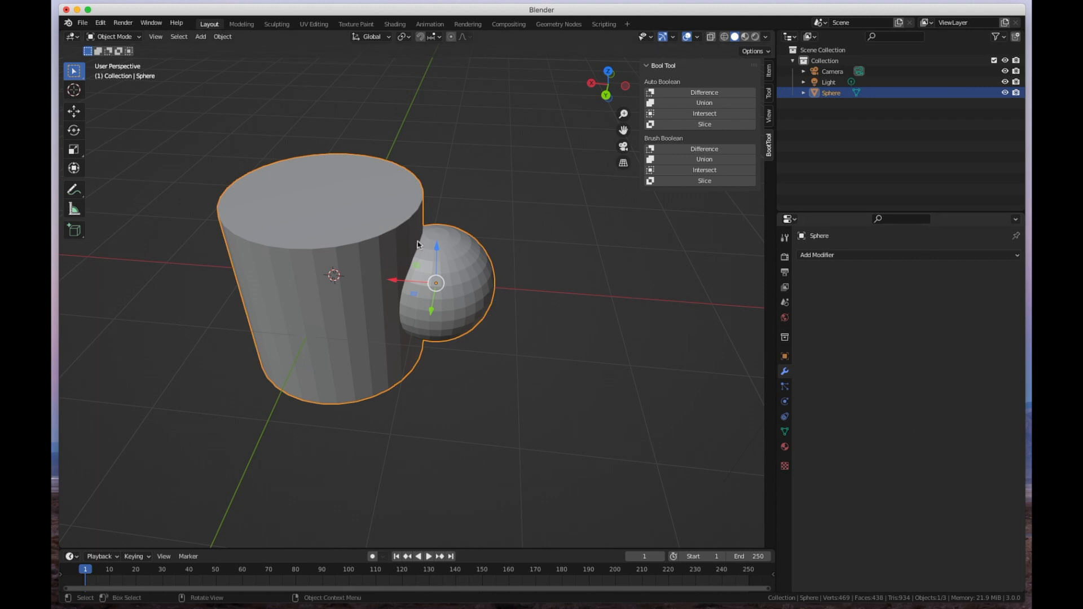
mouse_move(413, 311)
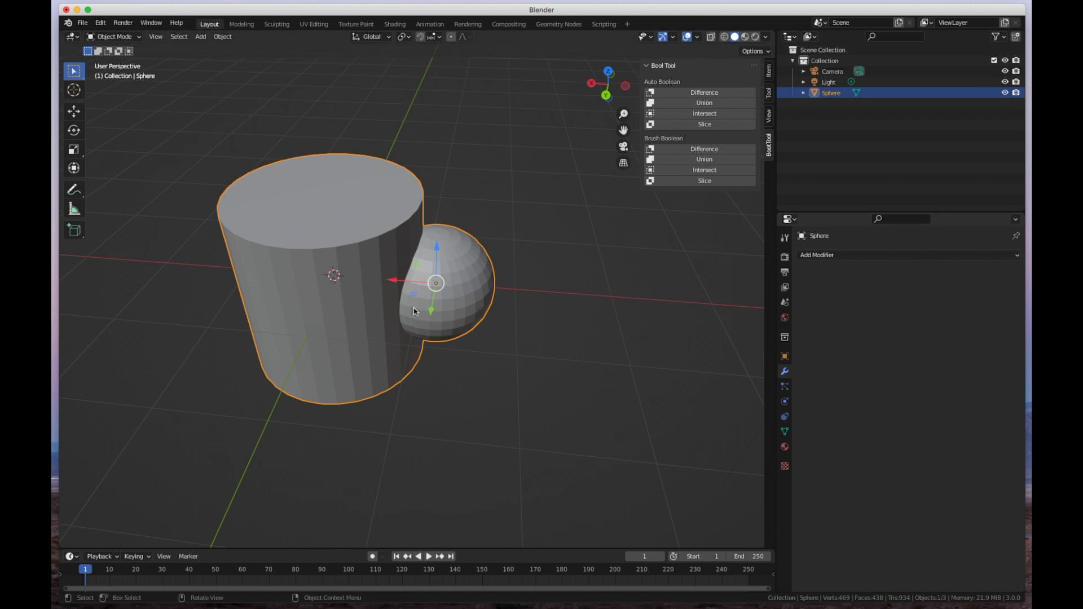
mouse_move(344, 212)
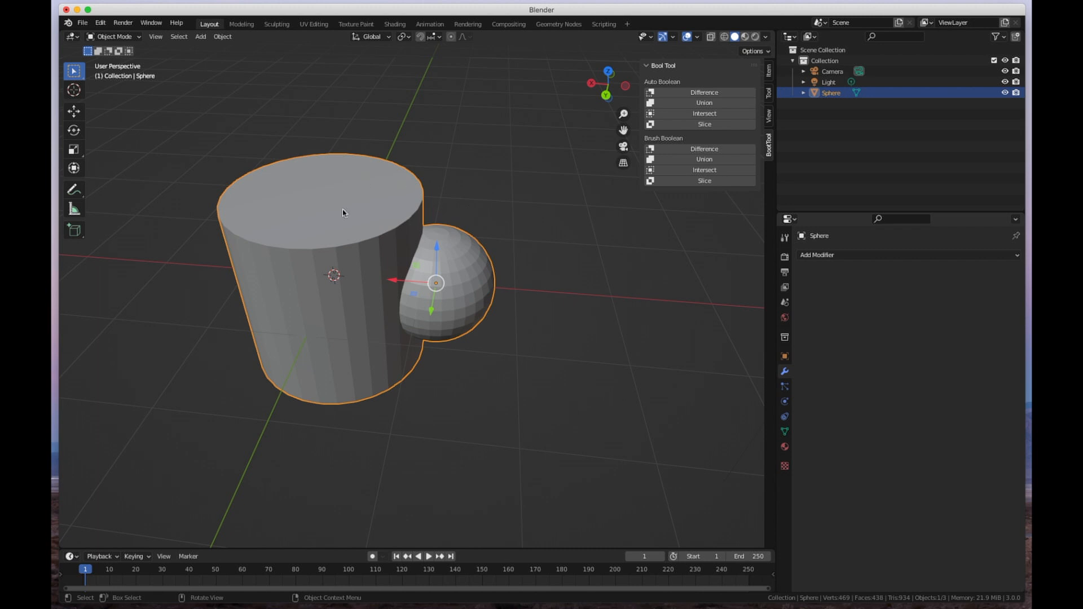
mouse_move(493, 231)
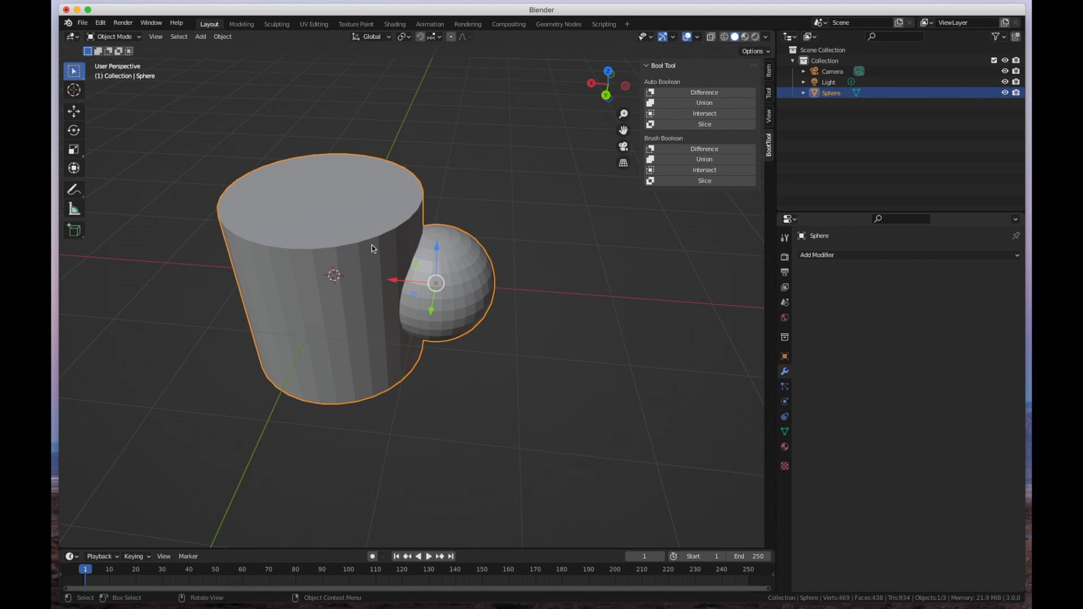
mouse_move(426, 329)
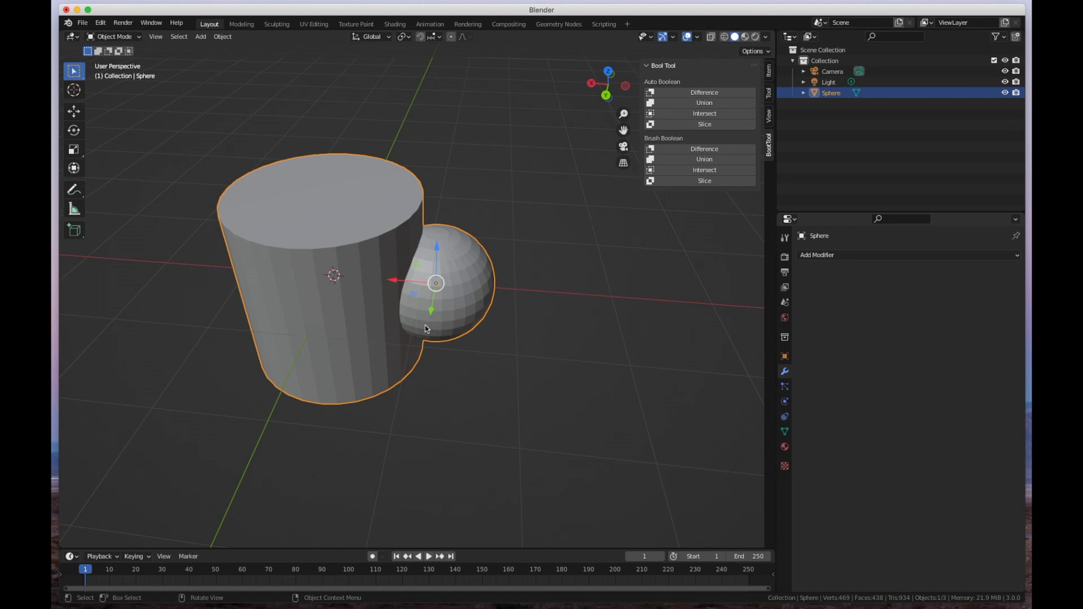
mouse_move(446, 255)
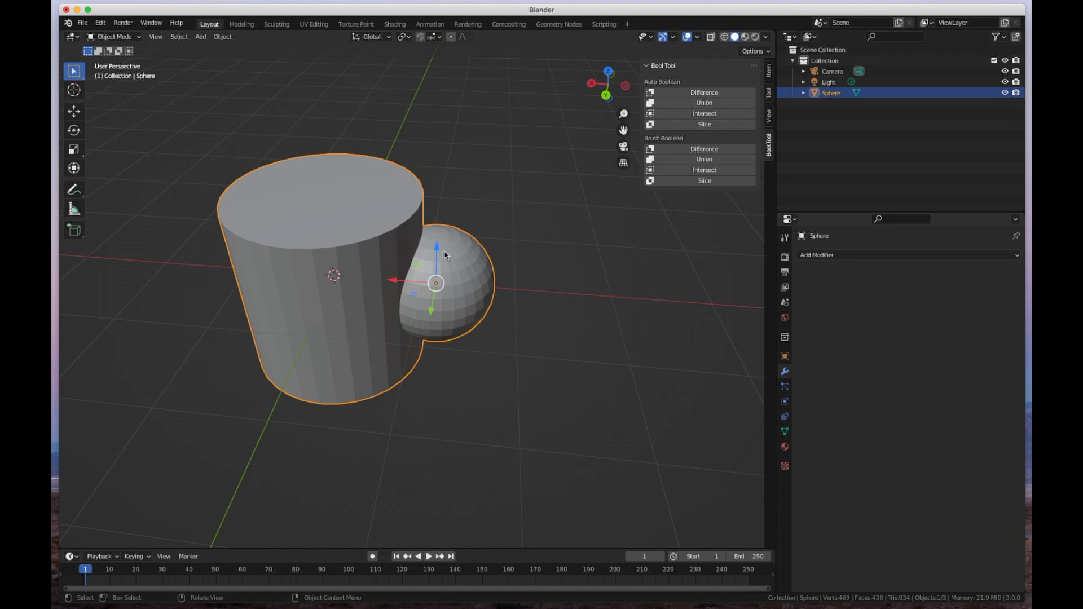
mouse_move(438, 249)
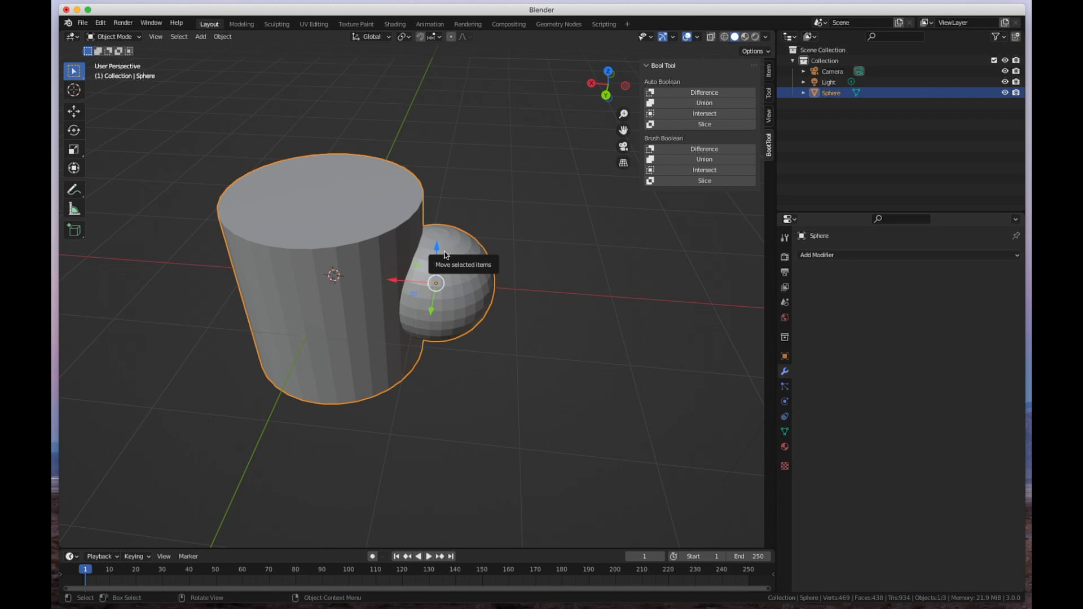